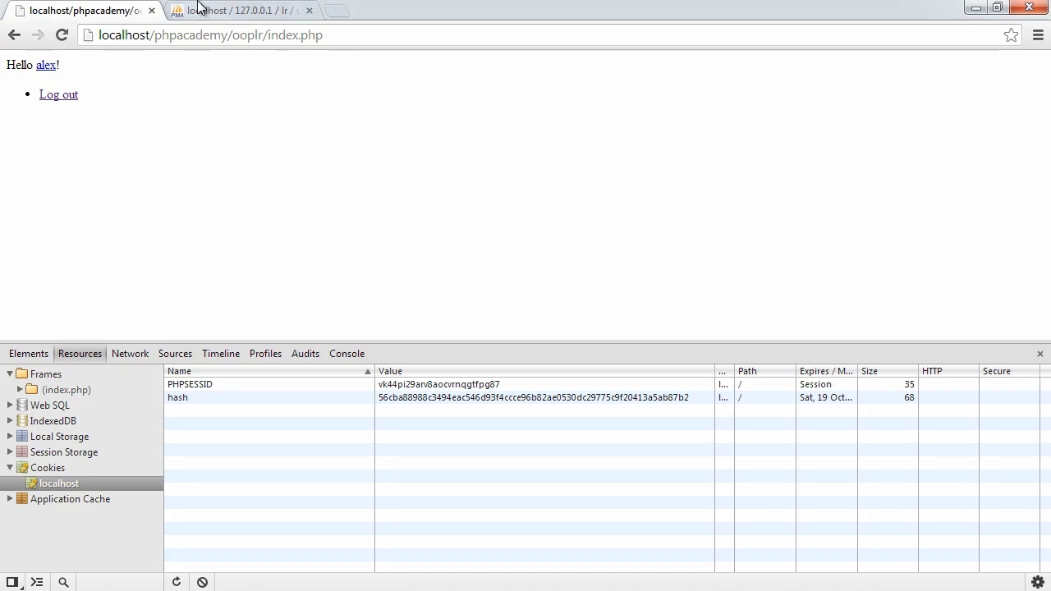
# - Check the users table, return to the logged-in home page, save, and start on empty update.php
pyautogui.click(238, 10)
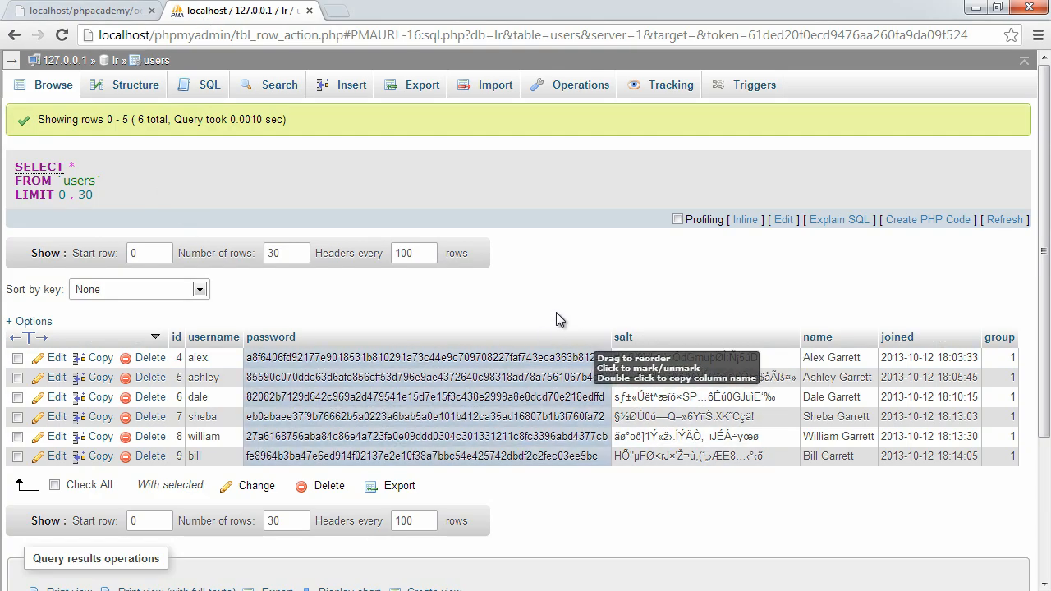
pyautogui.moveTo(436, 223)
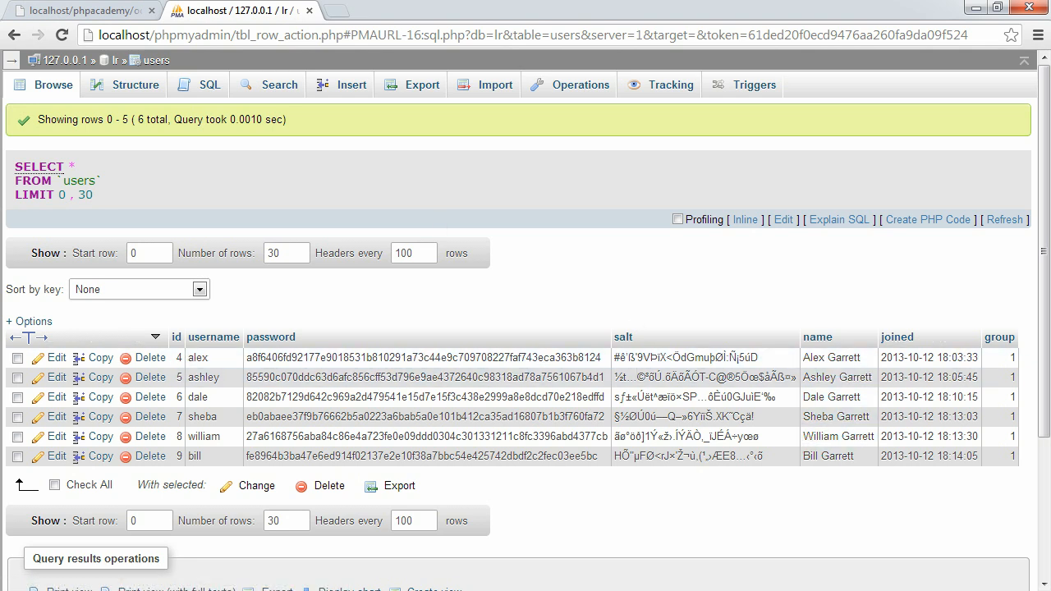
pyautogui.click(82, 9)
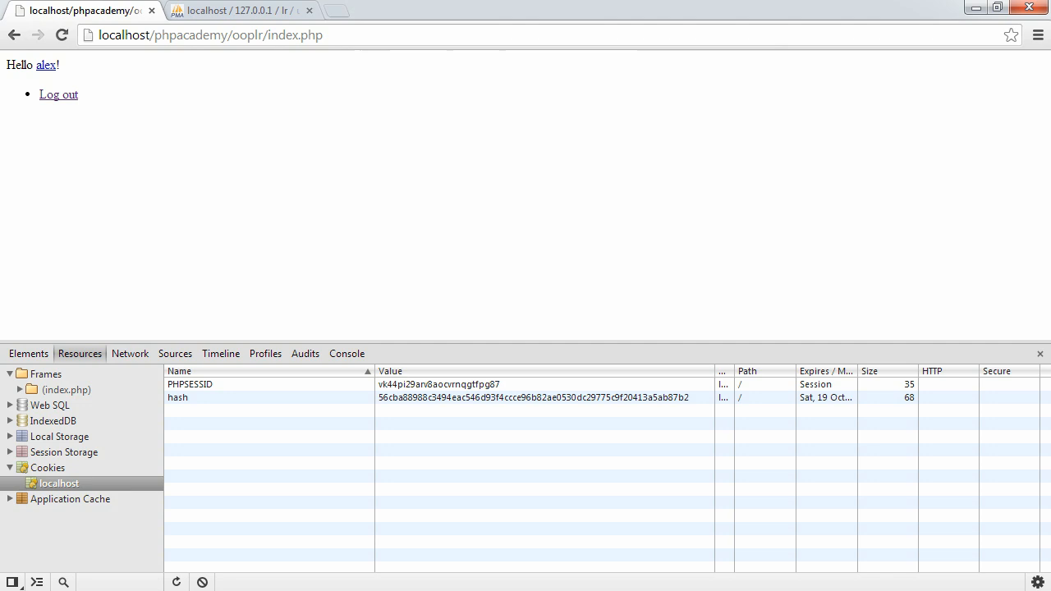
pyautogui.moveTo(791, 391)
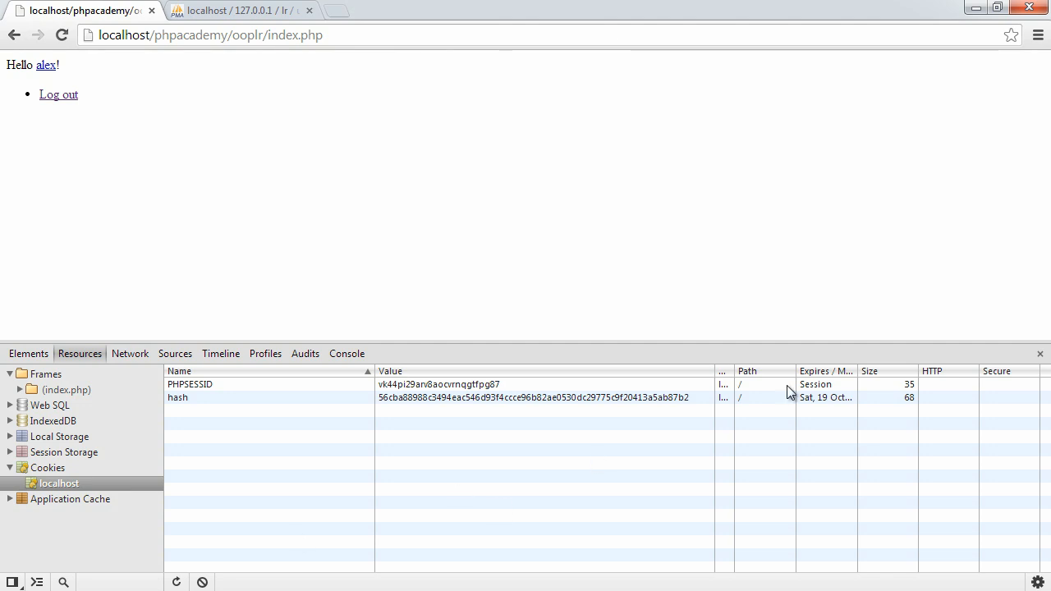
pyautogui.click(1040, 354)
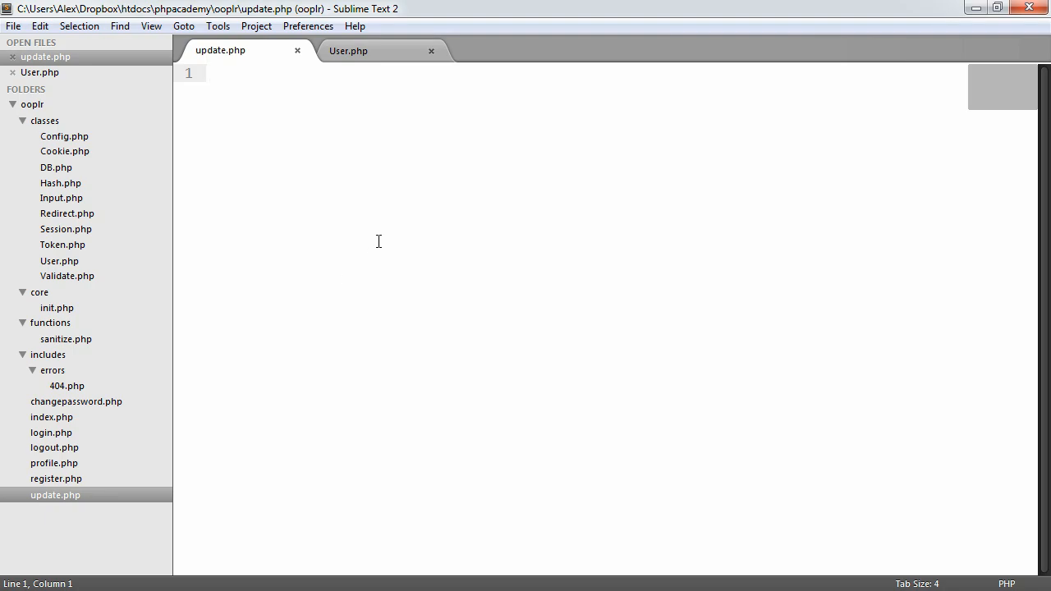
pyautogui.press('ctrl+s')
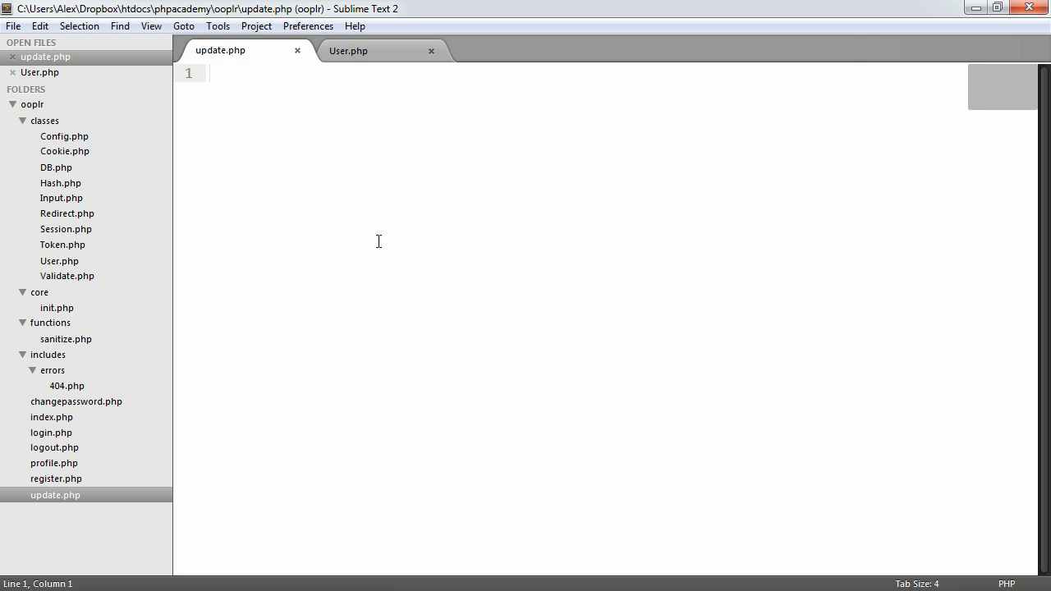
pyautogui.click(209, 73)
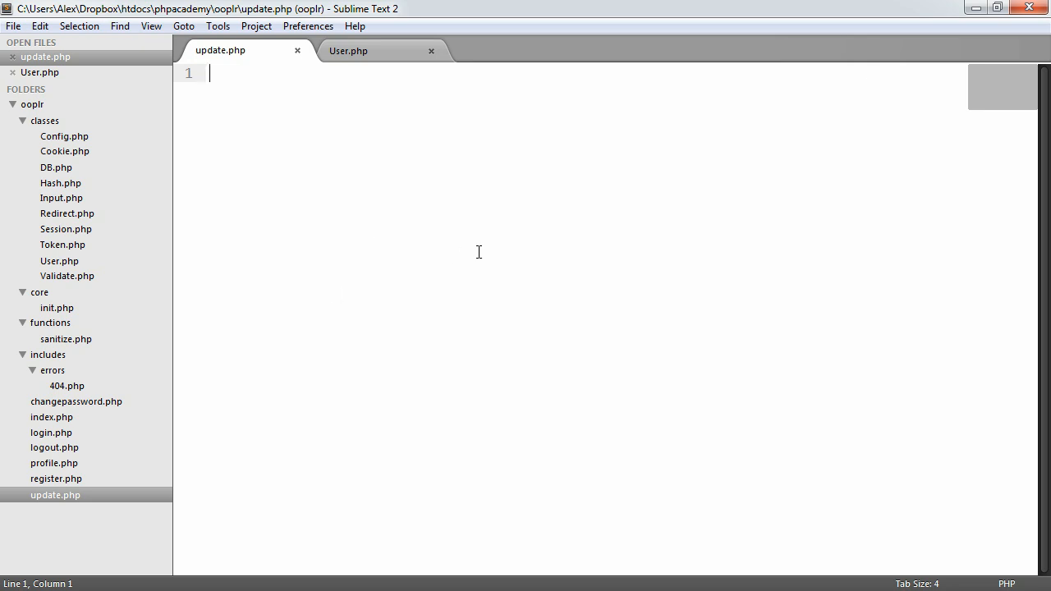
# - Open update.php with a PHP tag, require_once 'core/init.php', and create $user = new User()
pyautogui.write('<?php')
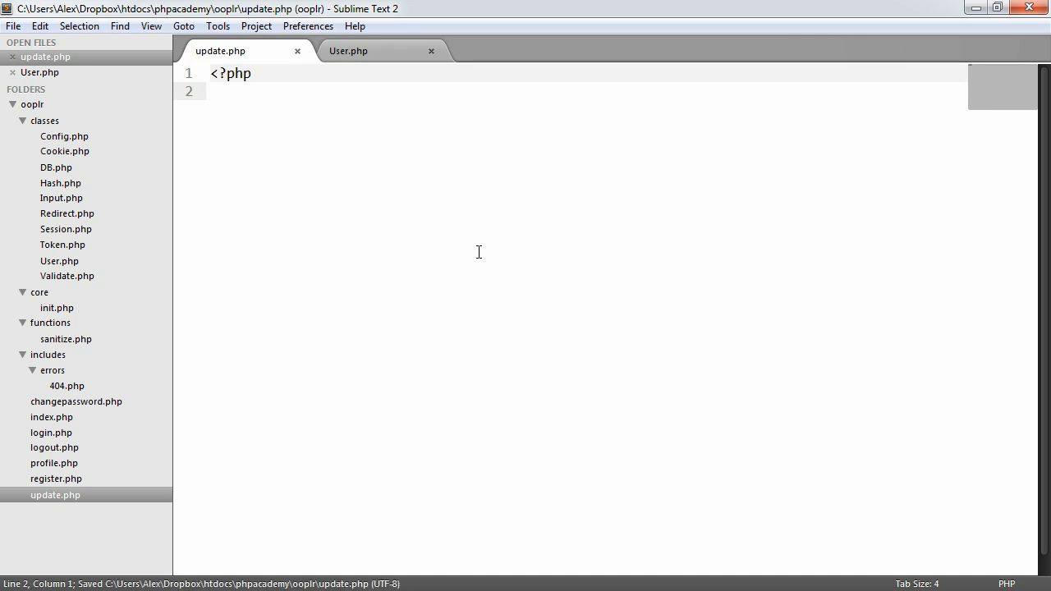
pyautogui.write('rquire_')
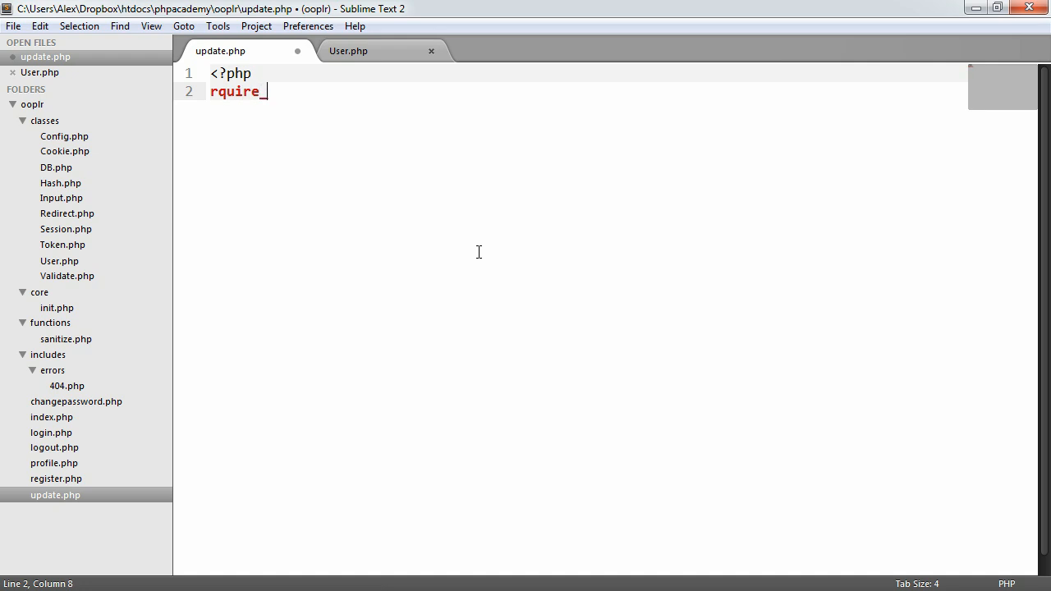
pyautogui.press('BackSpace')
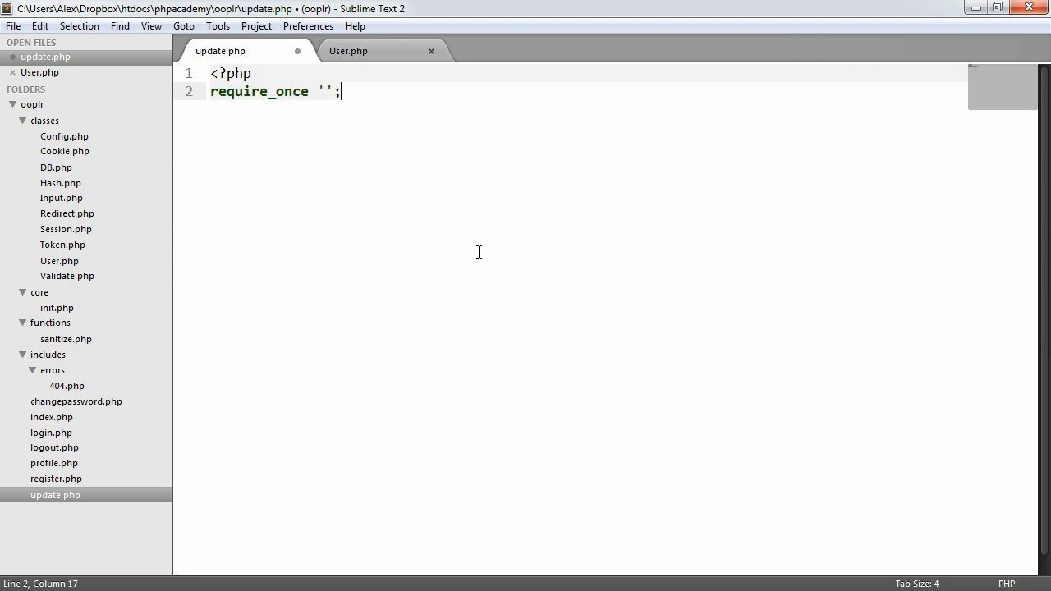
pyautogui.write('core/init.php')
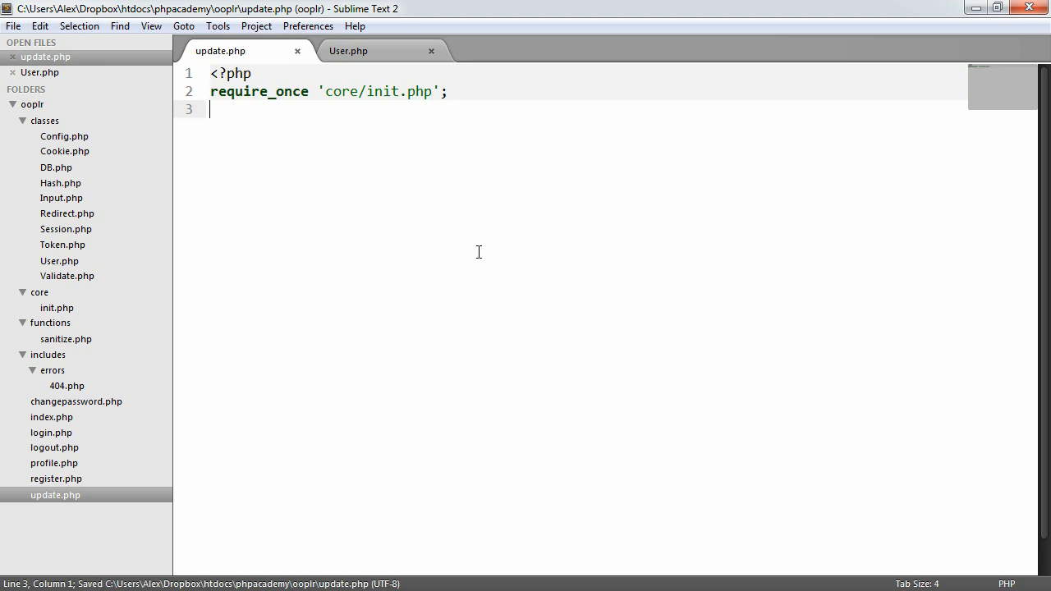
pyautogui.write('$user =')
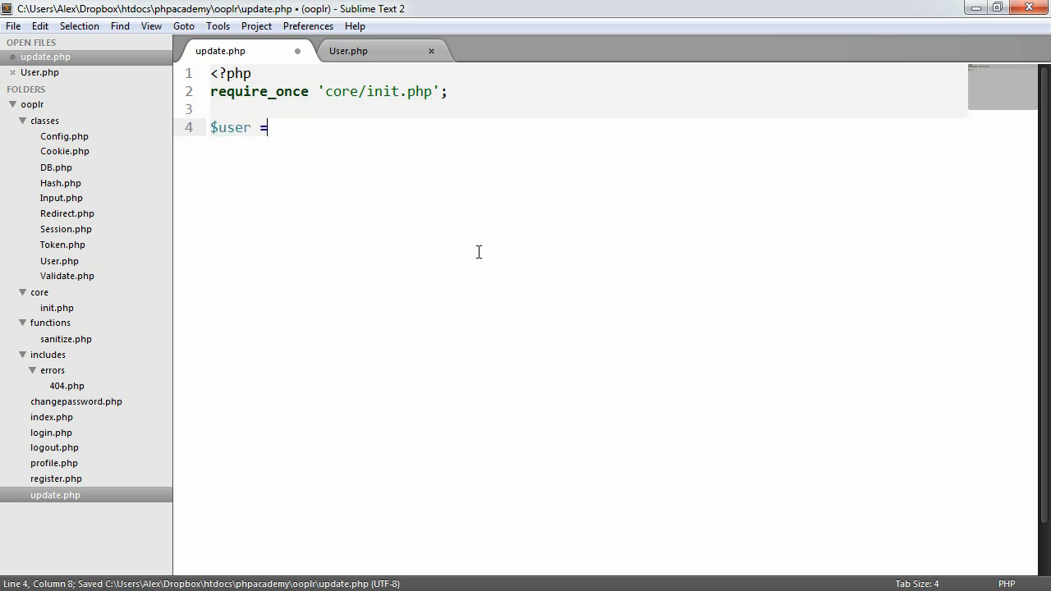
pyautogui.write('new User()')
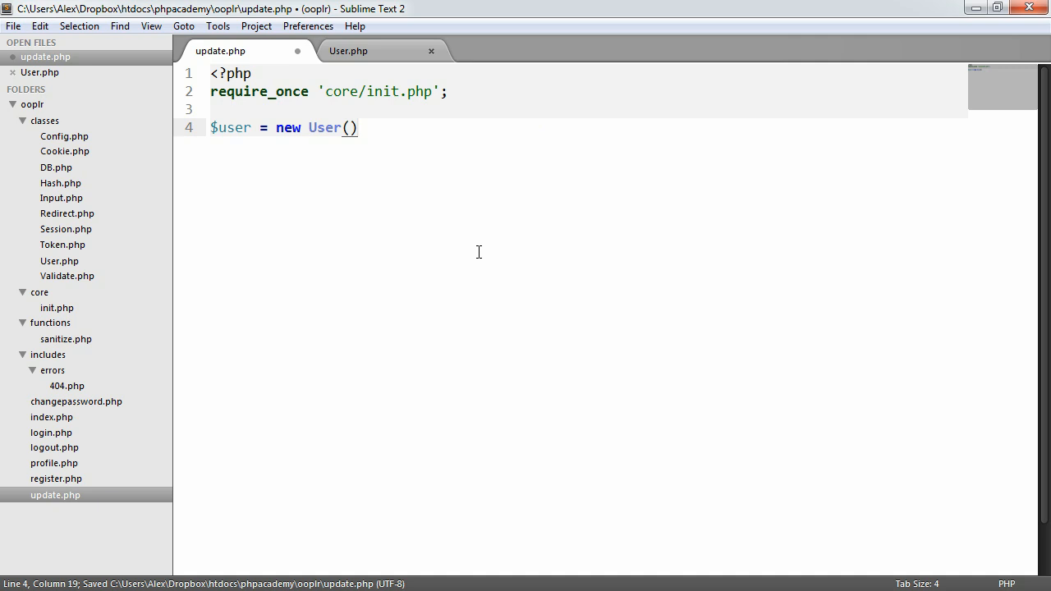
pyautogui.write(';')
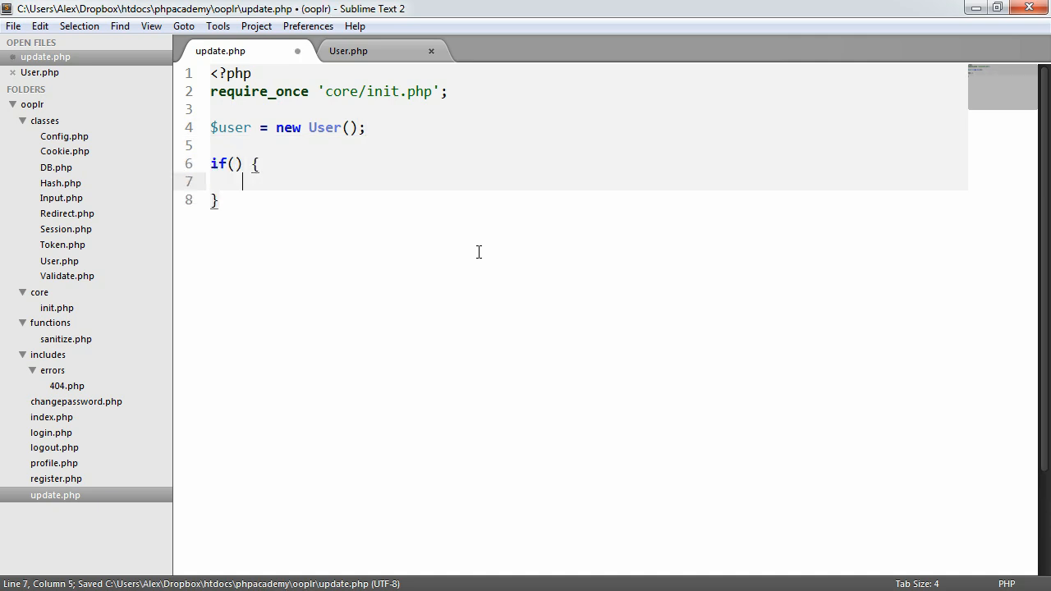
# - Add an if(!$user->isLoggedIn()) check calling Redirect::to('index.php')
pyautogui.write('!$')
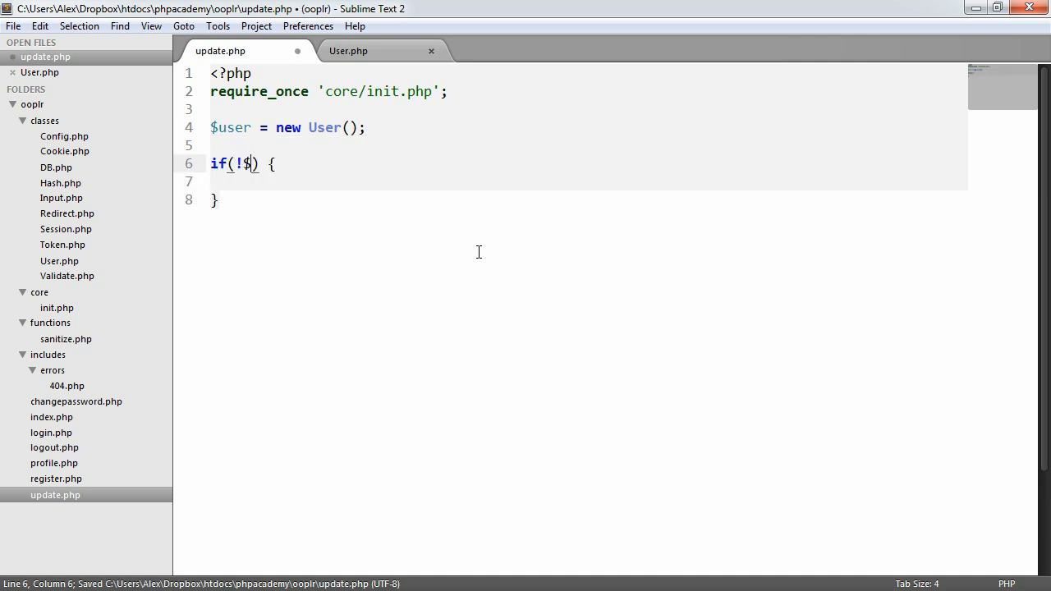
pyautogui.write('user->isLogge')
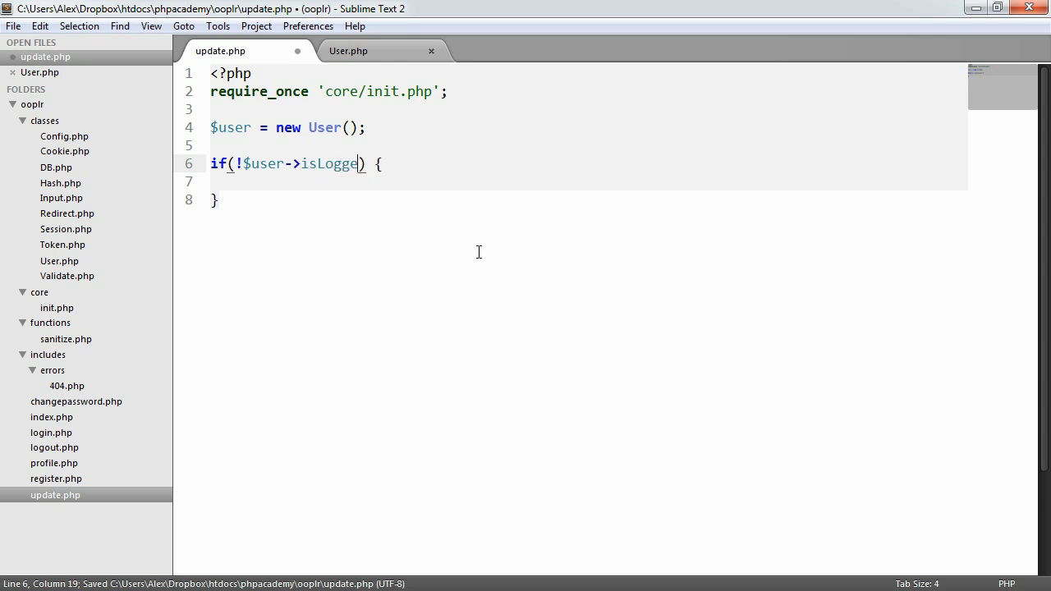
pyautogui.write('dIn()')
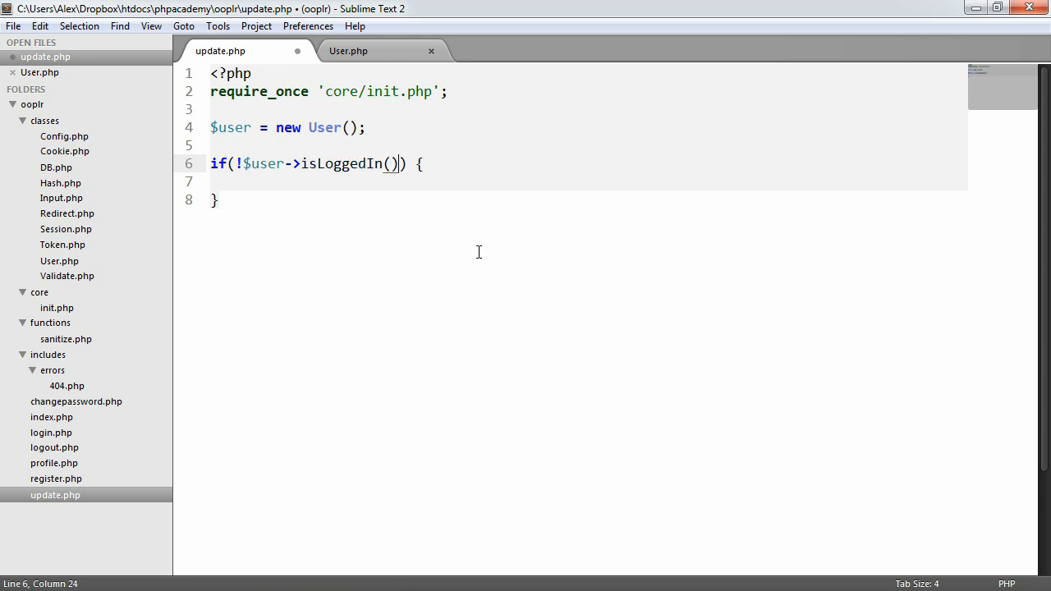
pyautogui.write('Re')
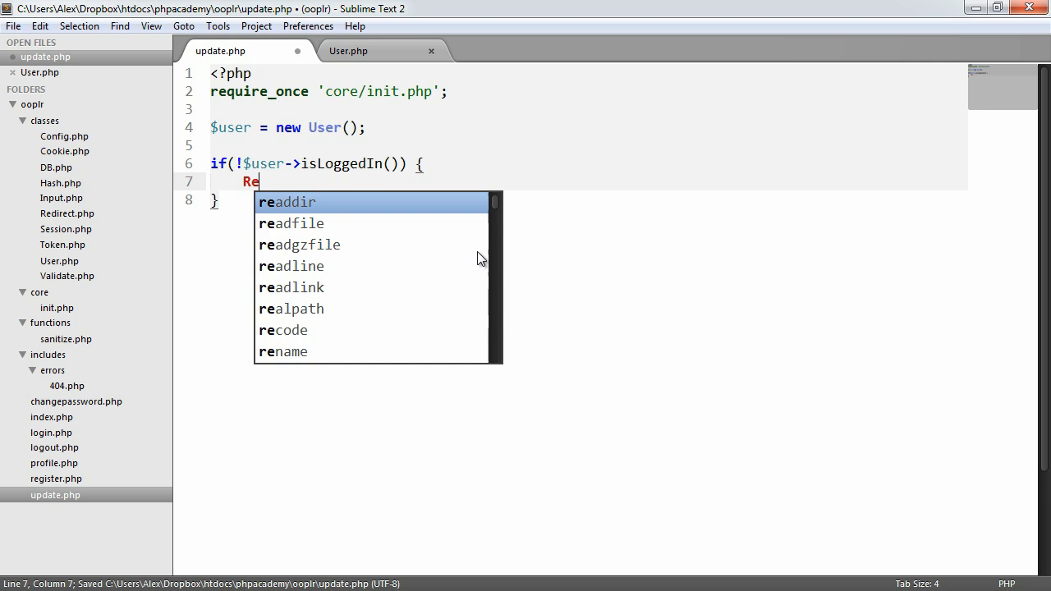
pyautogui.write('direct')
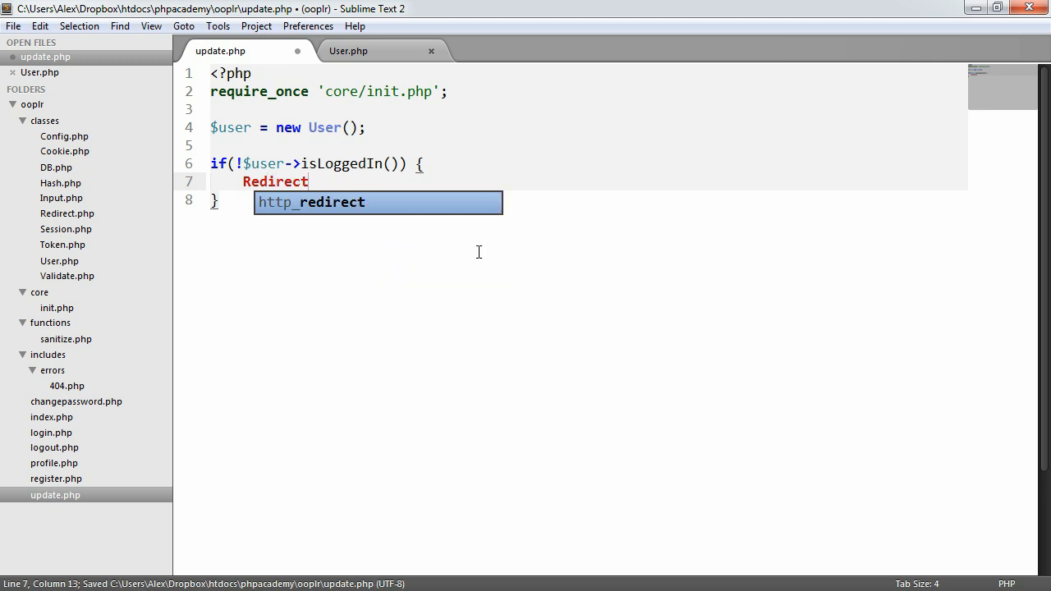
pyautogui.write("::to('');")
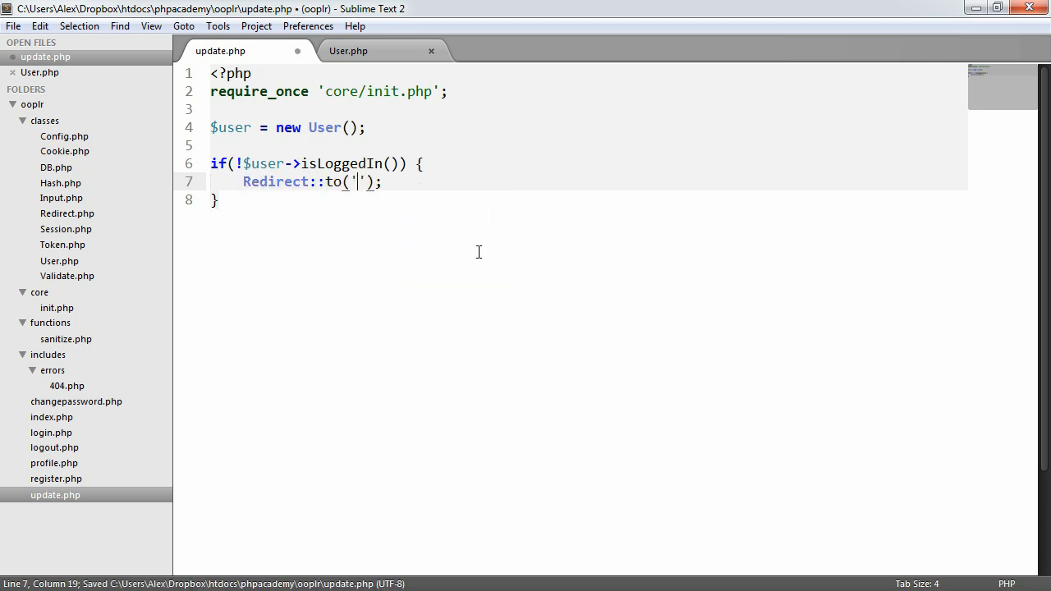
pyautogui.write('index.php')
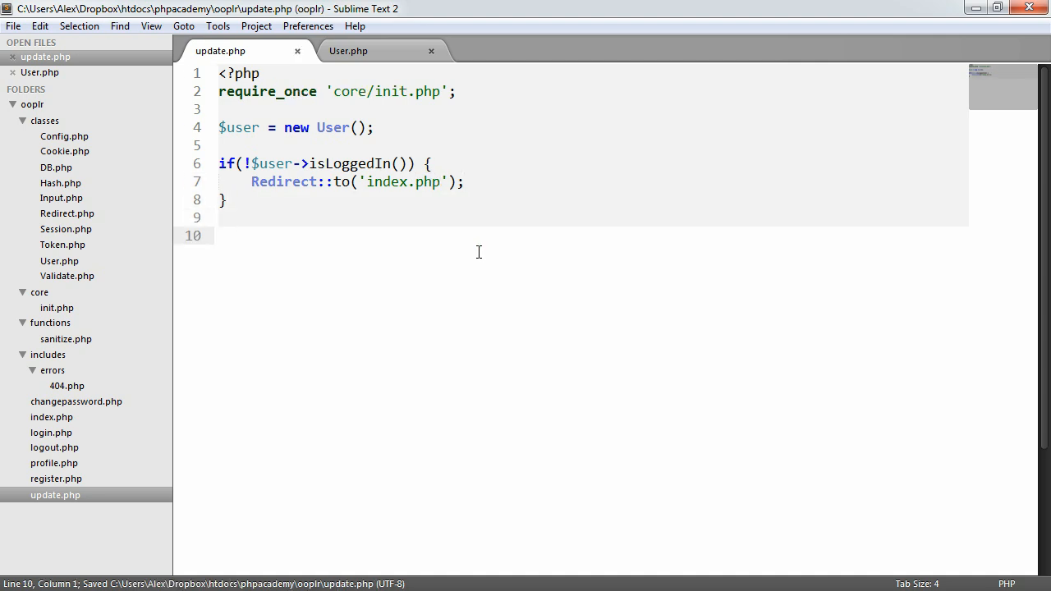
pyautogui.write('if() {')
pyautogui.click(592, 218)
pyautogui.write('?>')
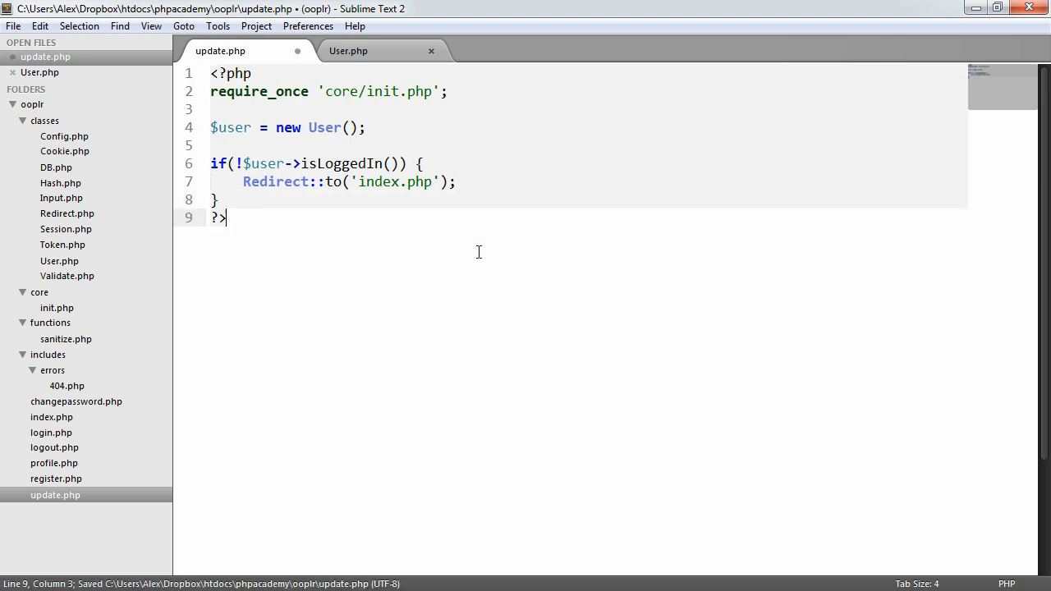
# - Add an empty form with action="" and method="post"
pyautogui.write('<form a')
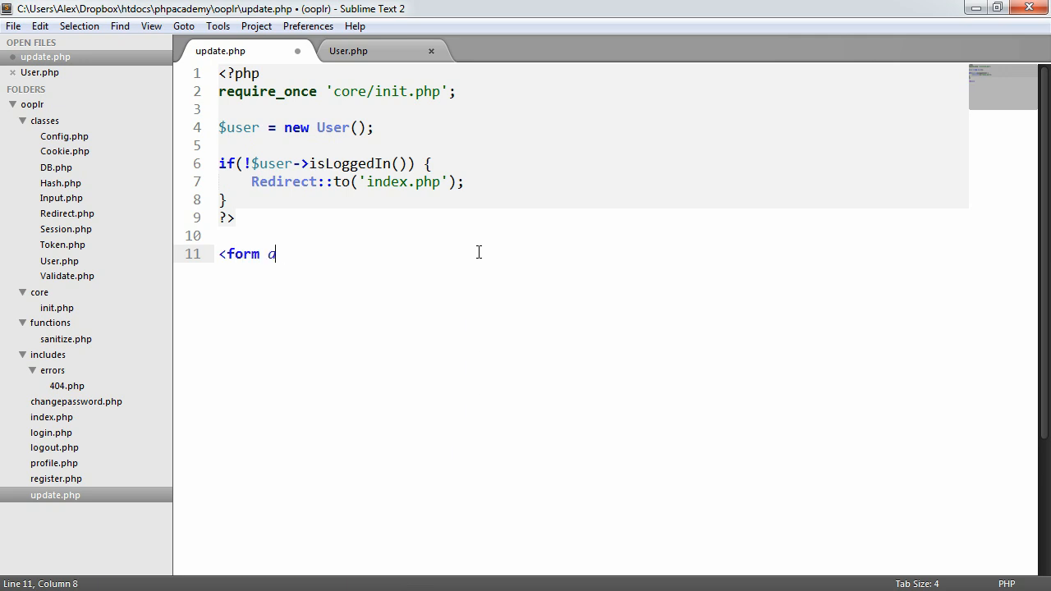
pyautogui.write('ction=')
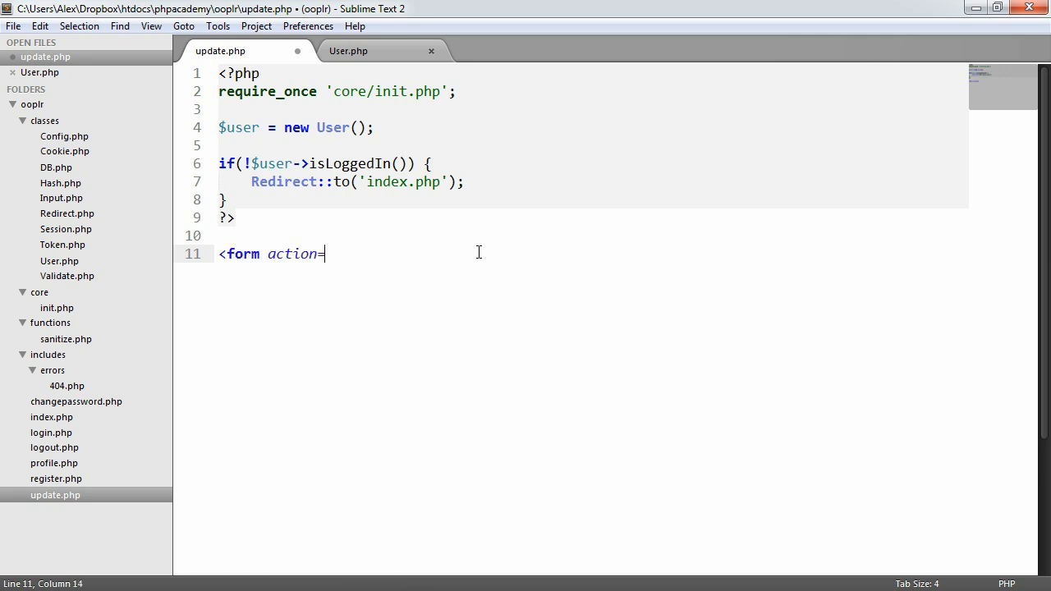
pyautogui.write('"" method=""')
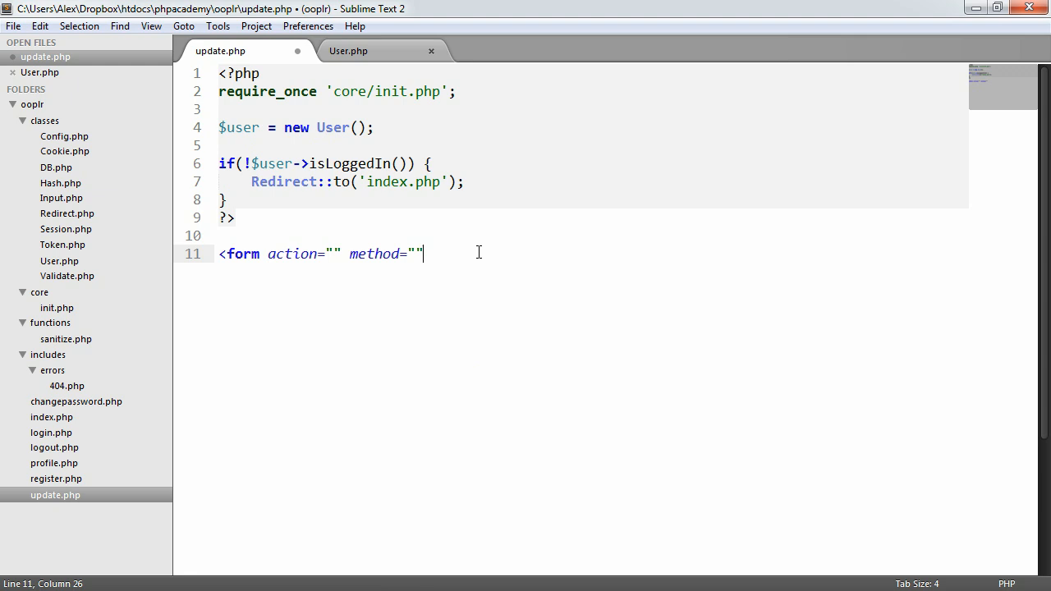
pyautogui.write('></form>')
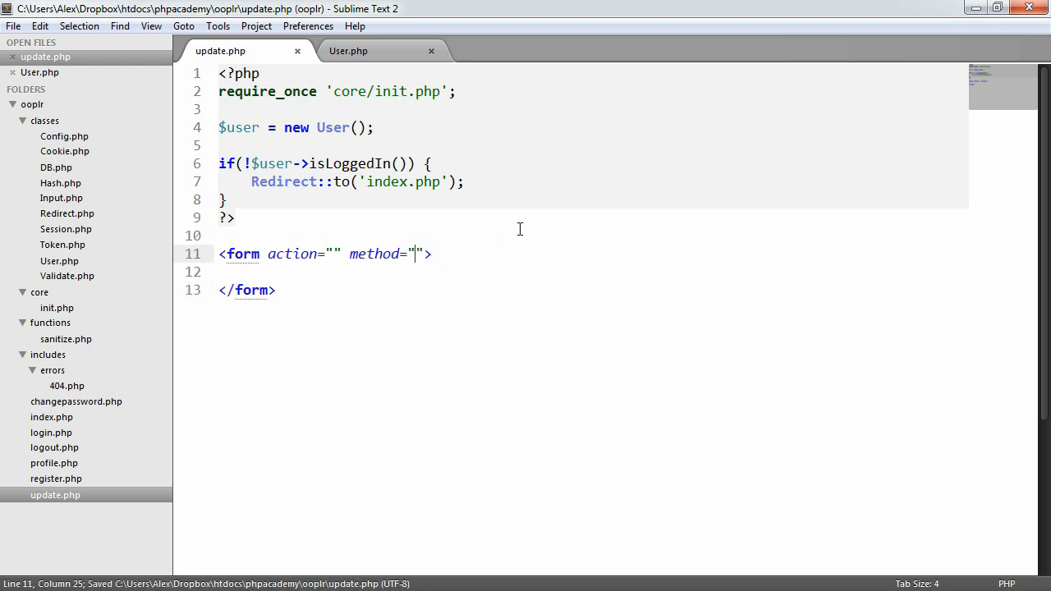
pyautogui.write('post')
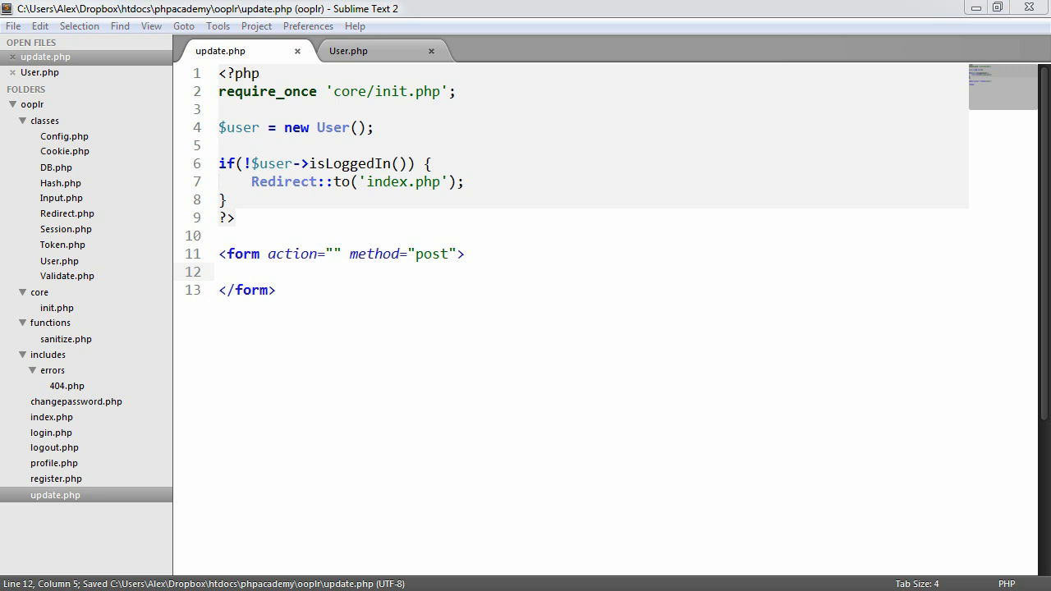
pyautogui.click(252, 271)
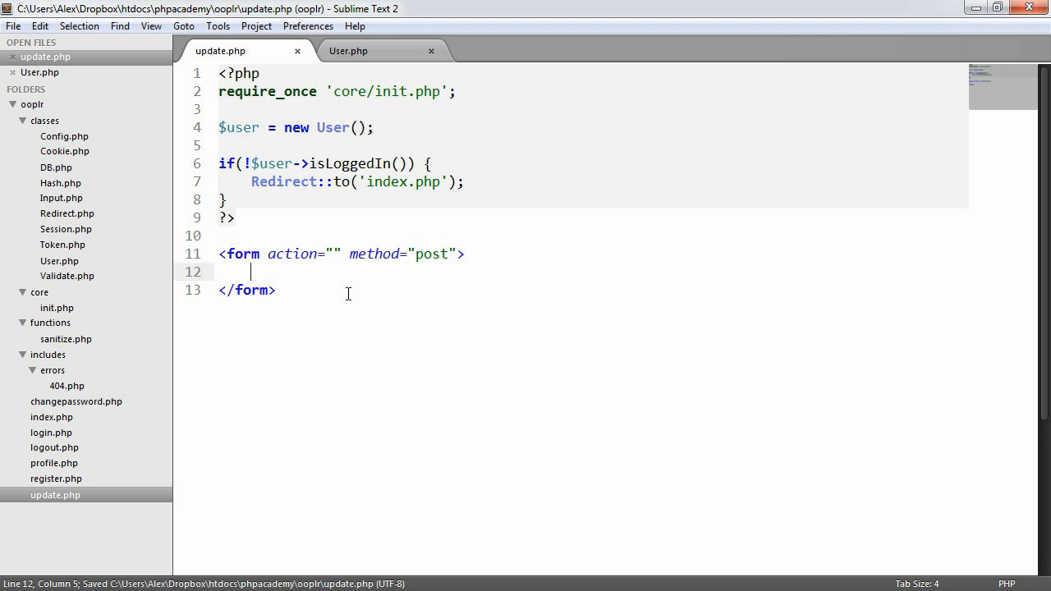
# - Add a Name label and text input whose value echoes escape($user->data()->name)
pyautogui.write('<')
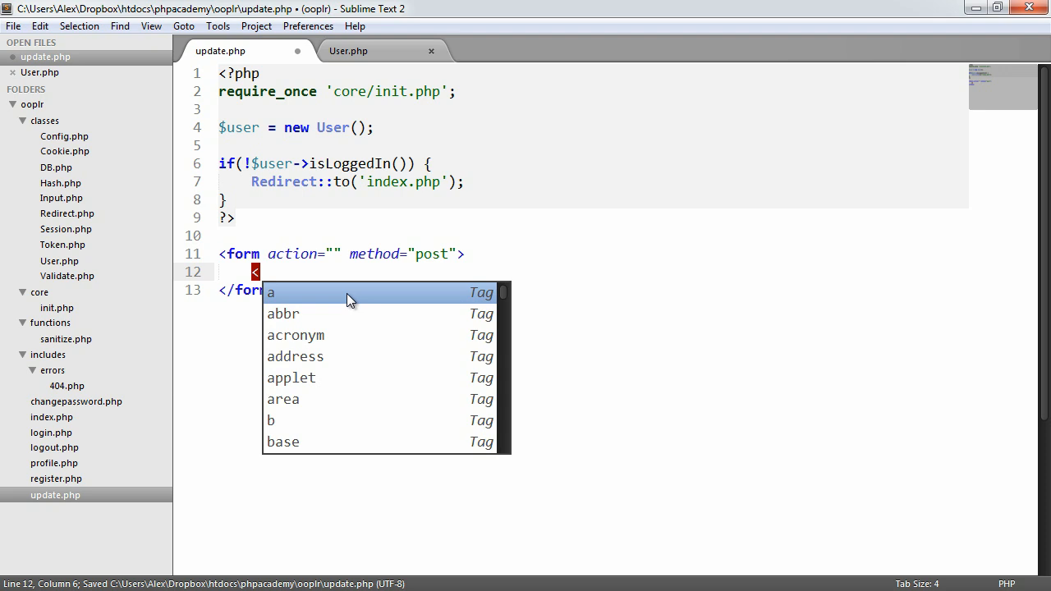
pyautogui.write('label')
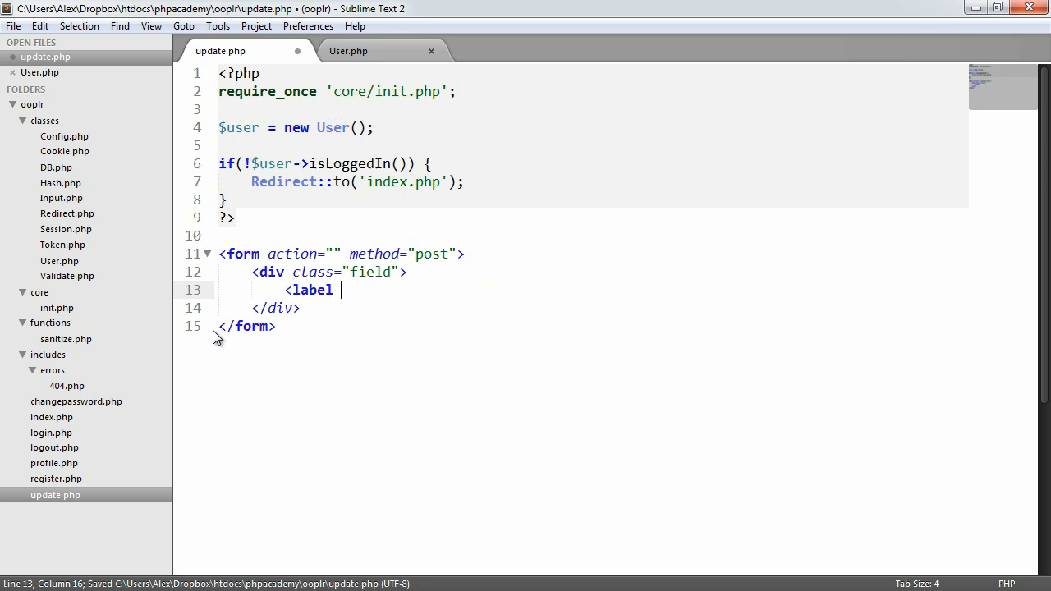
pyautogui.write('for=""')
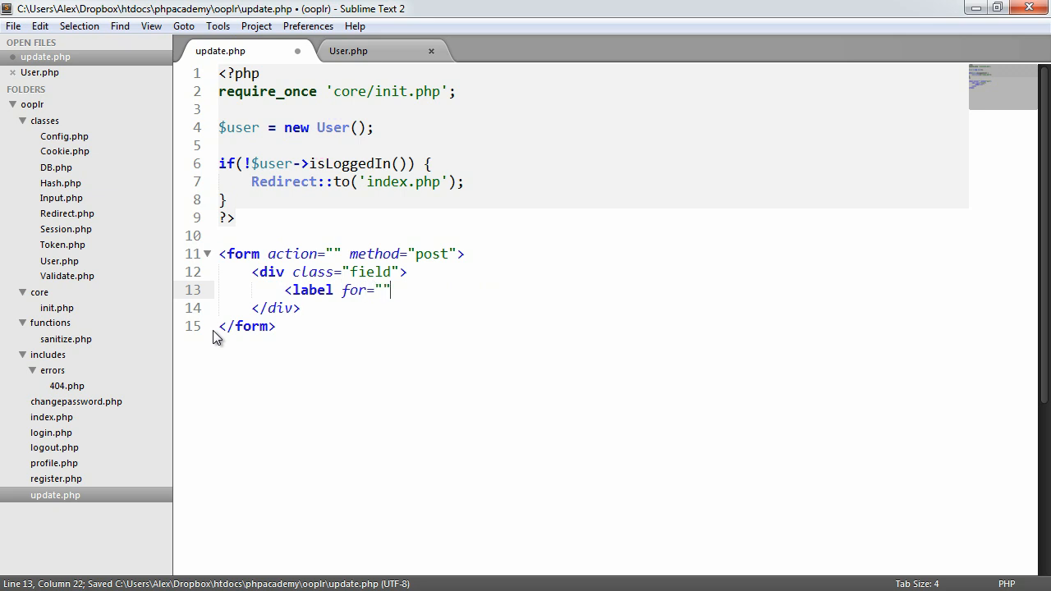
pyautogui.write('></label')
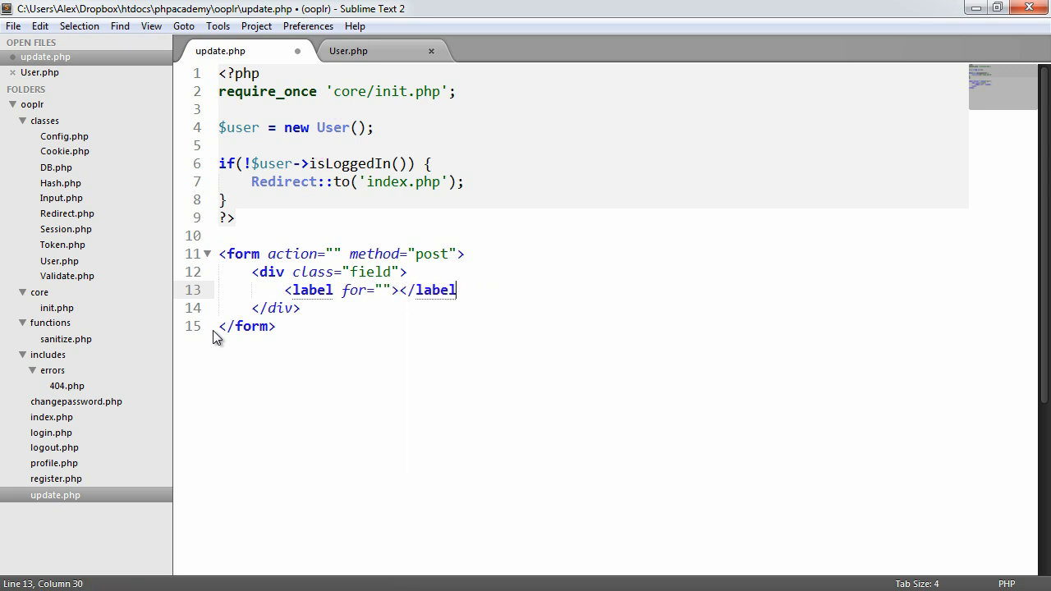
pyautogui.write('name')
pyautogui.write('<input type="">')
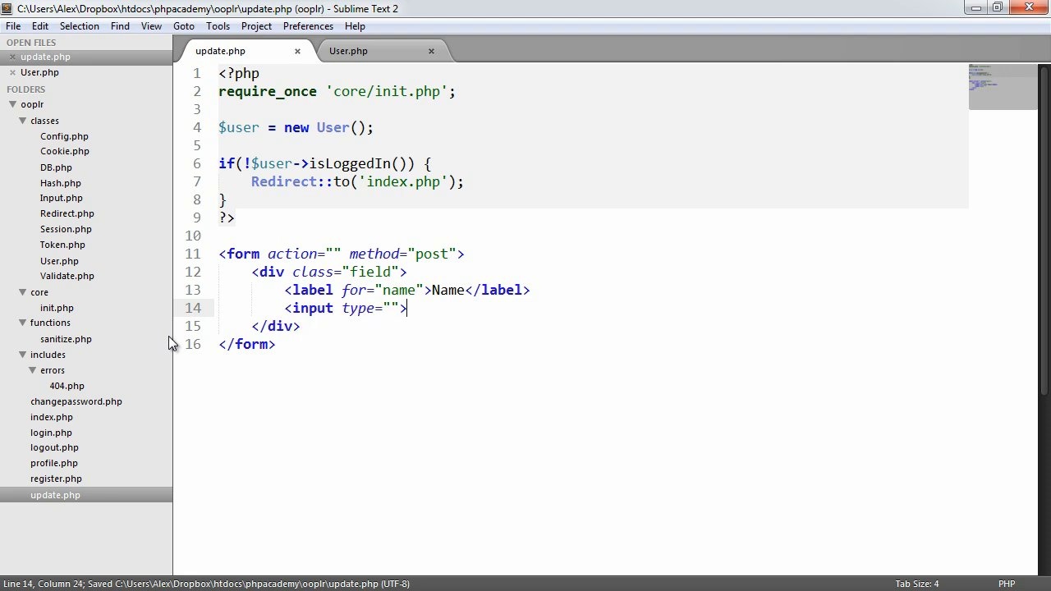
pyautogui.write('text')
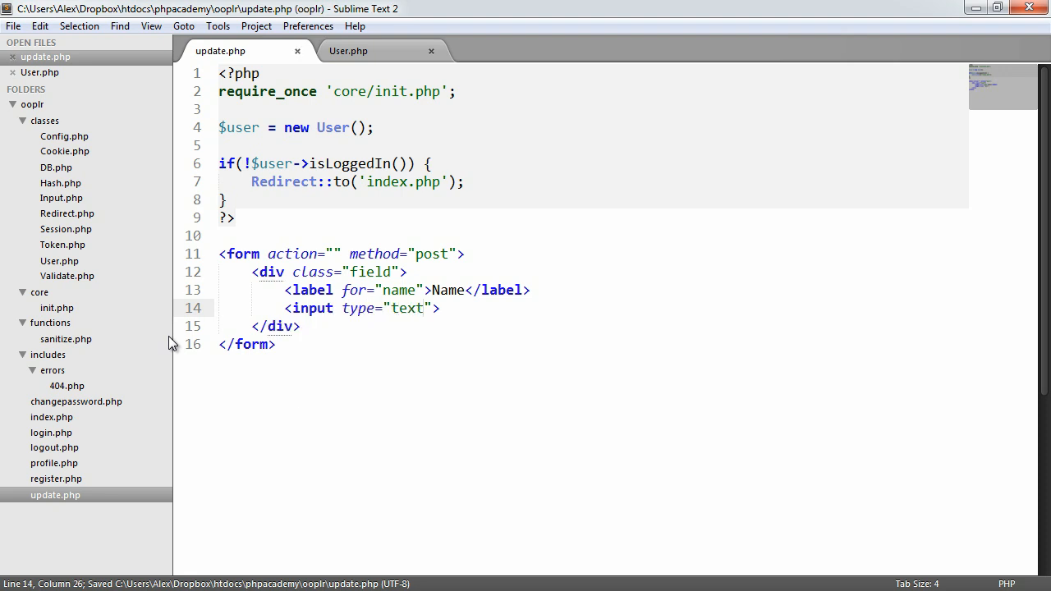
pyautogui.write('name=""')
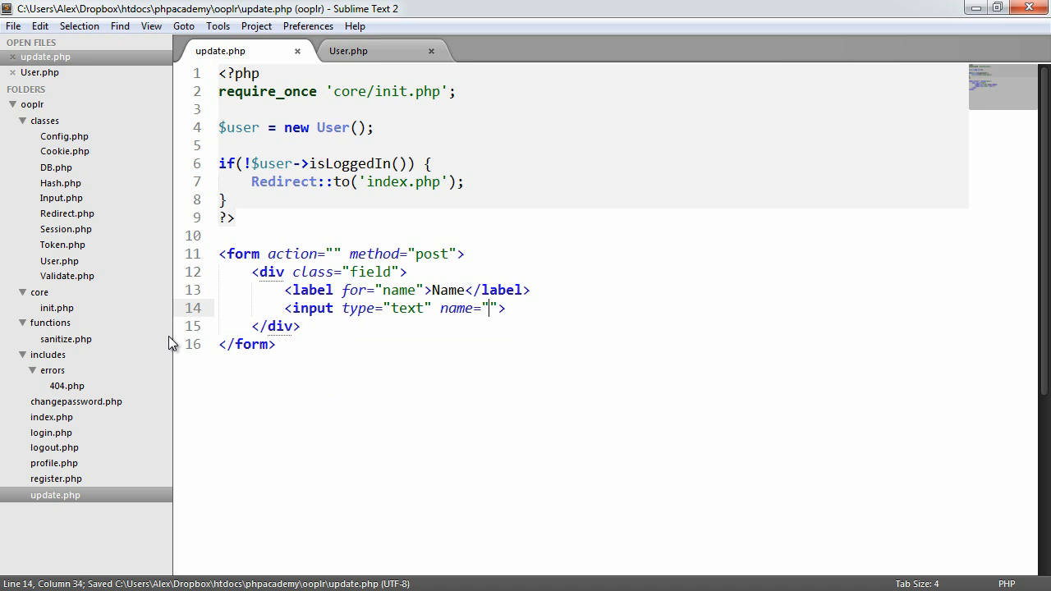
pyautogui.write('name"')
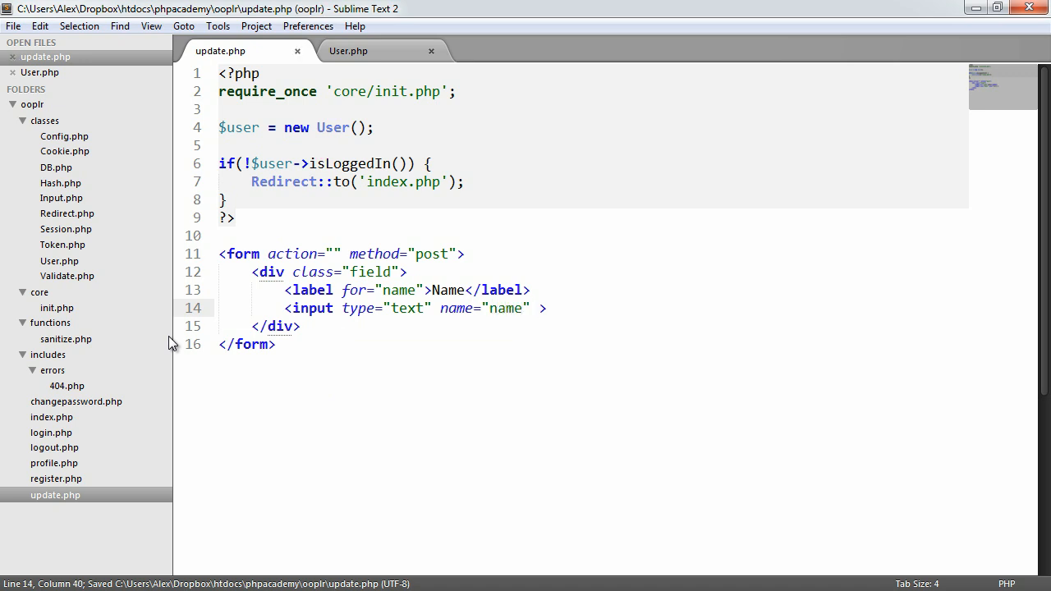
pyautogui.write('value=""')
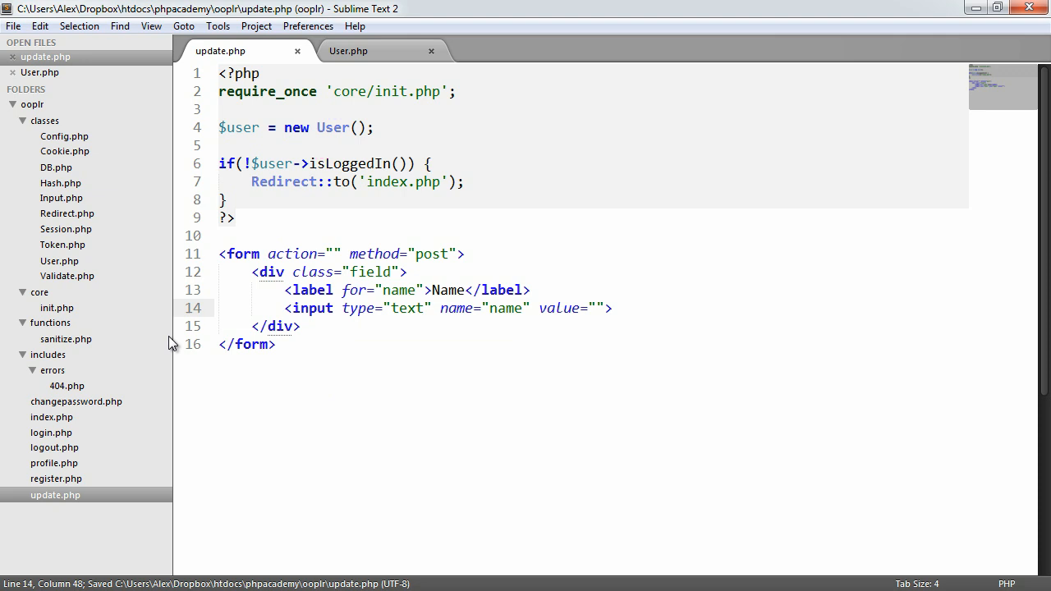
pyautogui.write('<?php echo ?>')
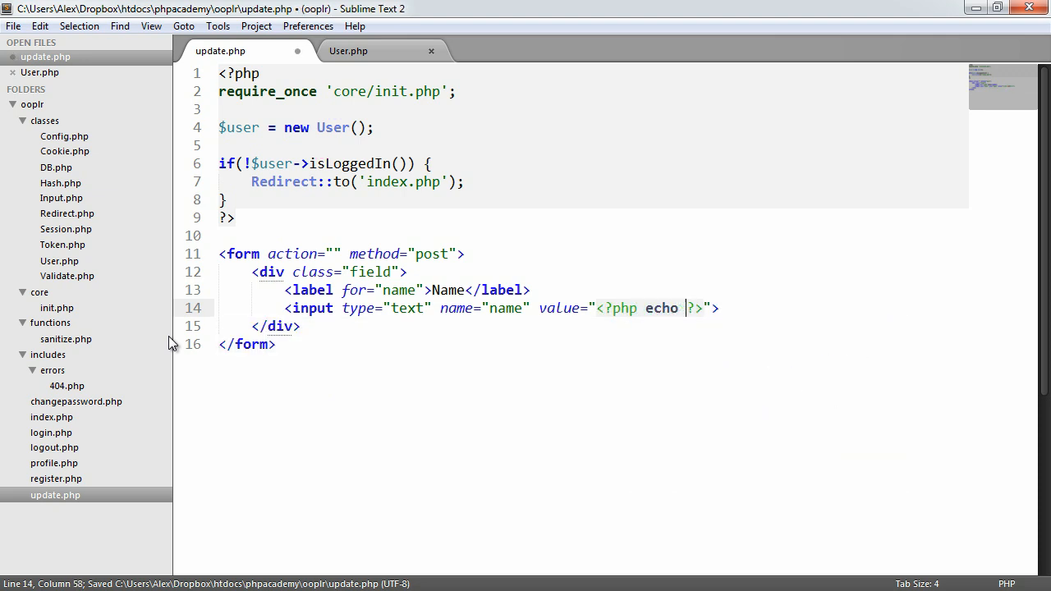
pyautogui.write('escpe();')
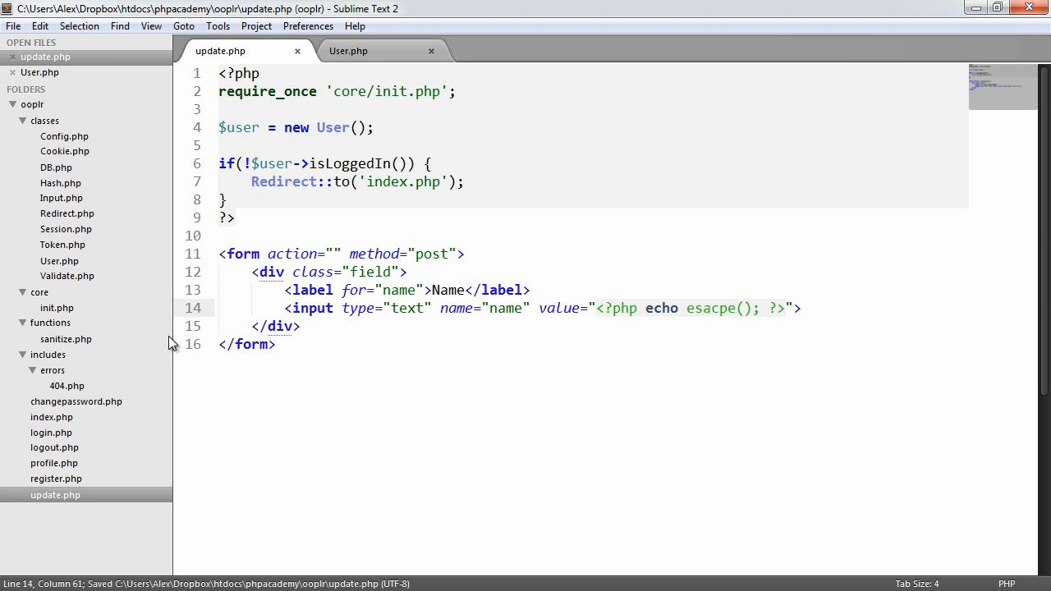
pyautogui.write('escape')
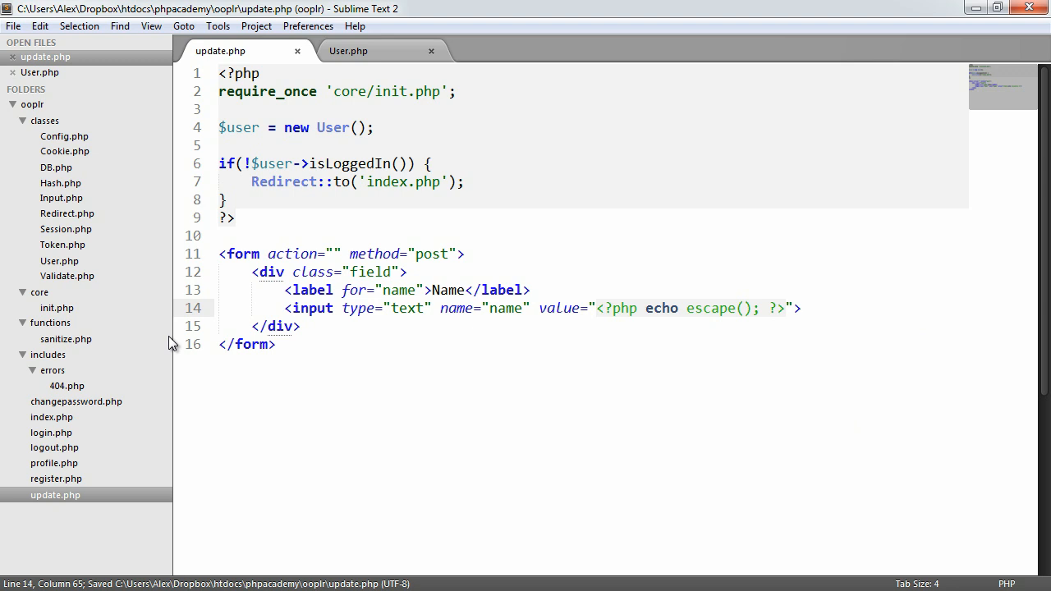
pyautogui.write('$user->')
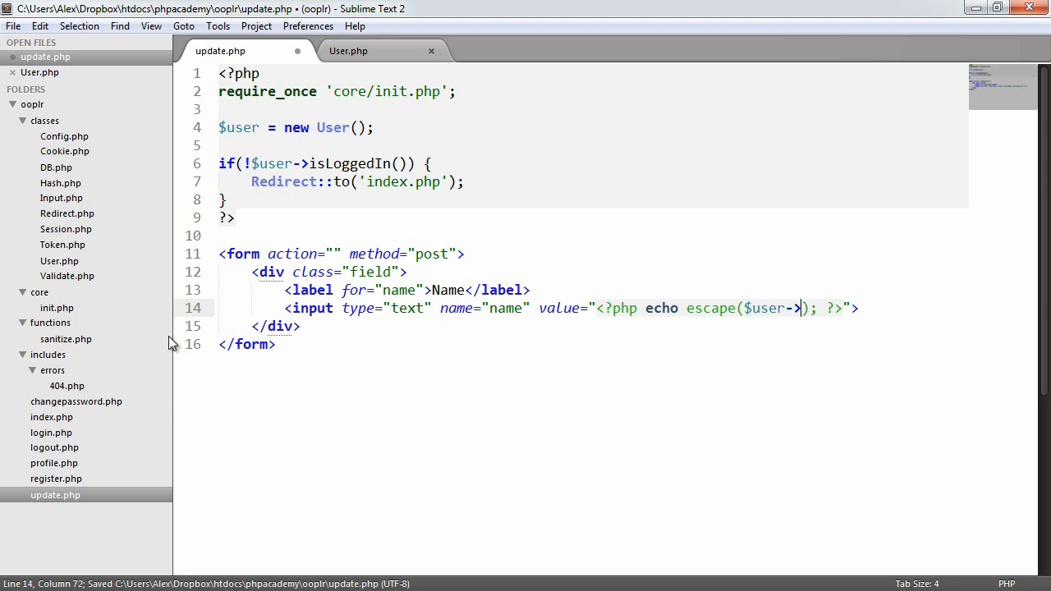
pyautogui.write('data()->?')
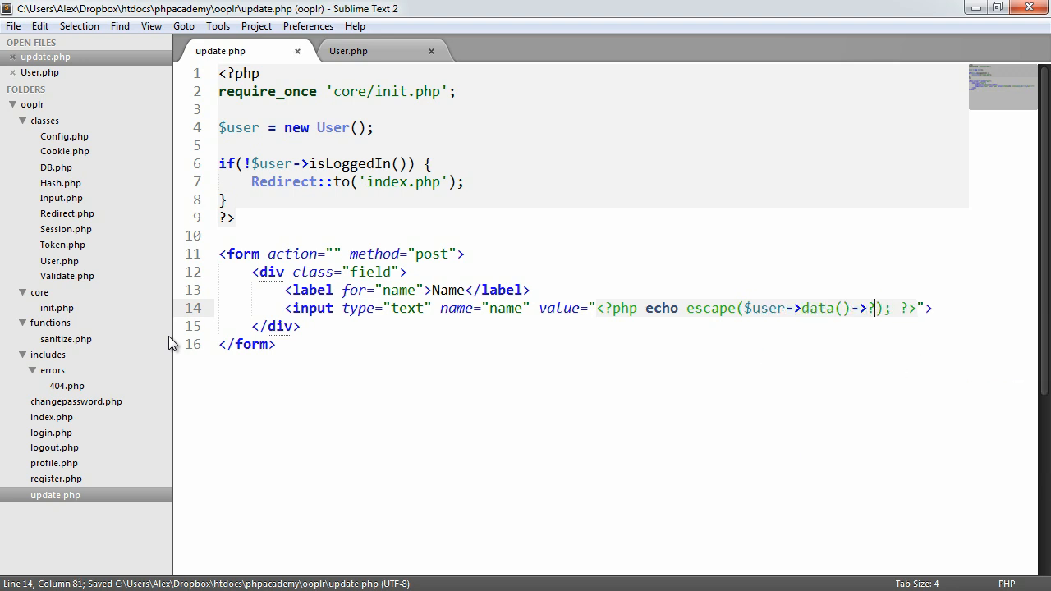
pyautogui.write('name')
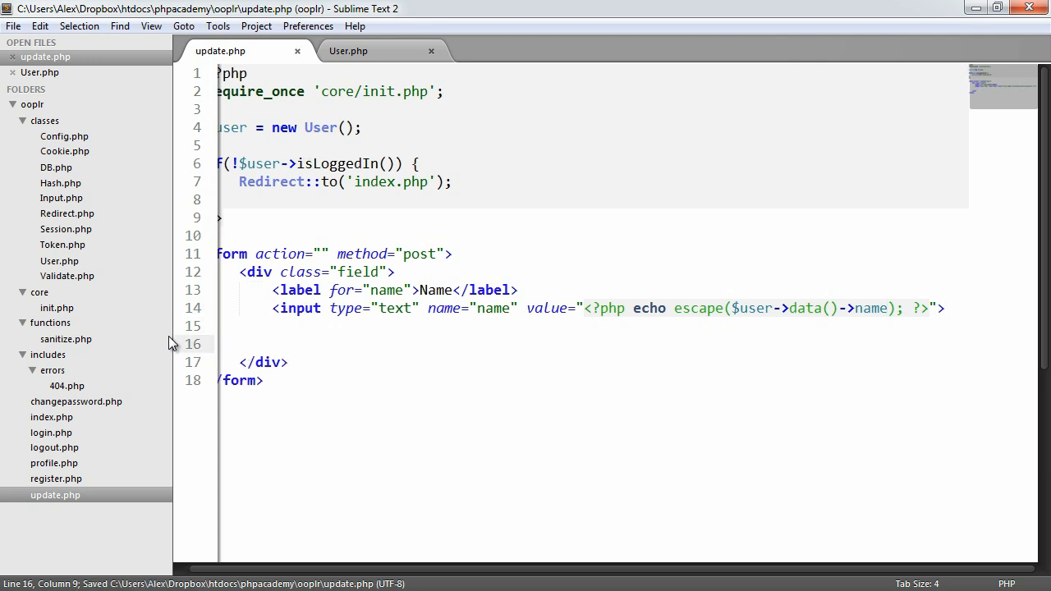
# - Add a submit input with the value Update
pyautogui.write('<input type=""')
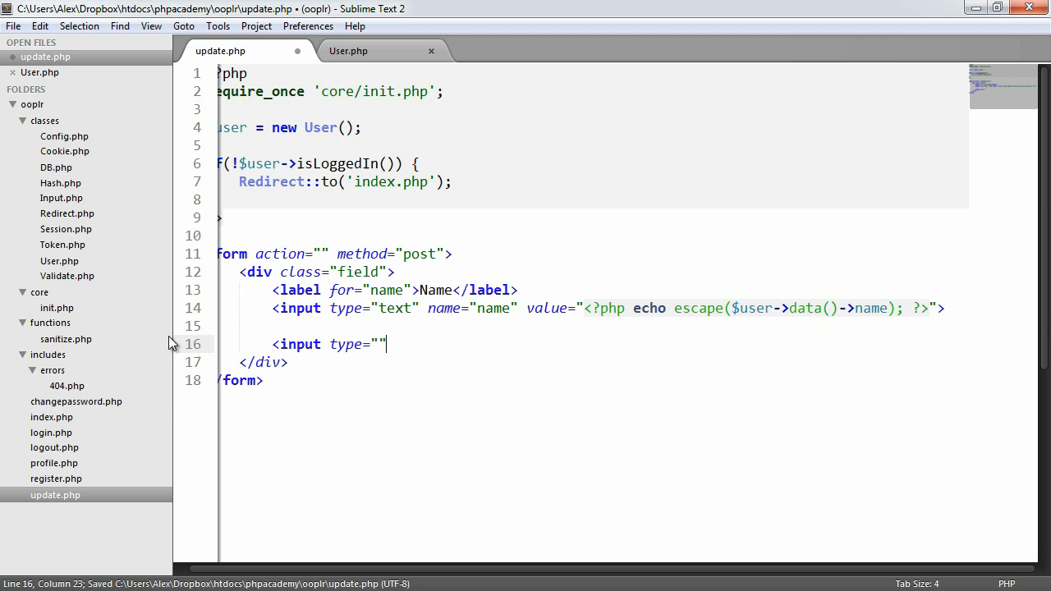
pyautogui.write('submit')
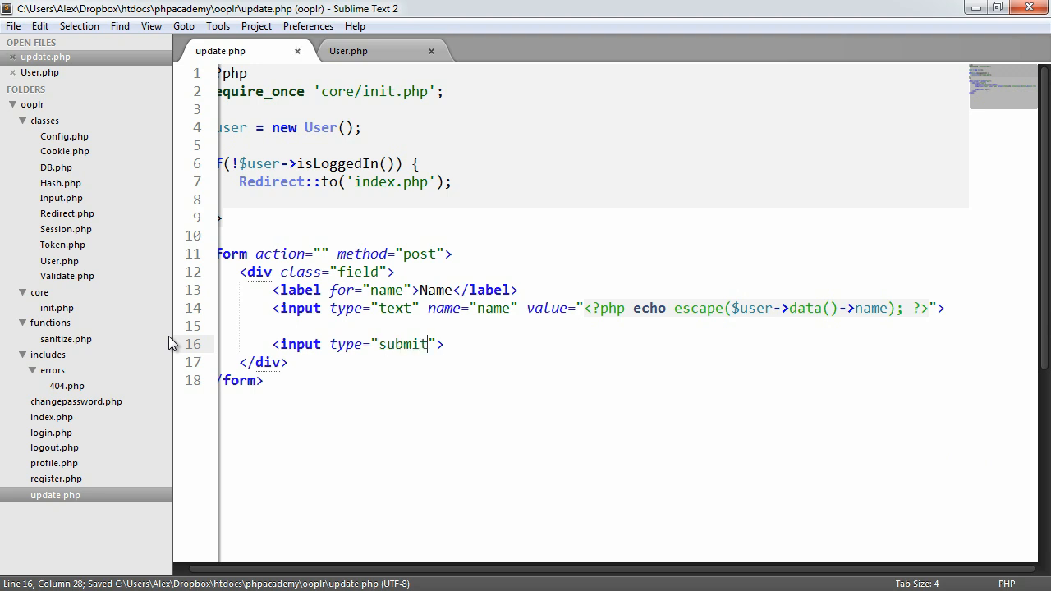
pyautogui.write('value=""')
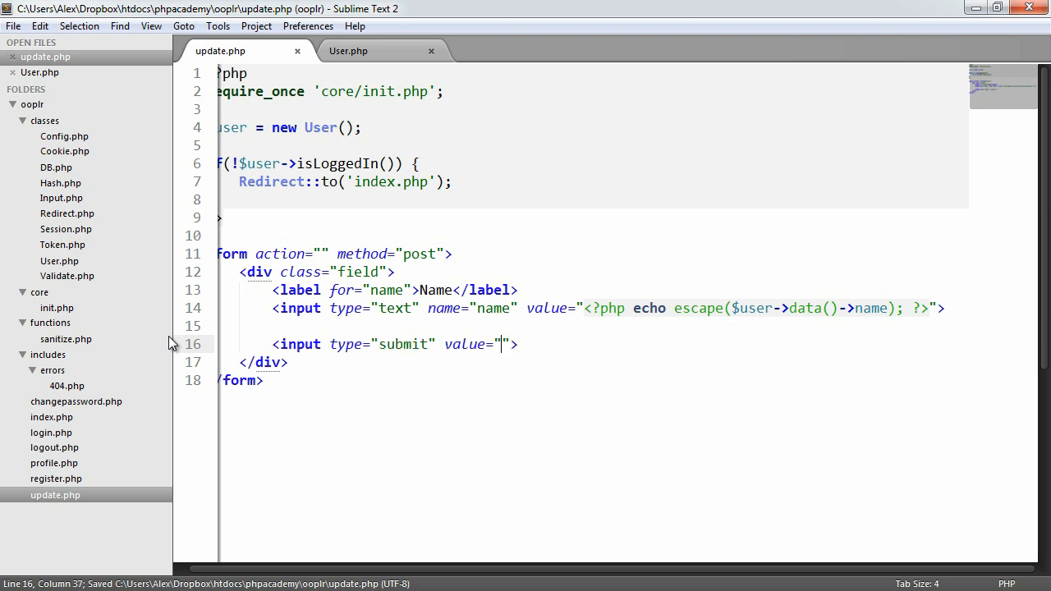
pyautogui.write('Update')
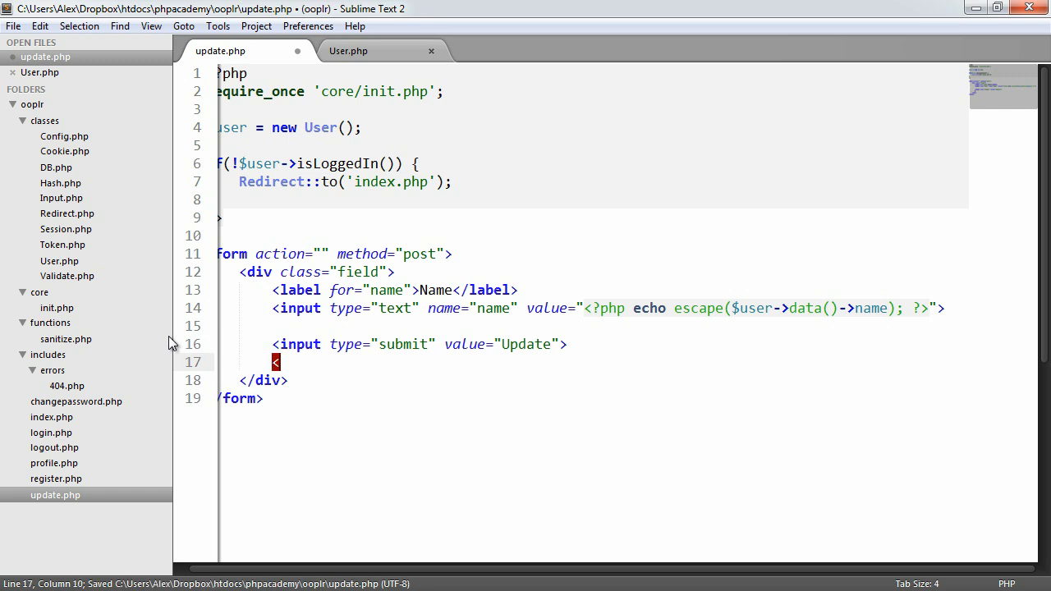
# - Add a hidden token input whose value echoes Token::generate()
pyautogui.write('input type="hid">')
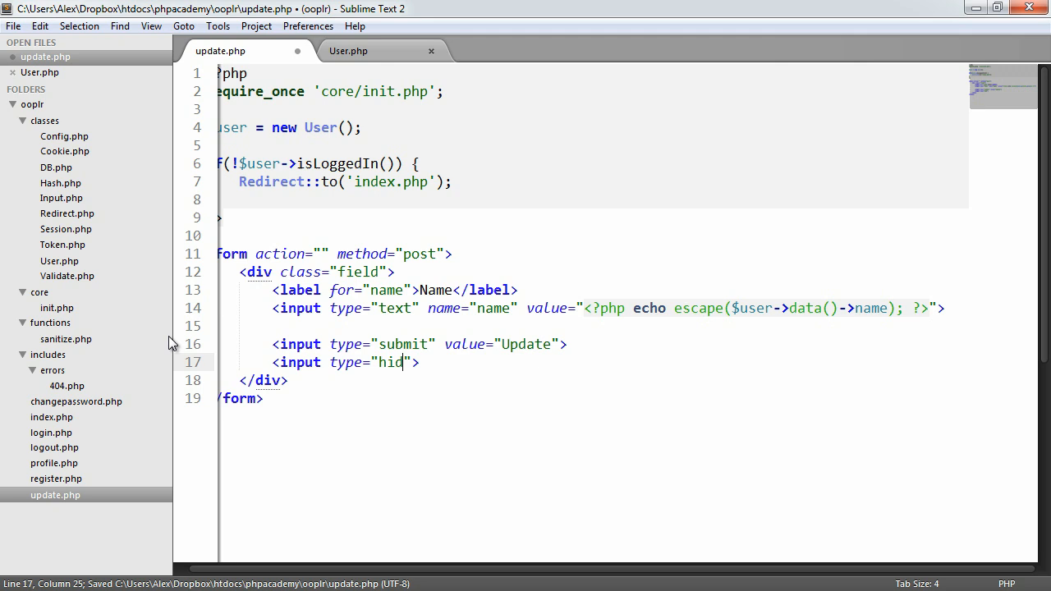
pyautogui.write('den" name="')
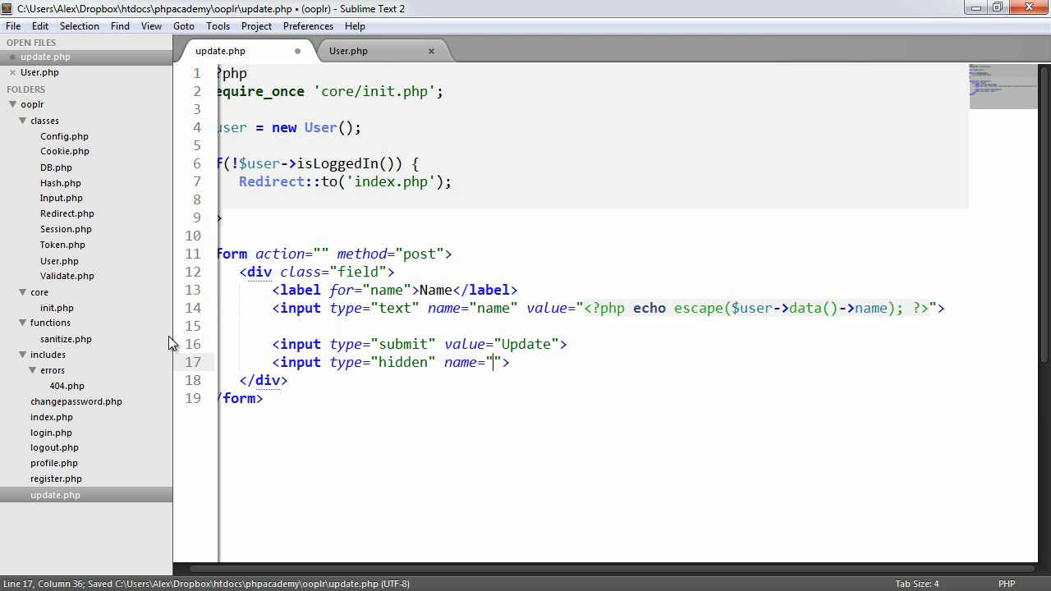
pyautogui.write('token')
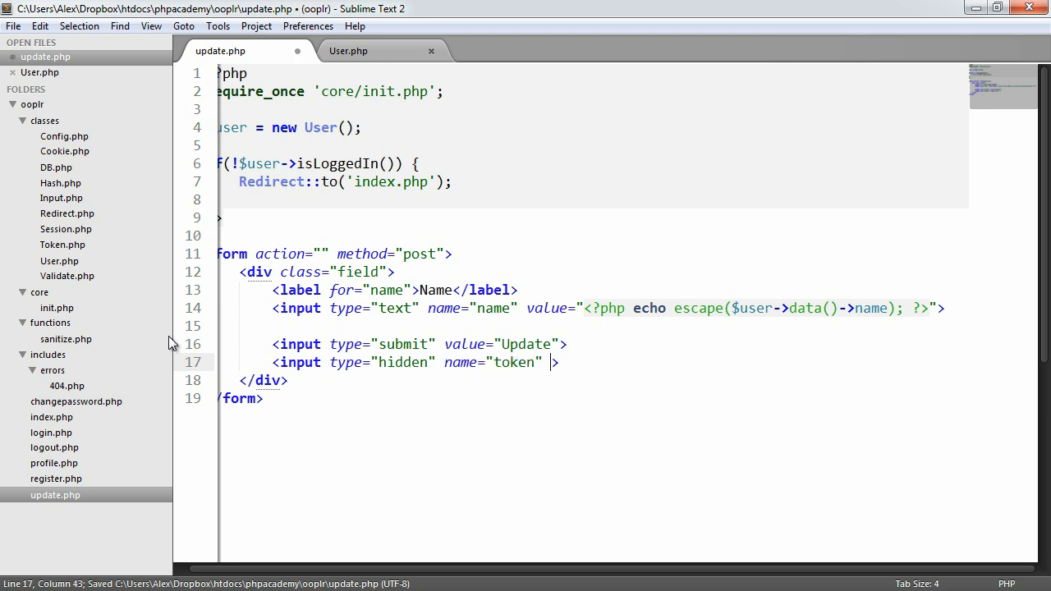
pyautogui.write('value=""')
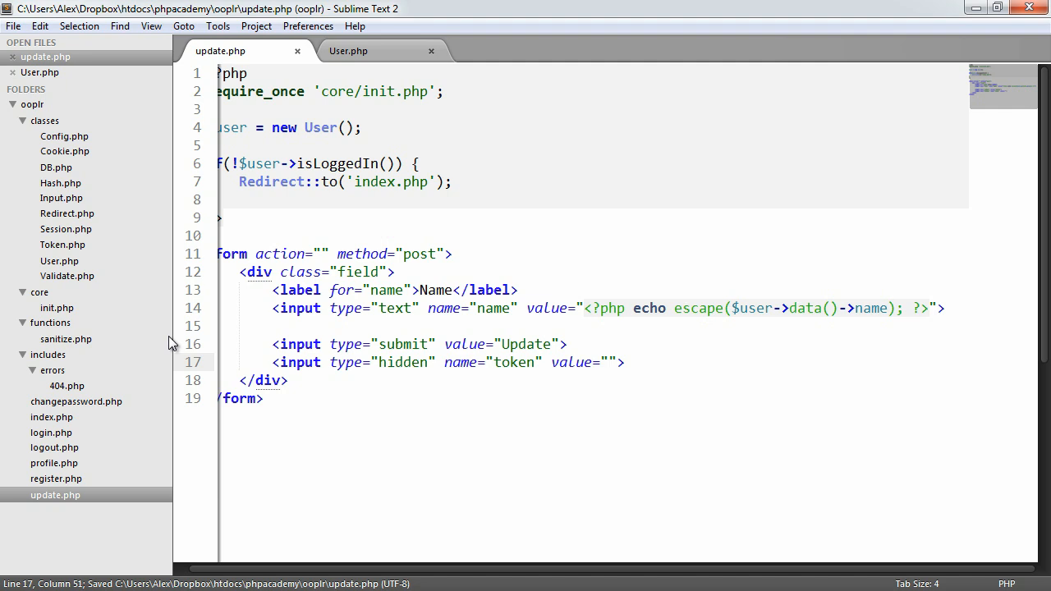
pyautogui.write('<?php ?>')
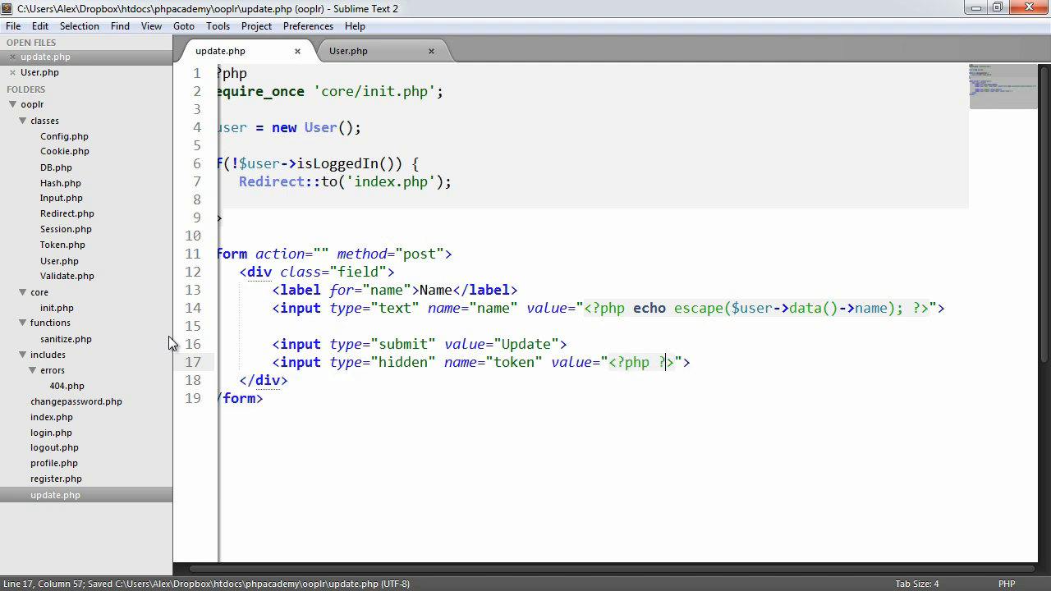
pyautogui.write('echo TYo')
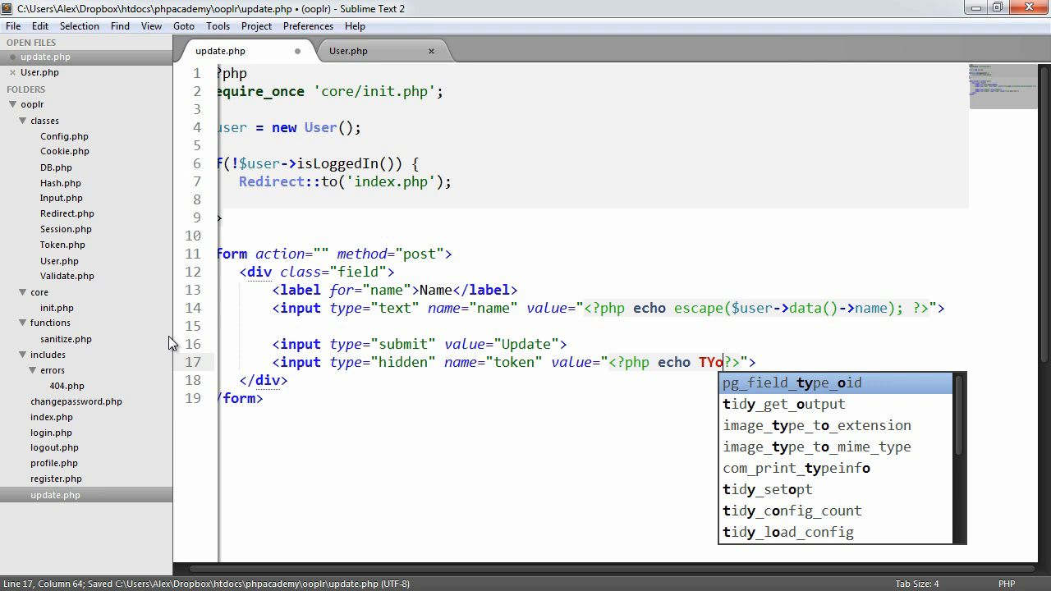
pyautogui.write('ken')
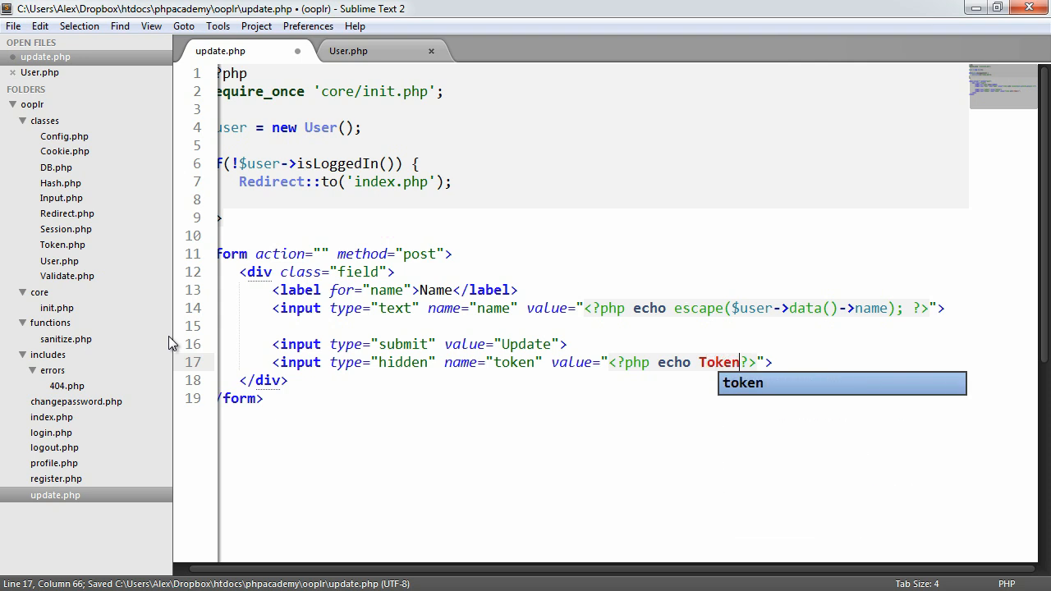
pyautogui.write('::generate()')
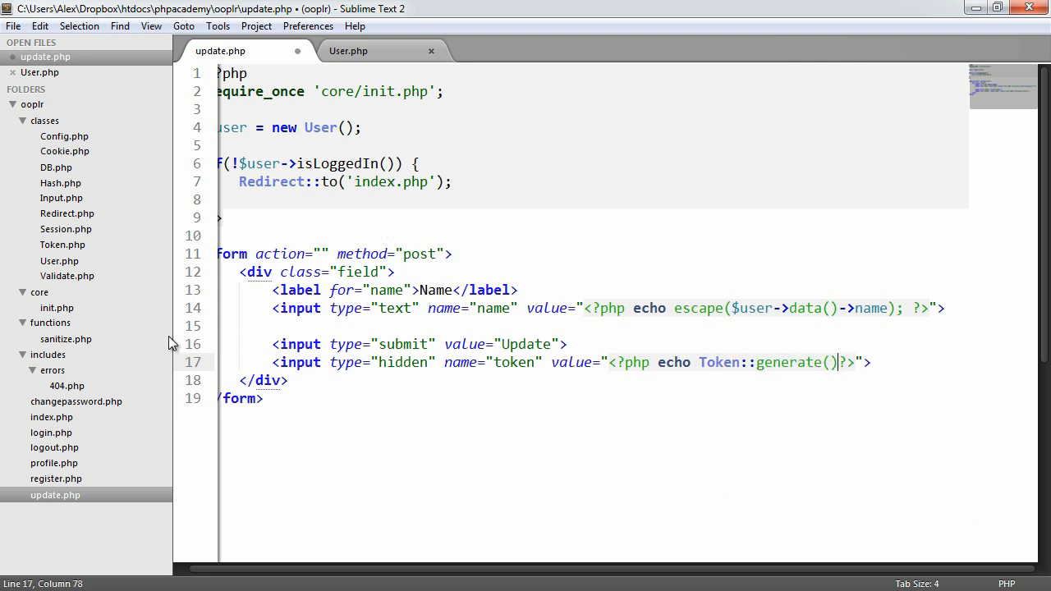
pyautogui.write(';')
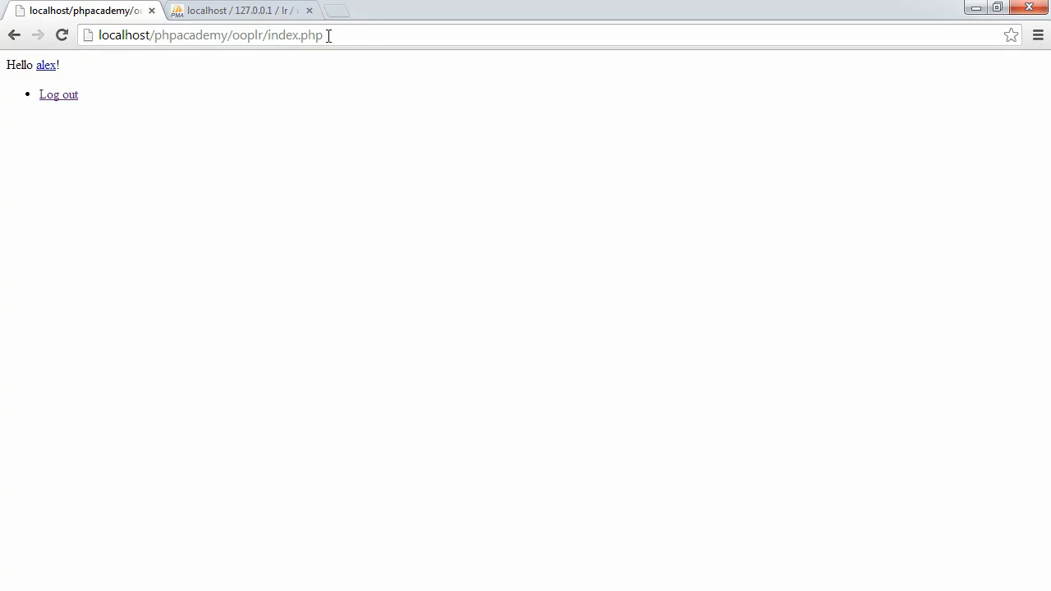
pyautogui.moveTo(58, 115)
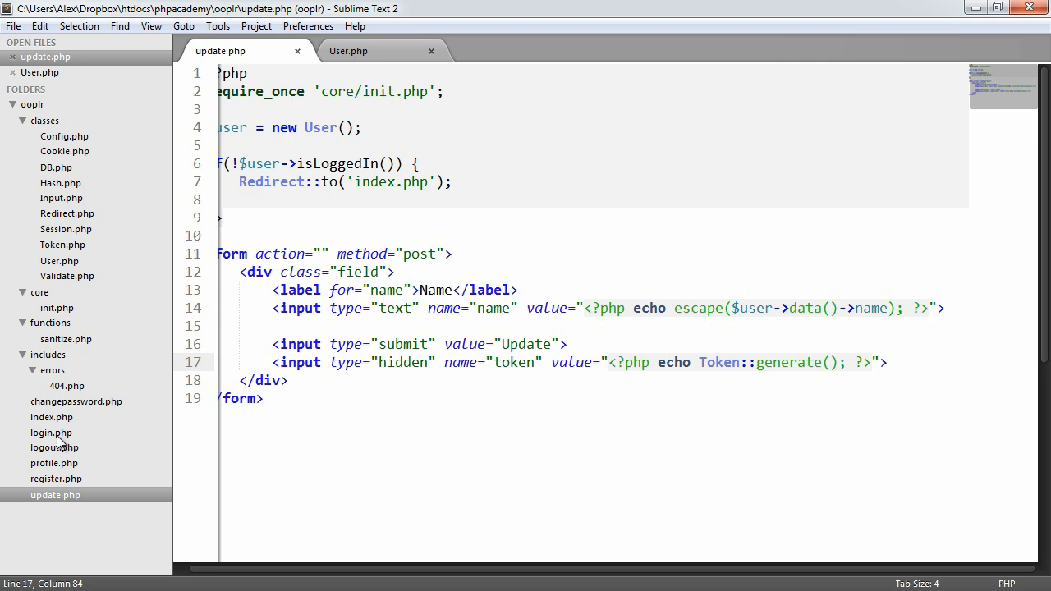
# - In index.php, add an 'Update details' link item beneath Log out and return to update.php
pyautogui.click(51, 417)
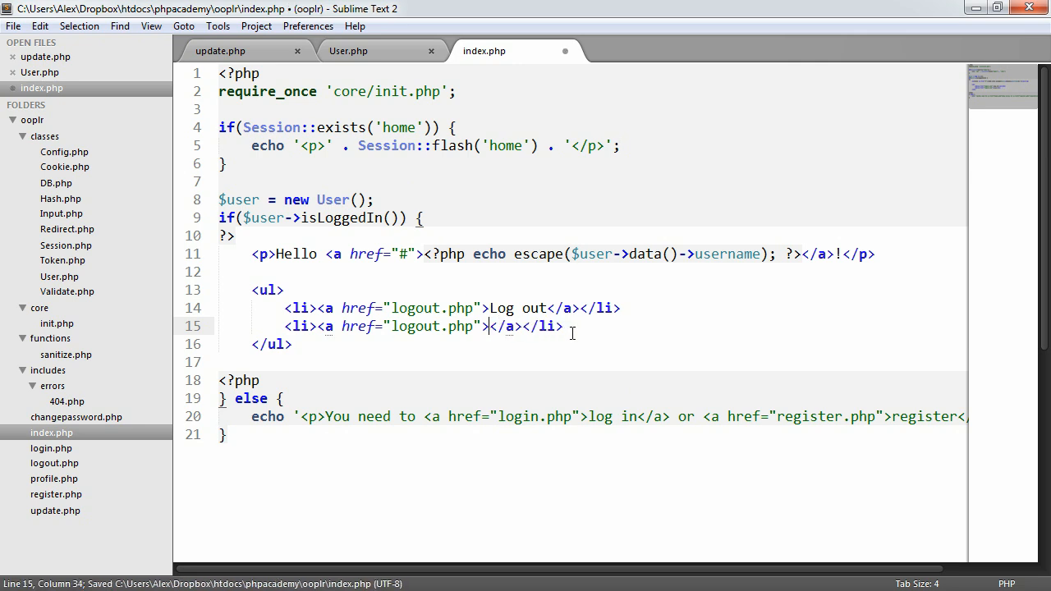
pyautogui.write('Update details')
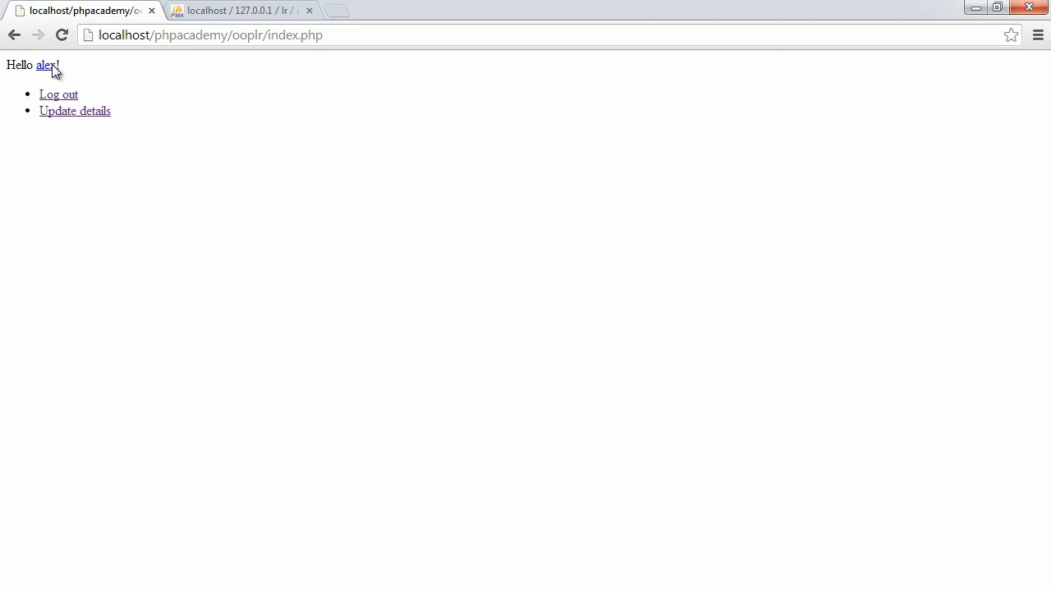
pyautogui.click(75, 111)
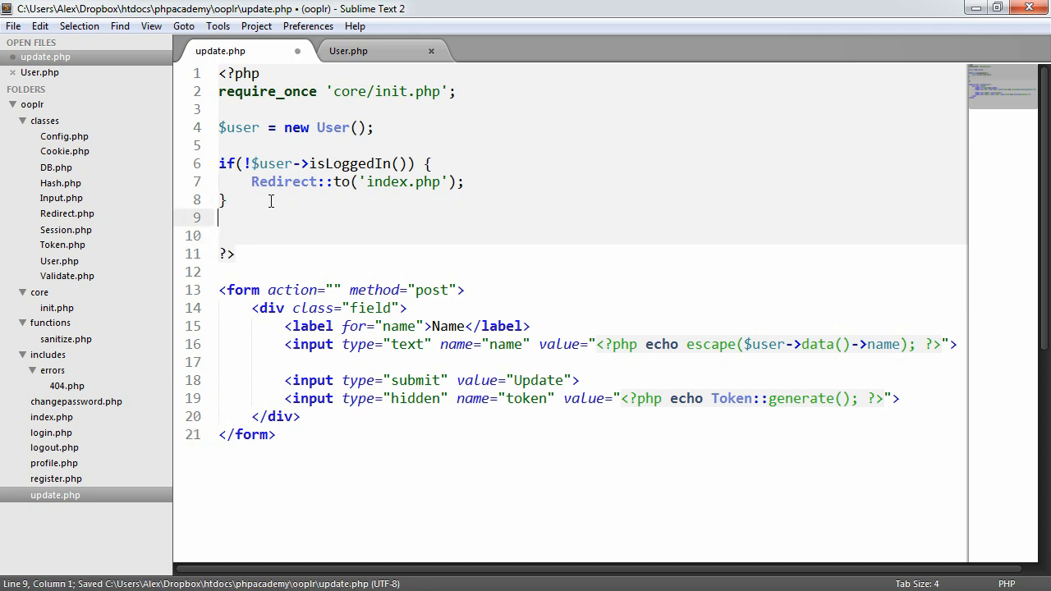
# - Nest if(Input::exists()) and Token::check(Input::get('token')), testing with echo 'OK!' then deleting it
pyautogui.press('enter')
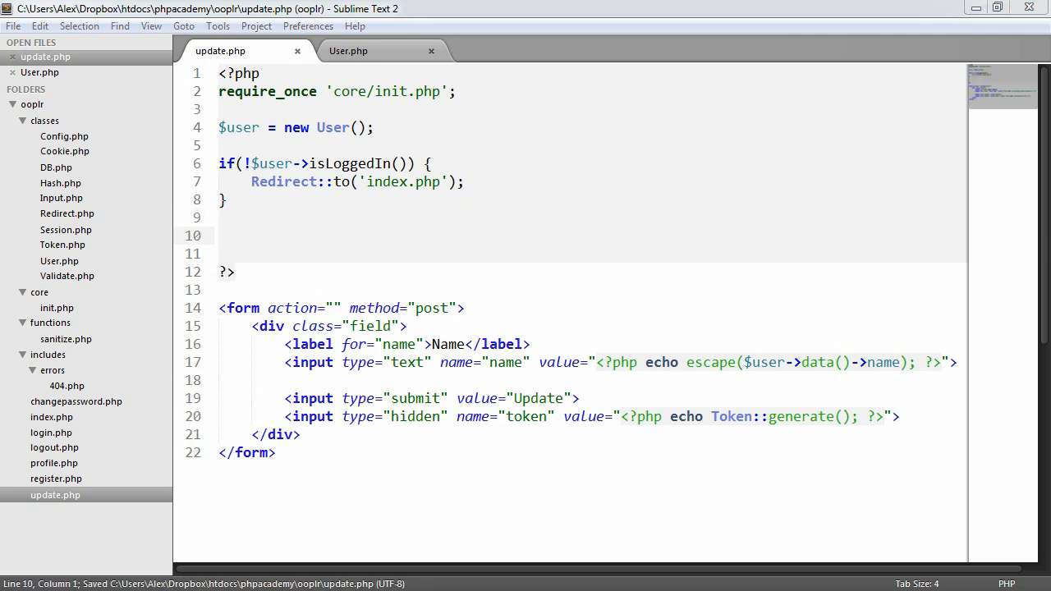
pyautogui.write('i')
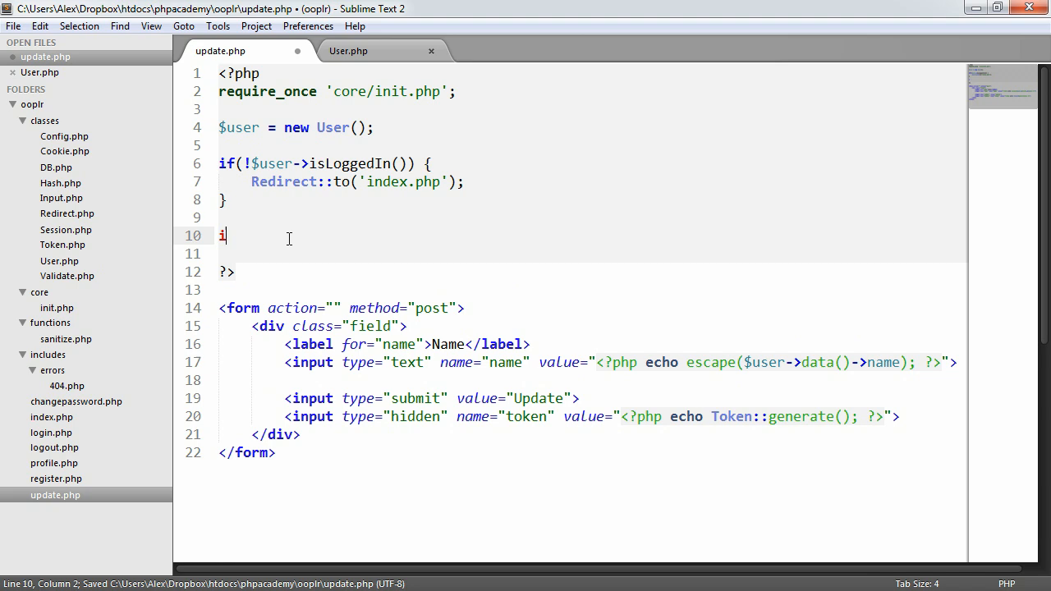
pyautogui.write('f() {')
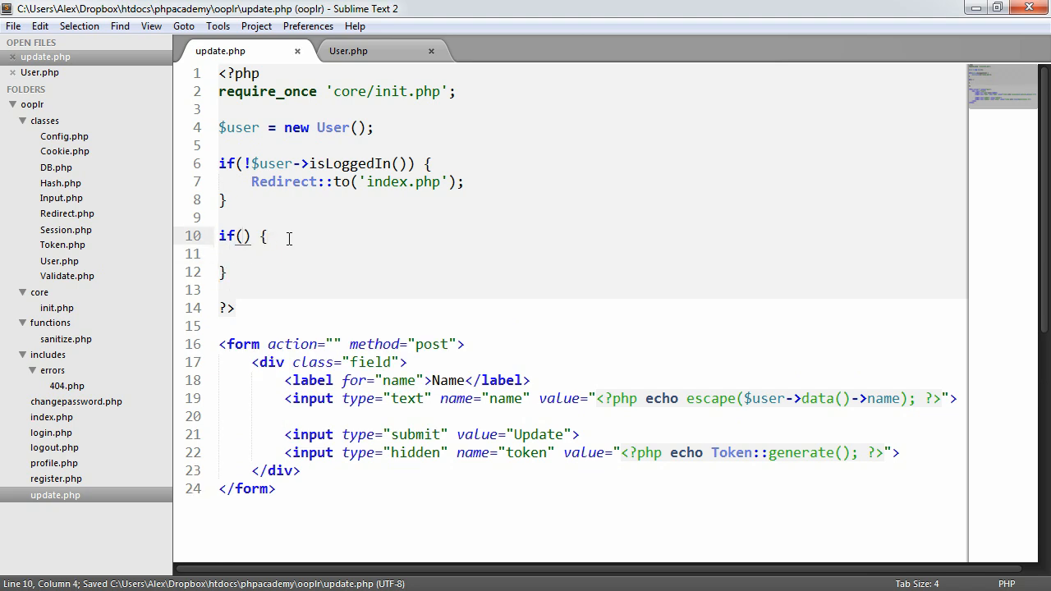
pyautogui.write('Input::exists(')
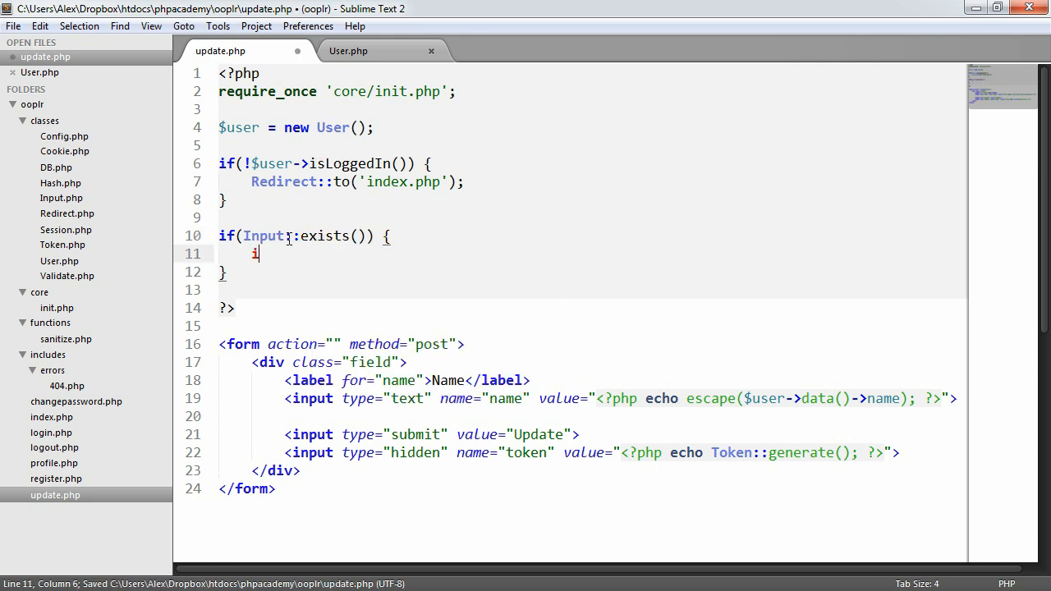
pyautogui.write('f() {')
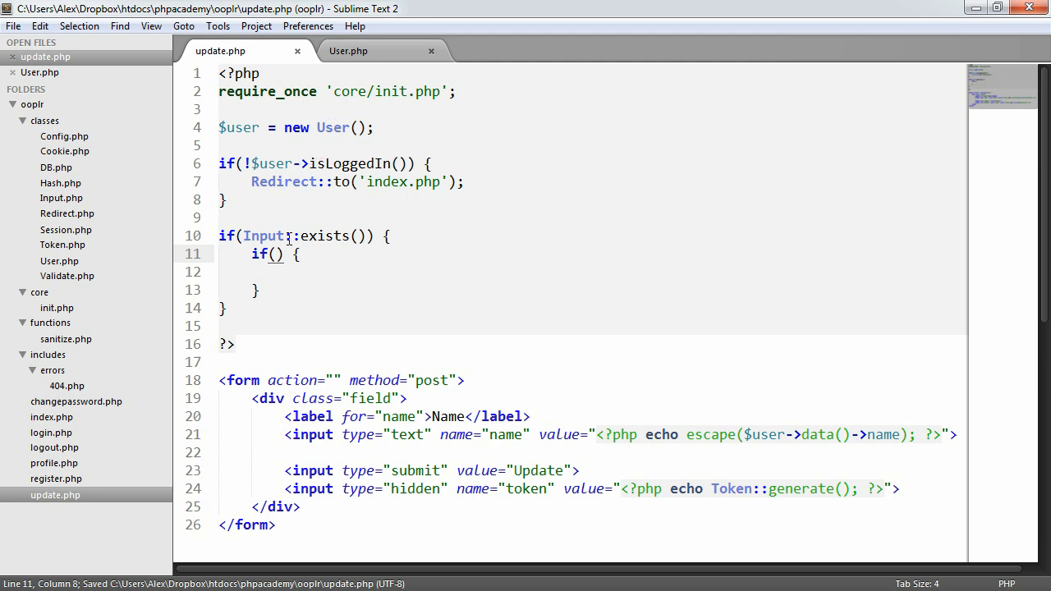
pyautogui.write('Token::')
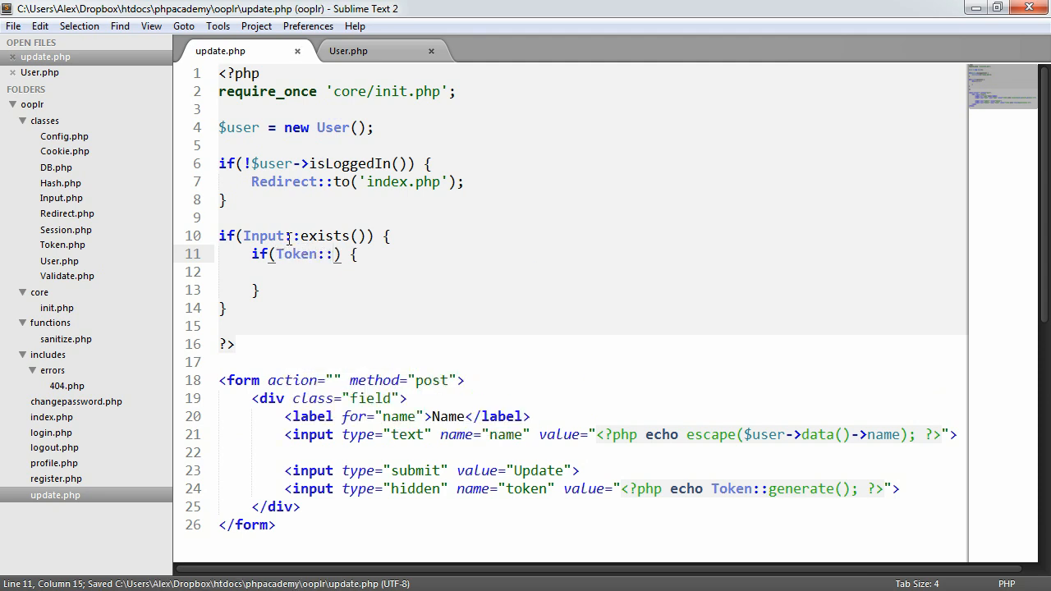
pyautogui.write('check(')
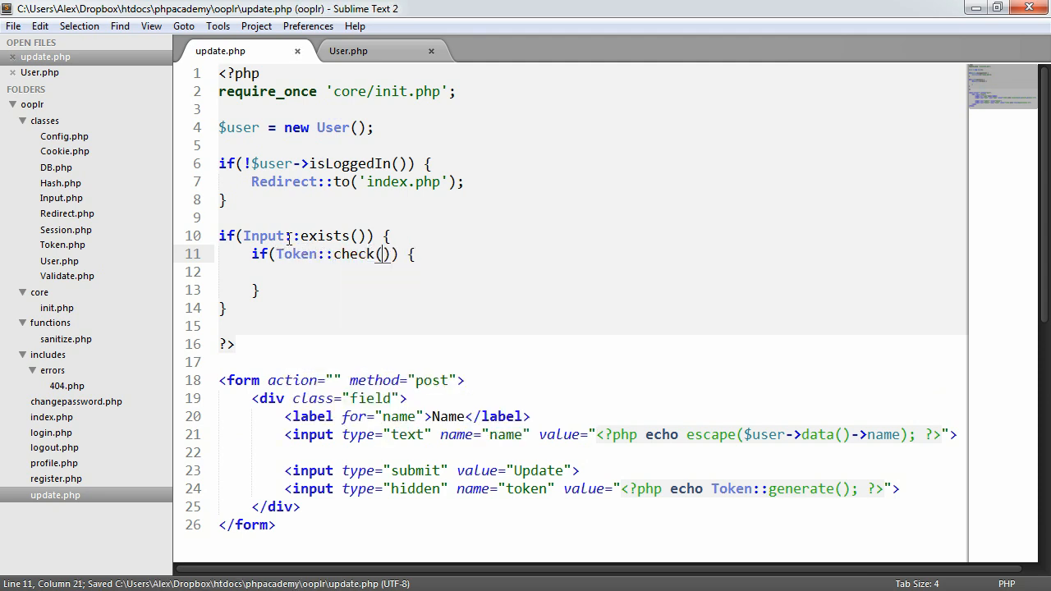
pyautogui.write('Input::get(')
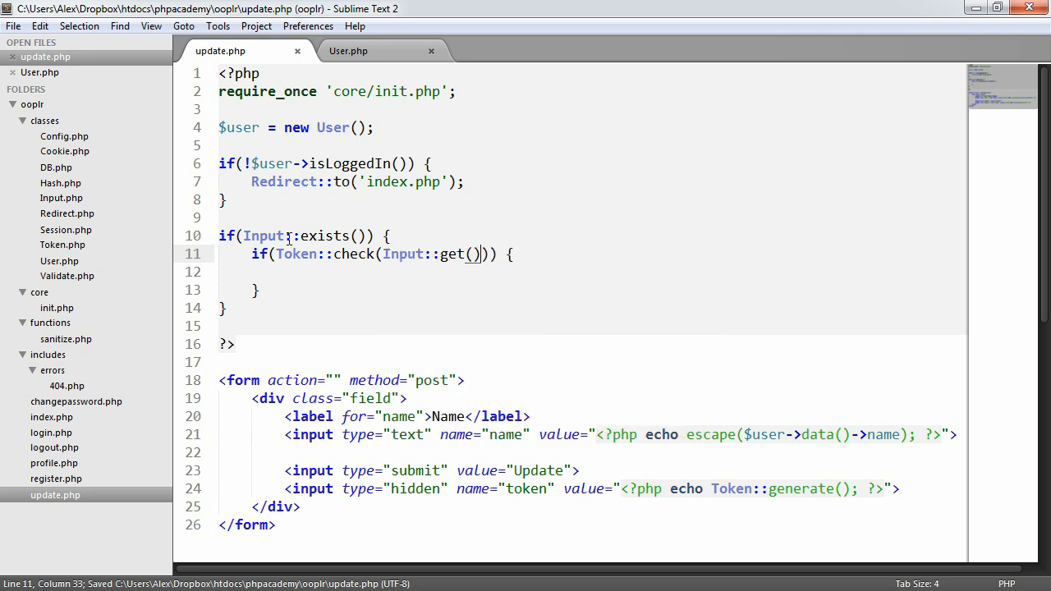
pyautogui.write("'token'")
pyautogui.click(592, 272)
pyautogui.write("echo 'O';")
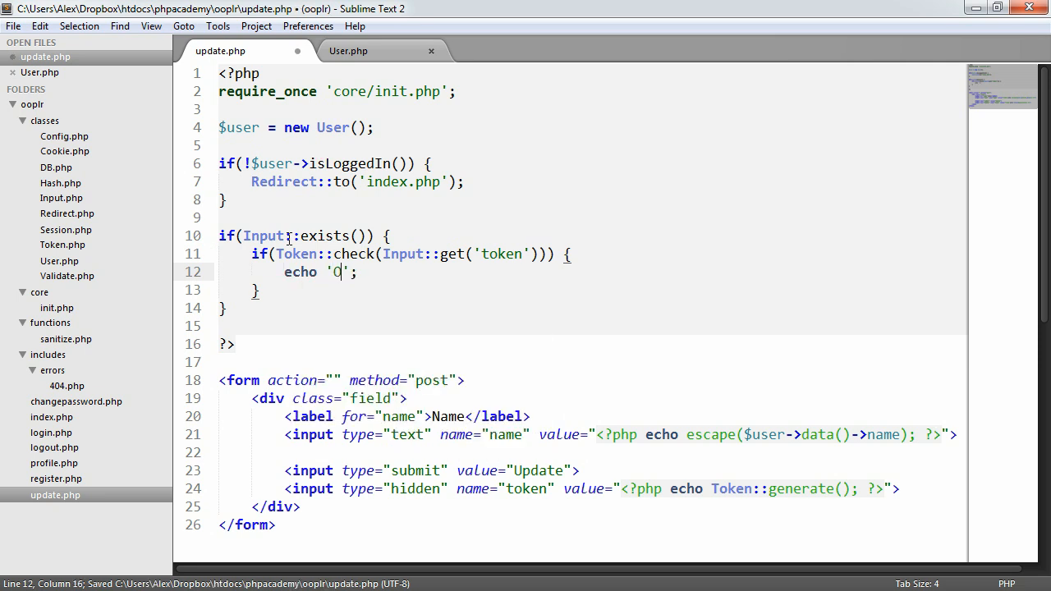
pyautogui.write('K!')
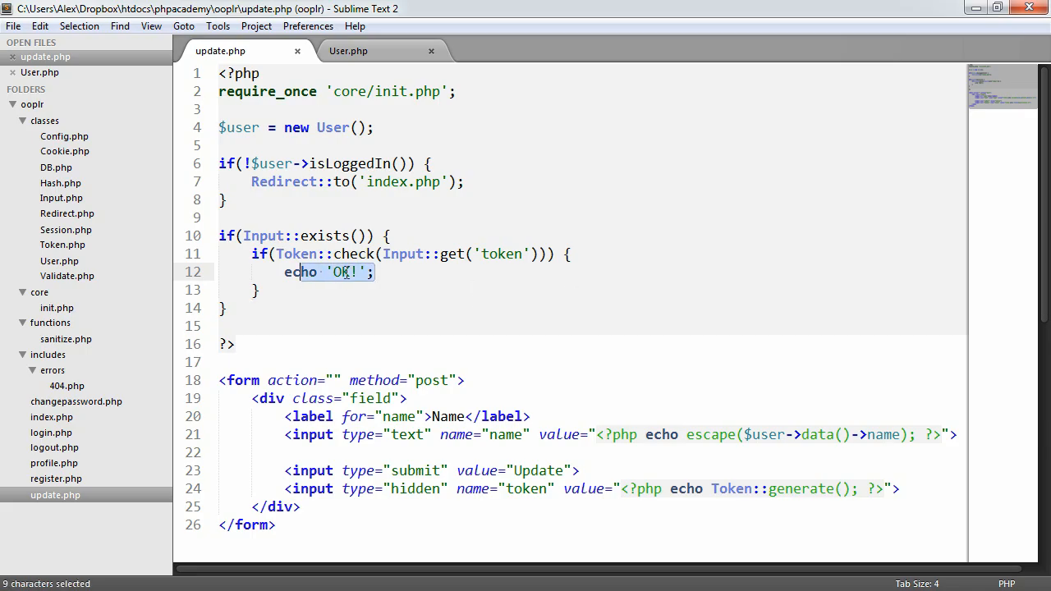
pyautogui.press('Delete')
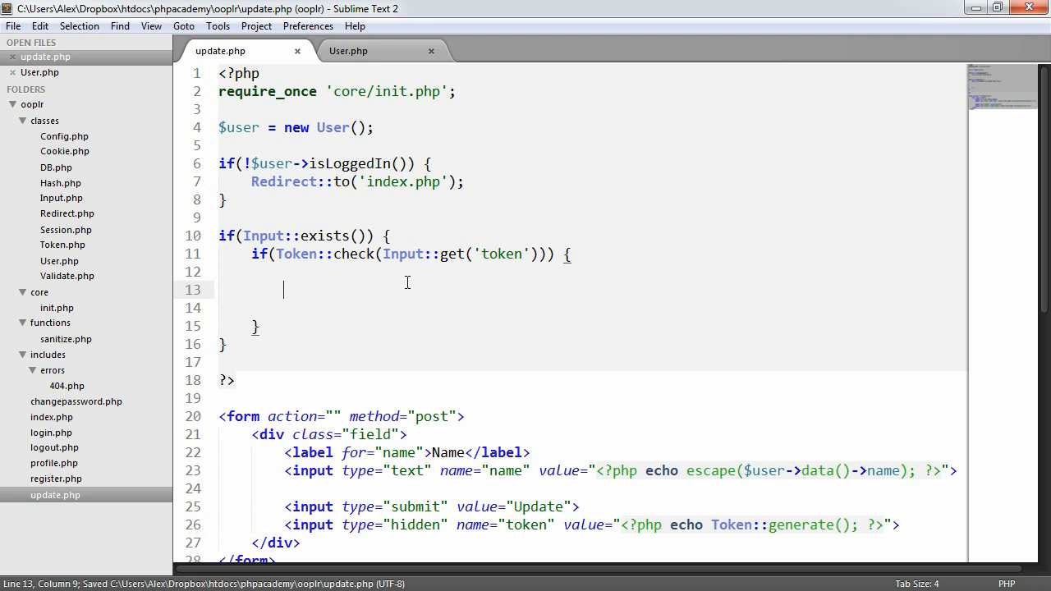
# - Create $validate = new Validate() and call $validate->check($_POST, array())
pyautogui.write('$validate = new')
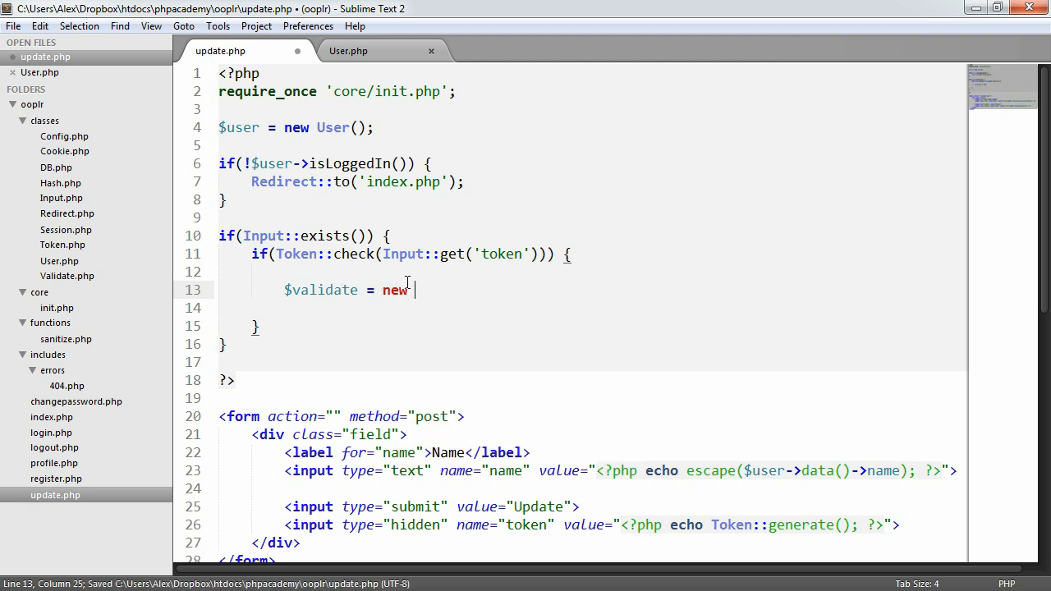
pyautogui.write('Validate();')
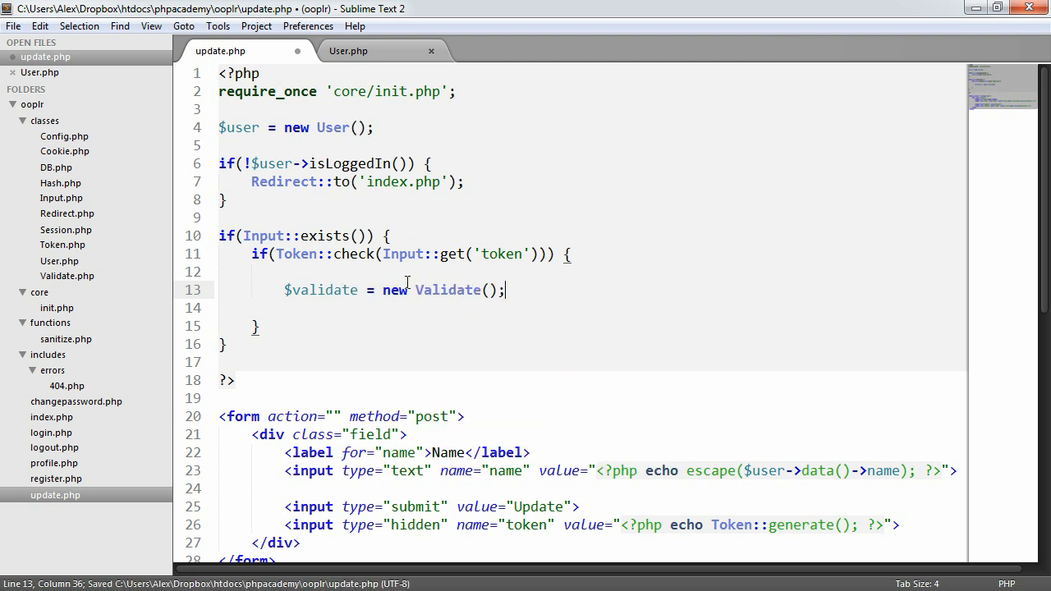
pyautogui.write('$val')
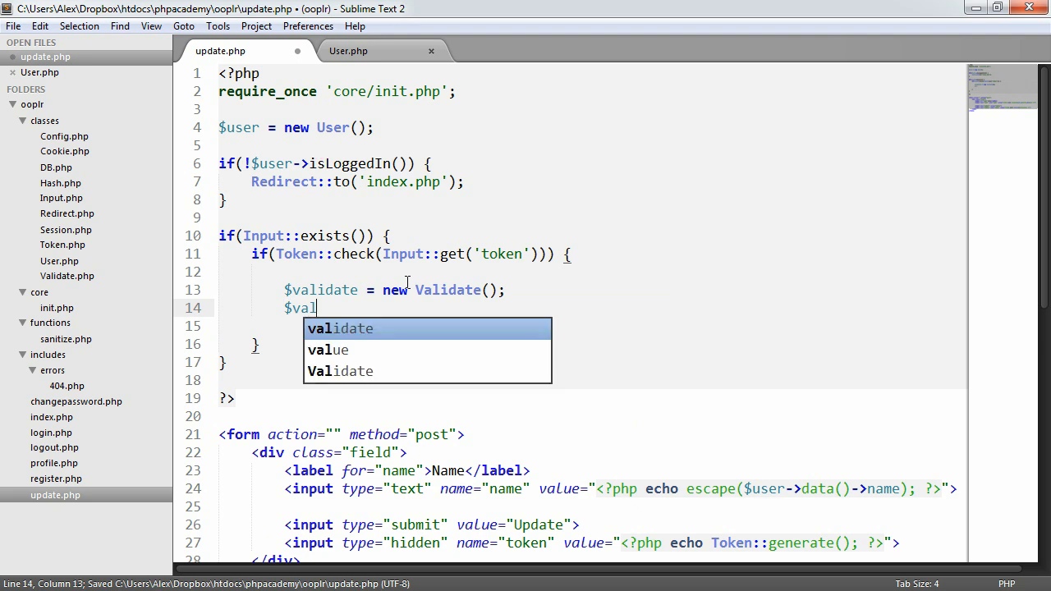
pyautogui.write('idation =')
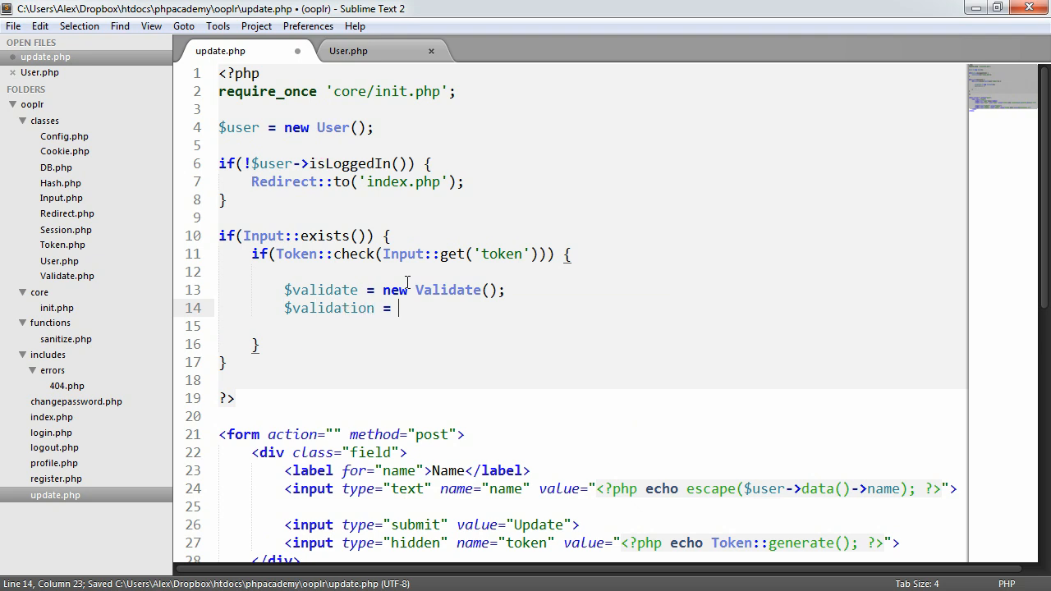
pyautogui.write('$validat')
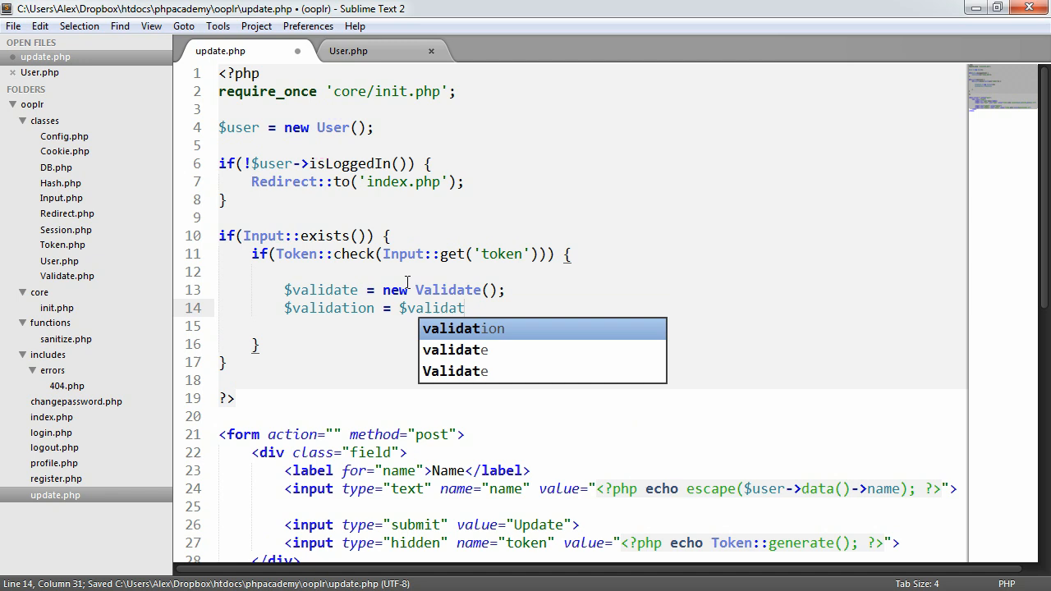
pyautogui.write('e->check(')
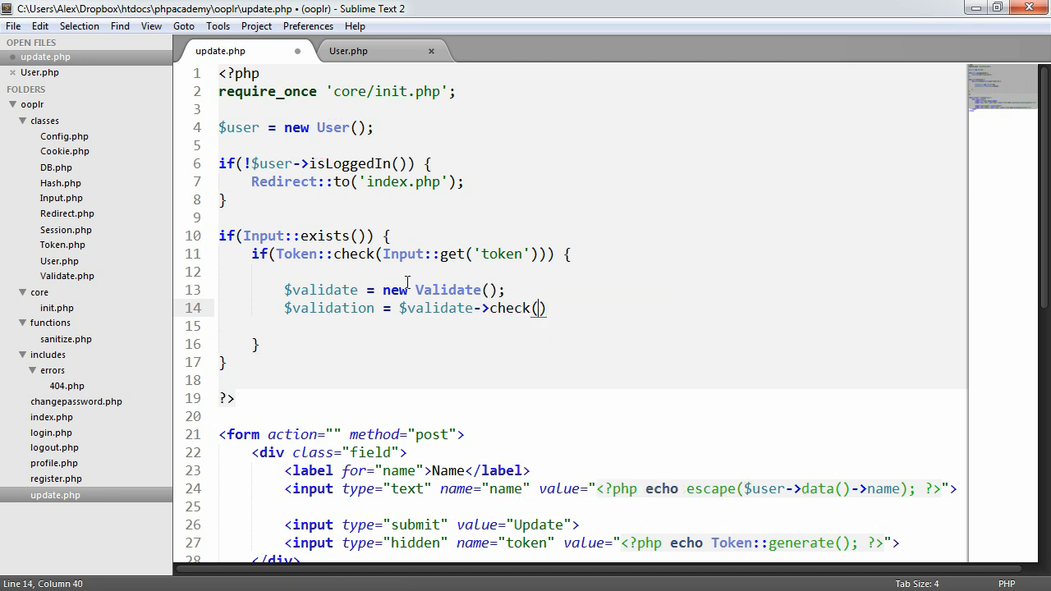
pyautogui.write('$_P')
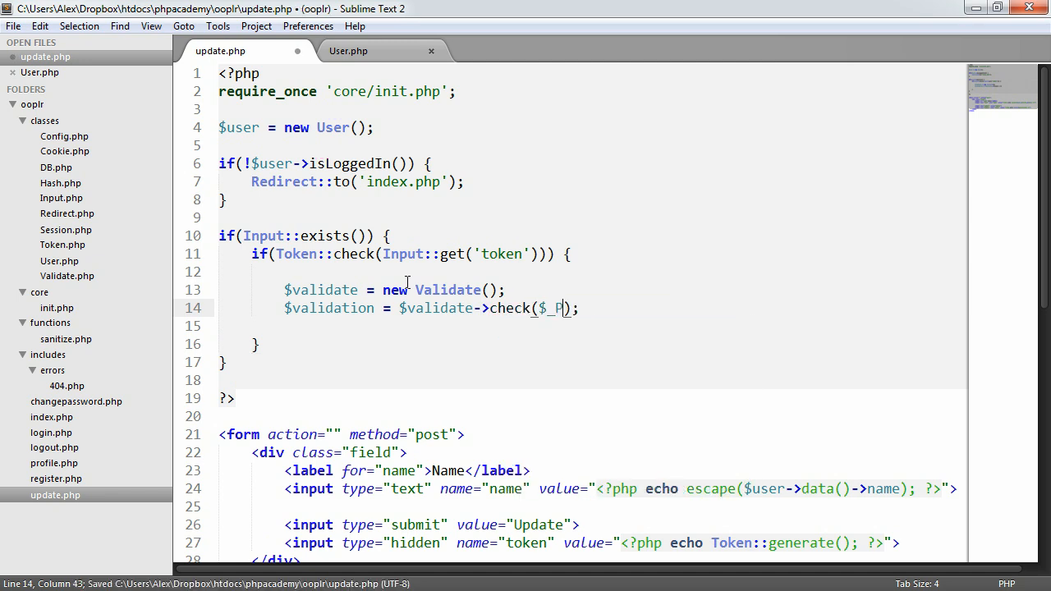
pyautogui.write('OS')
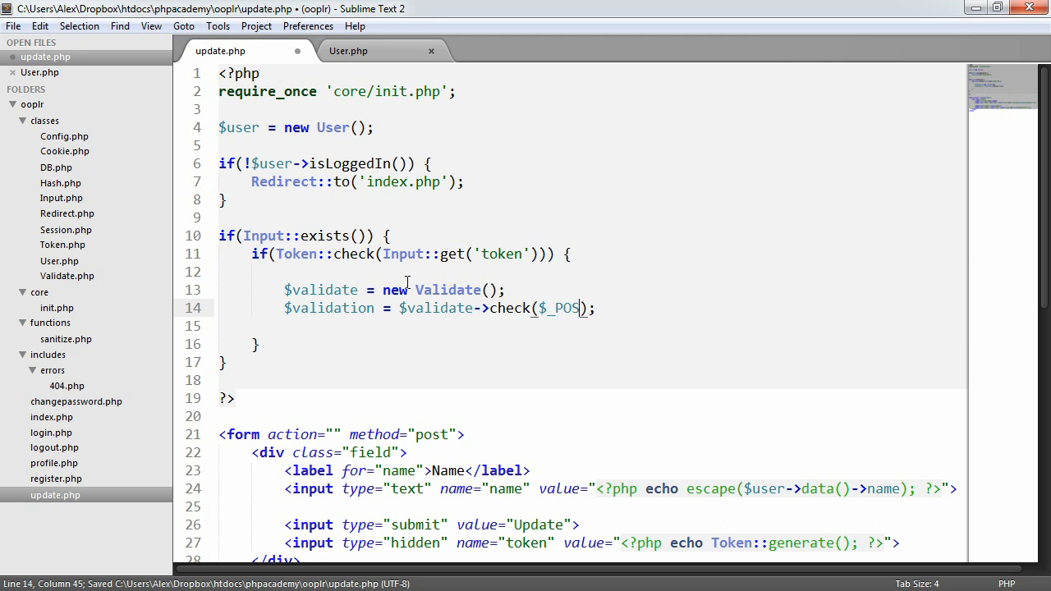
pyautogui.write(', array()')
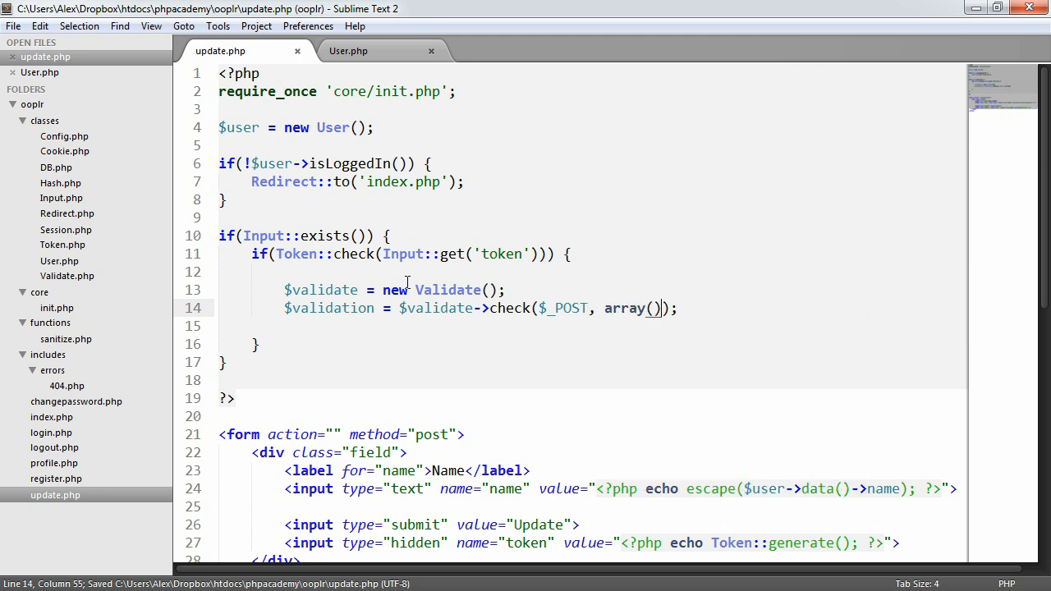
# - Add name rules: 'required' => true, 'min' => 2, 'max' => 50
pyautogui.press('enter')
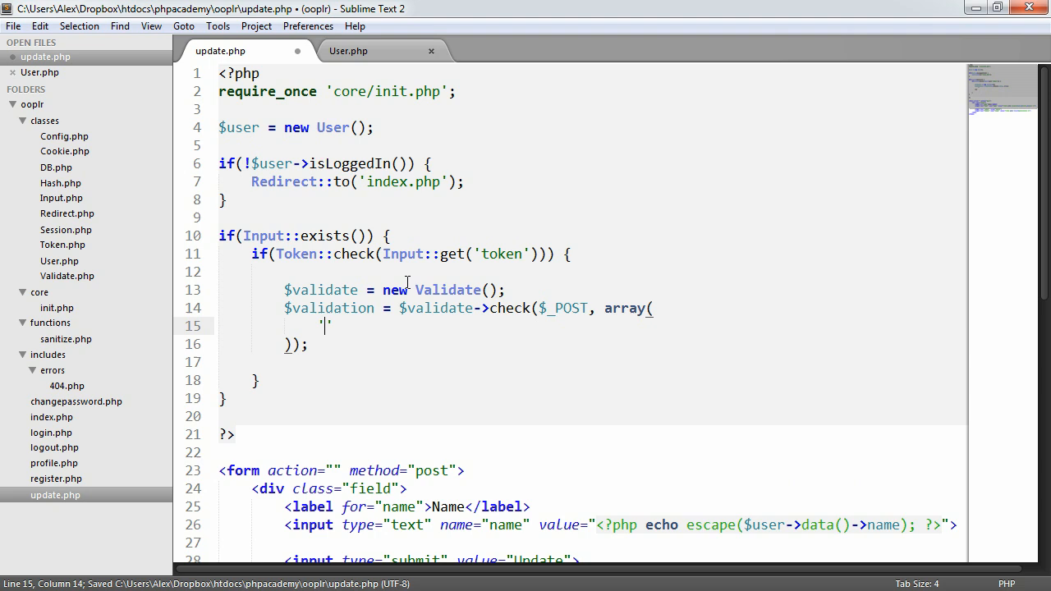
pyautogui.write('name')
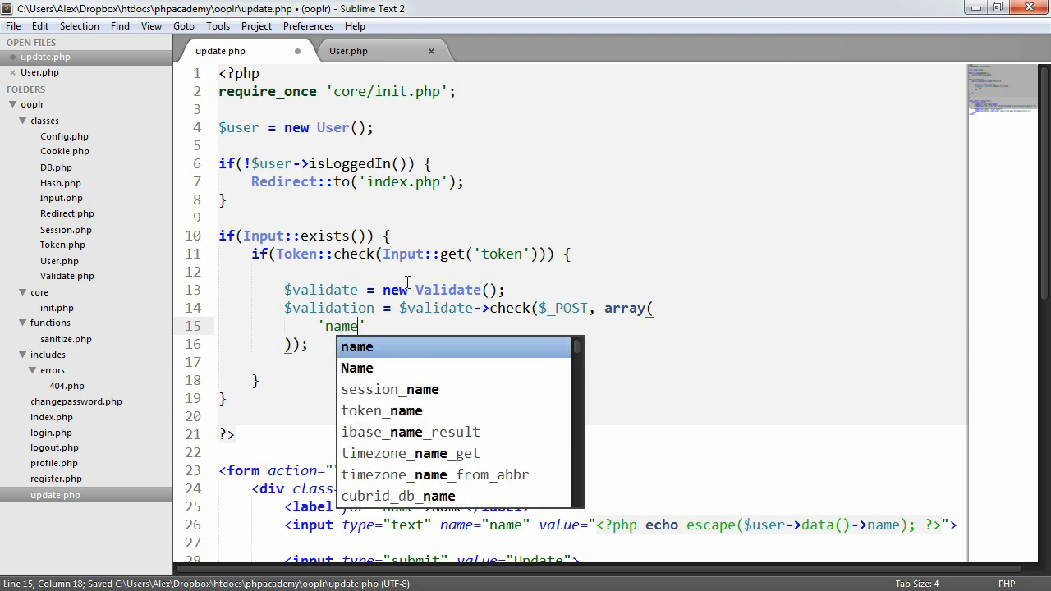
pyautogui.write('=> array(')
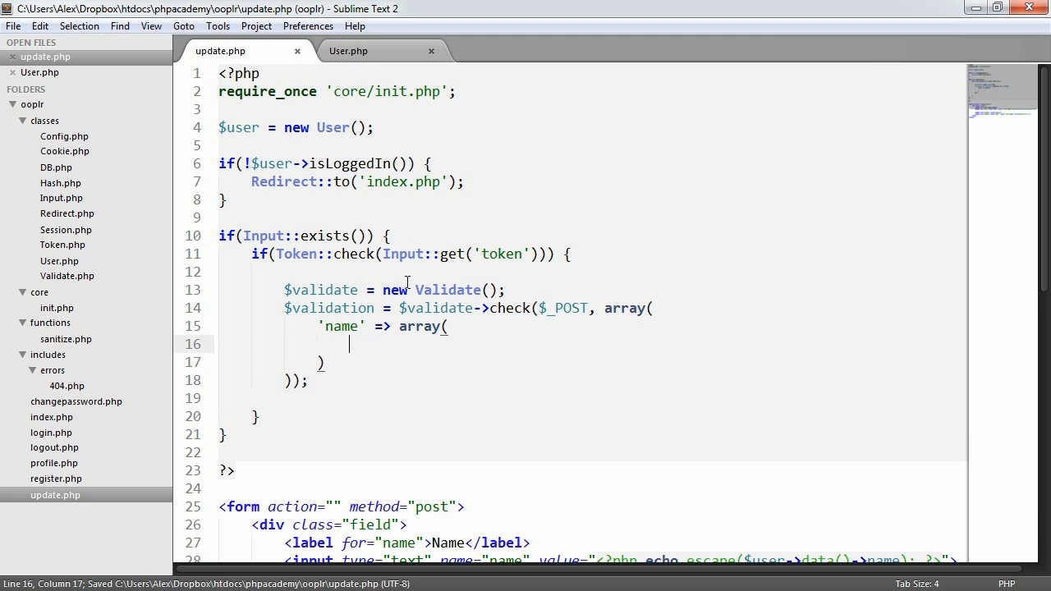
pyautogui.write("'required' =>")
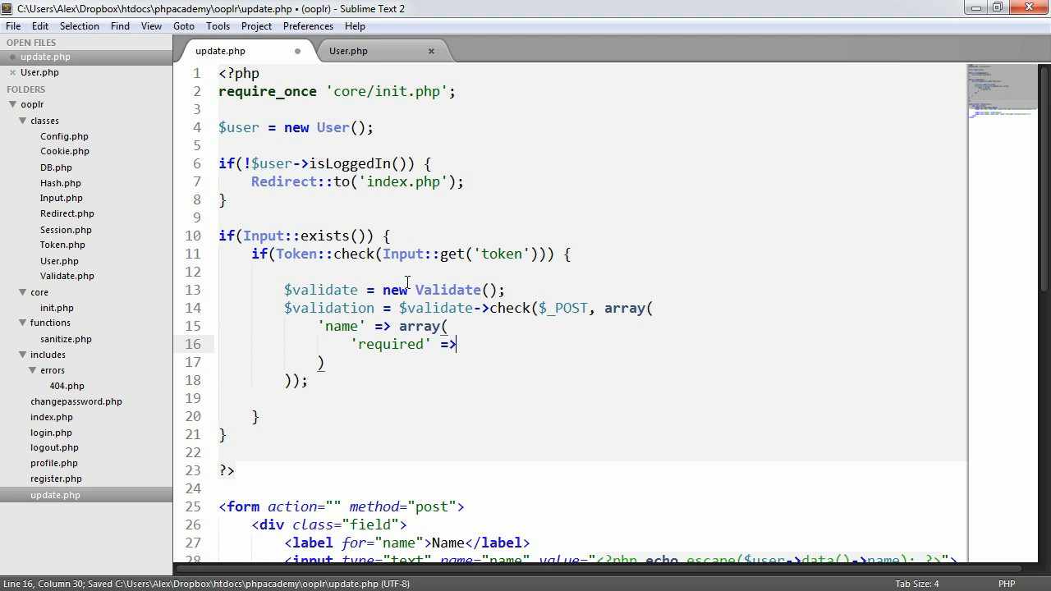
pyautogui.write('true,')
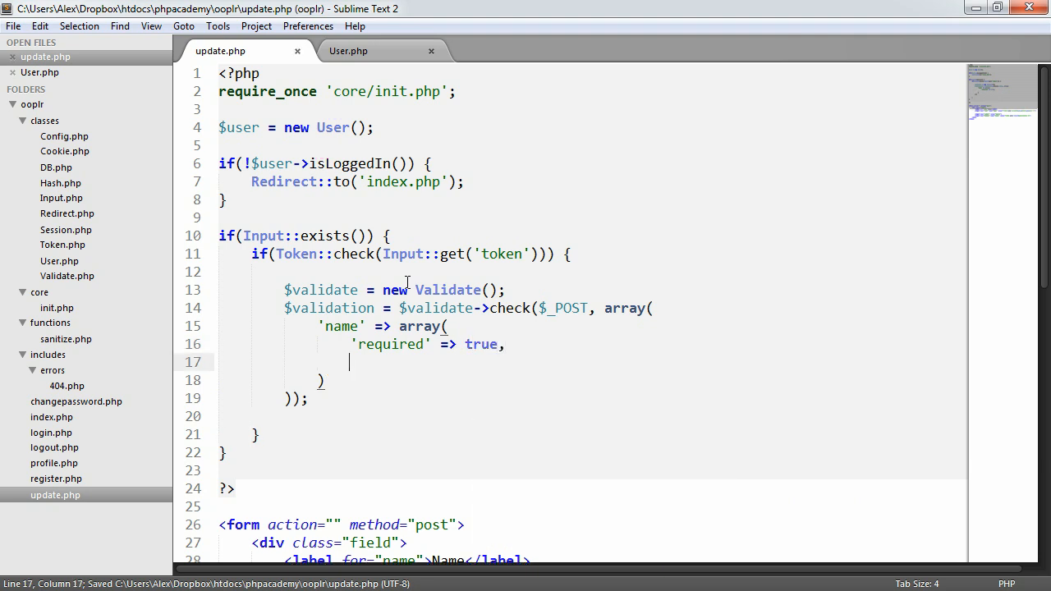
pyautogui.write("'min'")
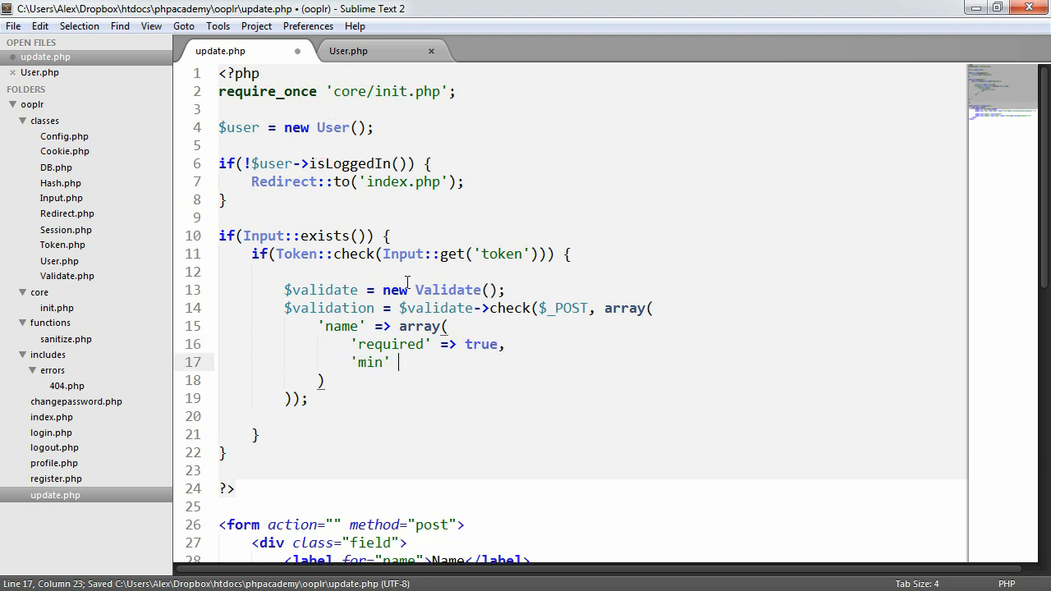
pyautogui.write('=> 2,')
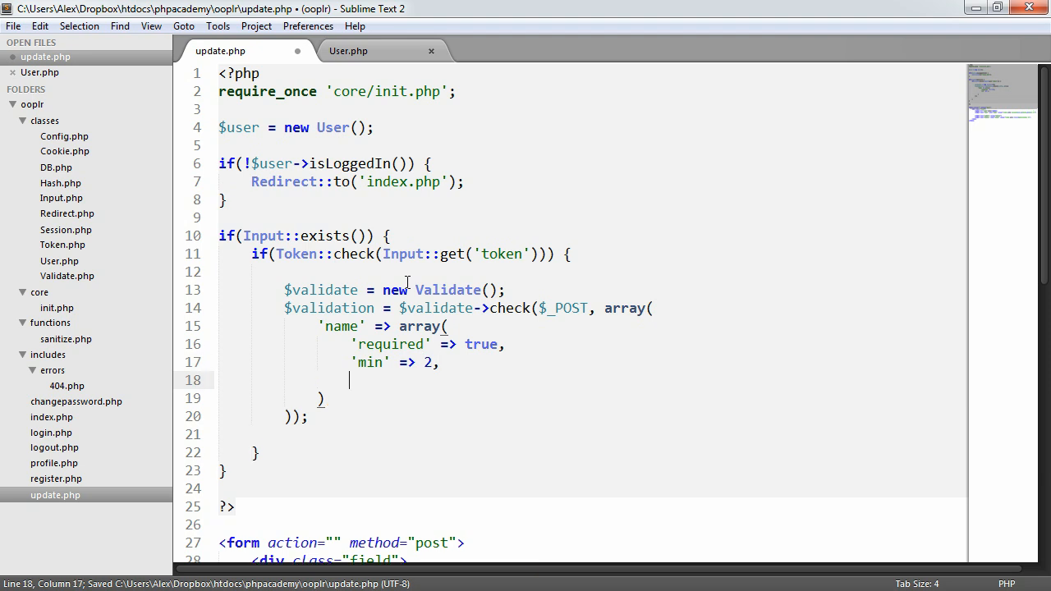
pyautogui.write("'max'")
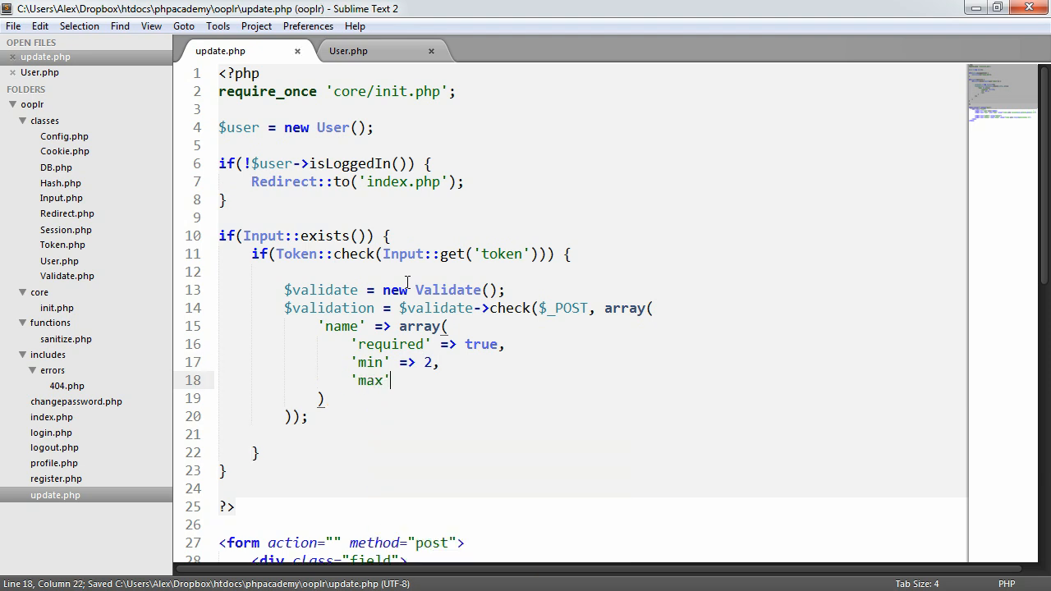
pyautogui.write('=> 50')
pyautogui.write('if($) {')
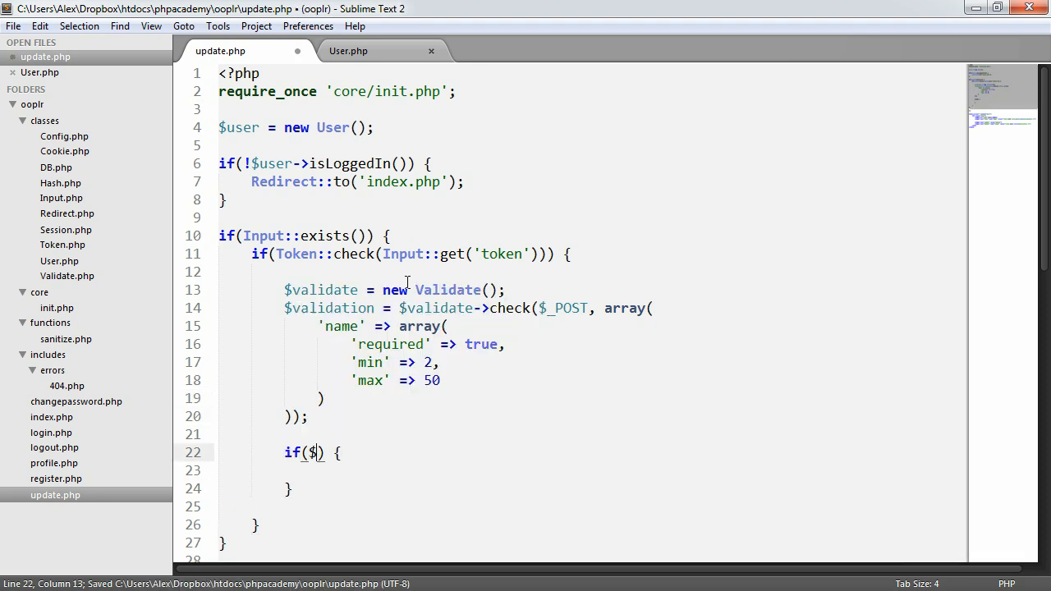
# - Add if($validation->passed()) with an // update comment, else foreach errors echoing $error, '<br>'
pyautogui.write('validation->')
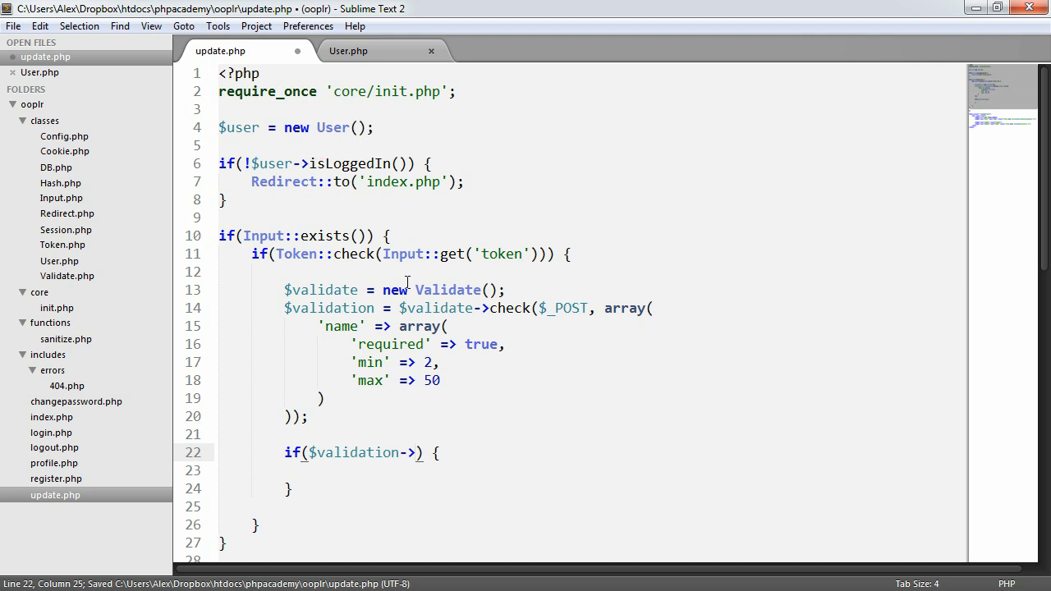
pyautogui.write('passed()')
pyautogui.click(590, 470)
pyautogui.write('//')
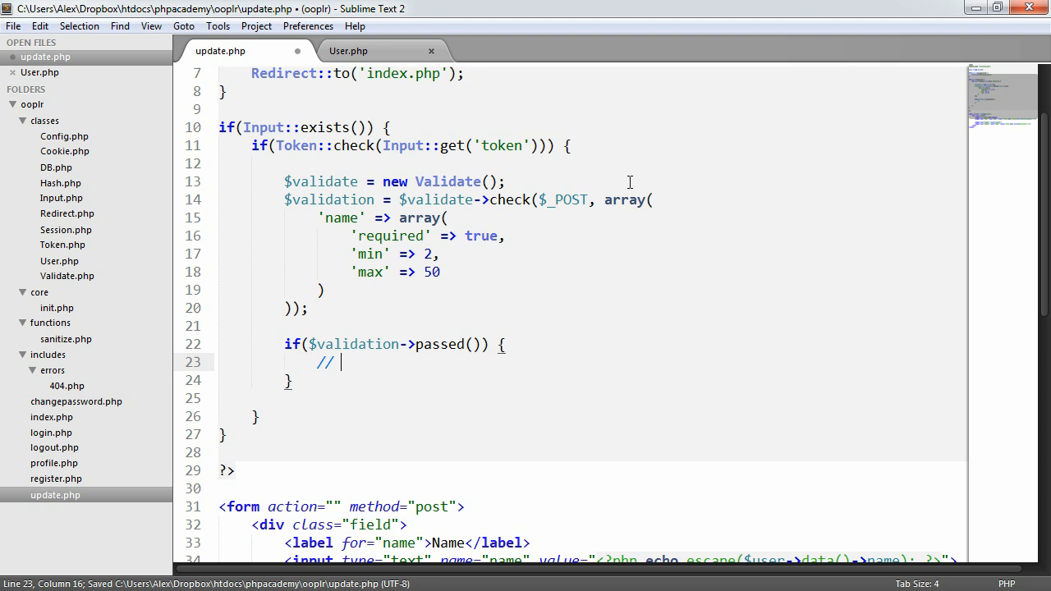
pyautogui.write('update')
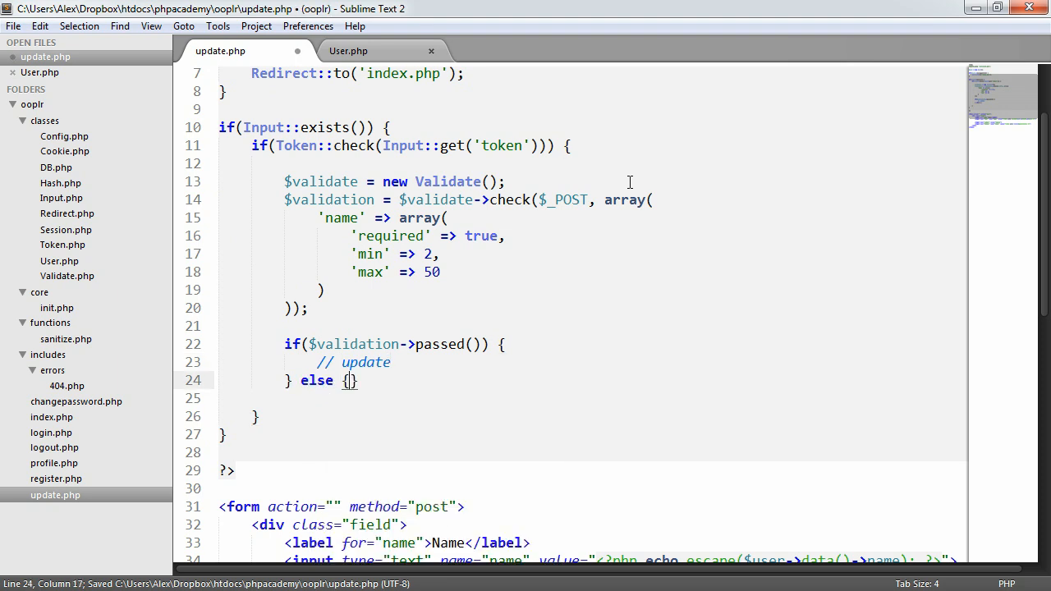
pyautogui.write('foreach()')
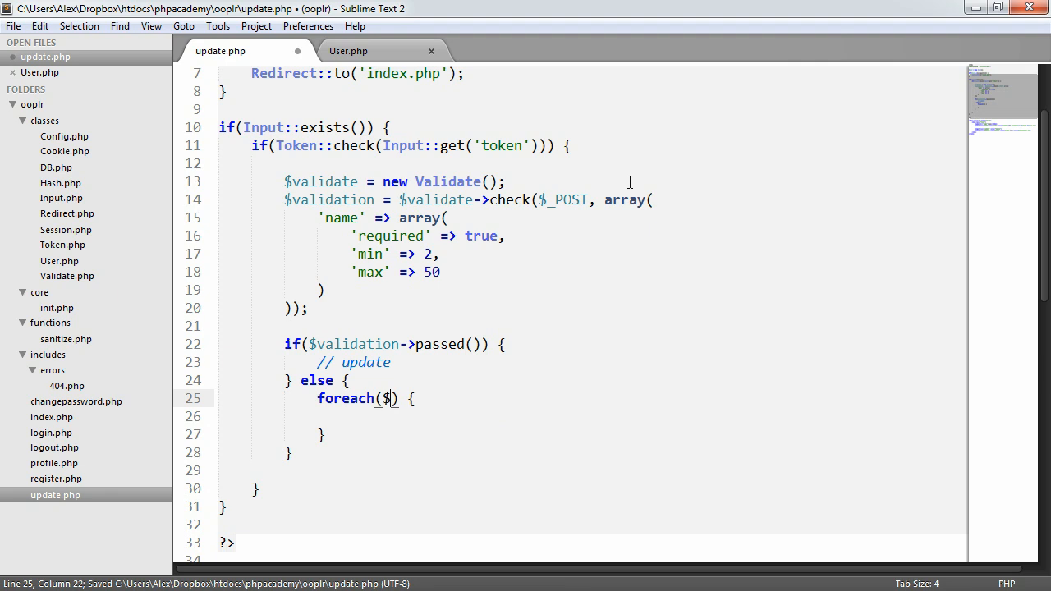
pyautogui.write('validation->errors() as $err')
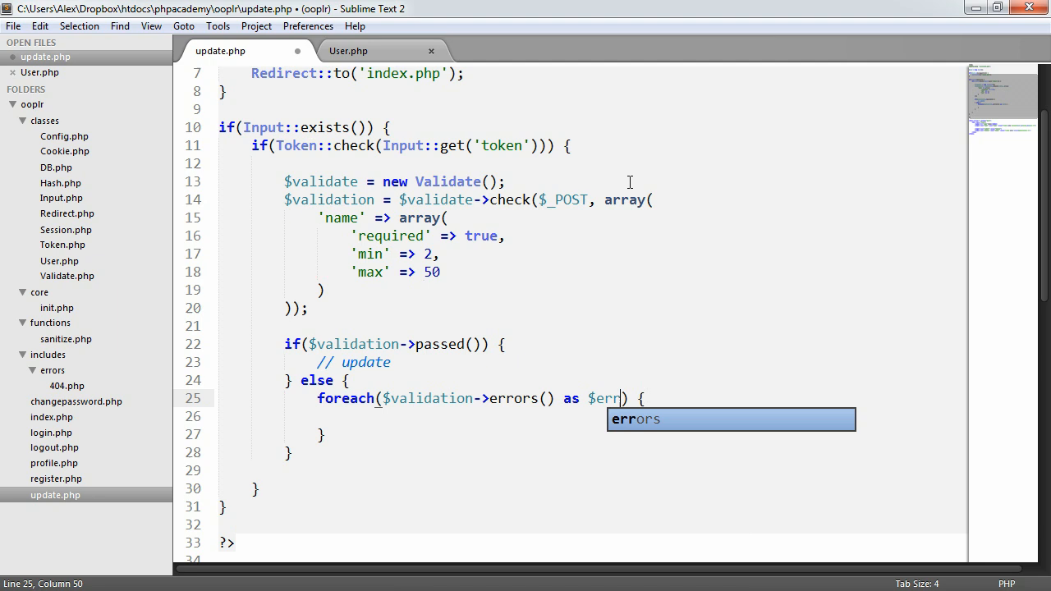
pyautogui.write('echo $')
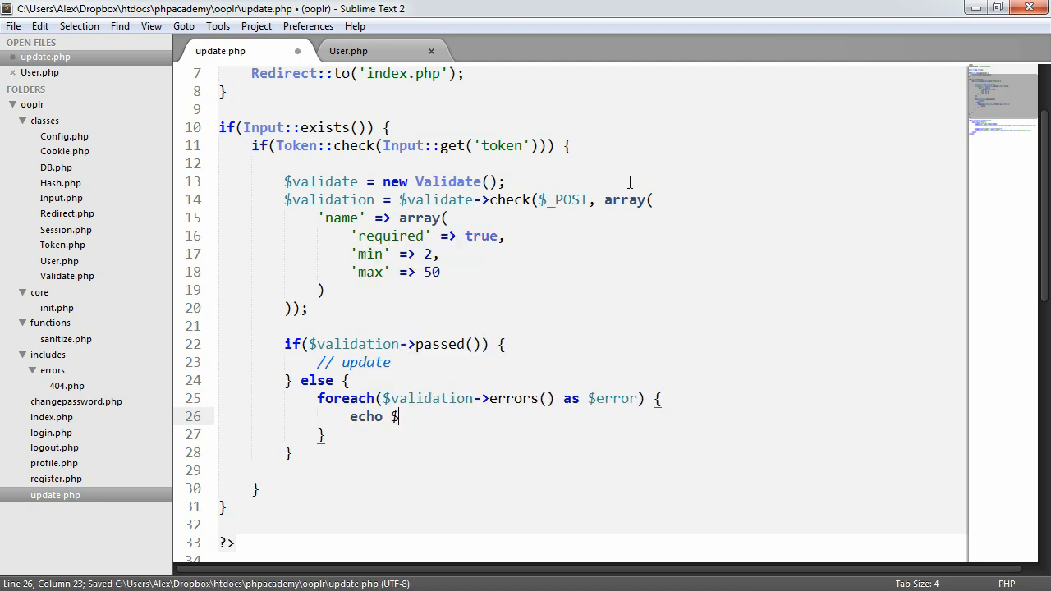
pyautogui.write('error,')
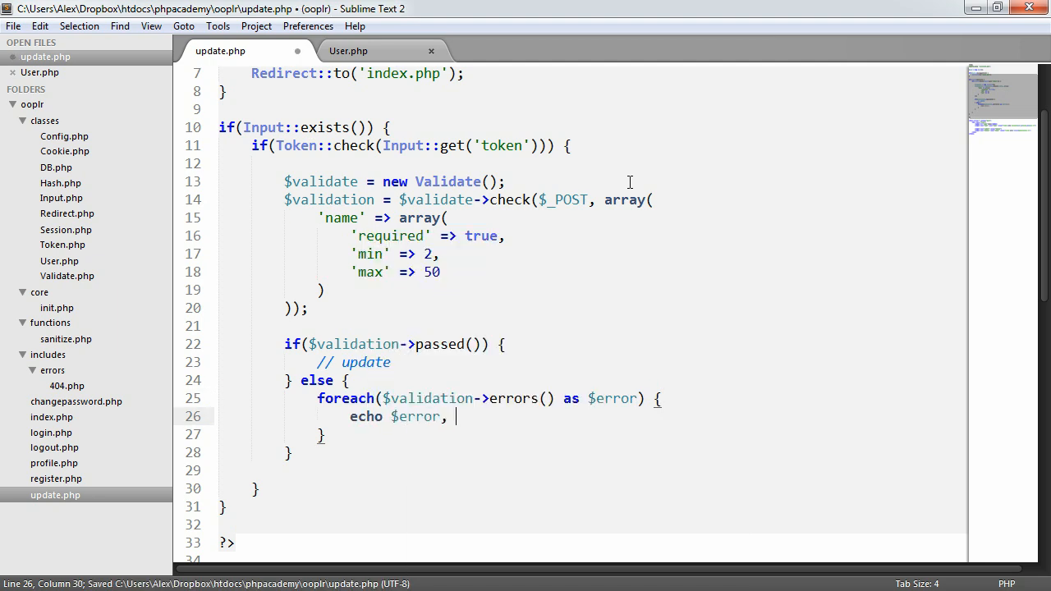
pyautogui.write("'<br>';")
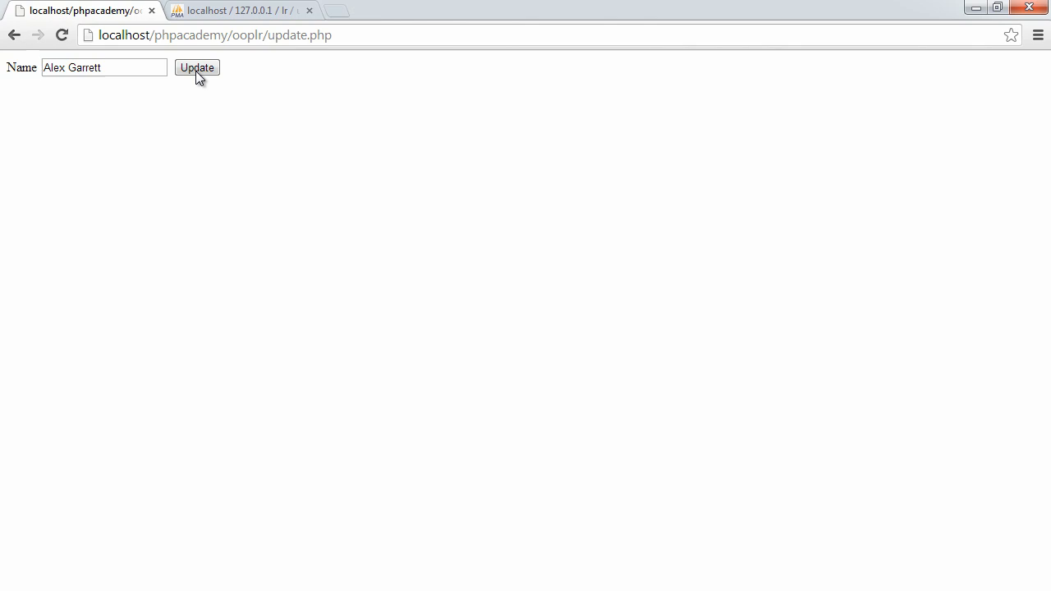
# - Submit the Update form, edit the Name value, and resubmit to view validation errors
pyautogui.click(196, 68)
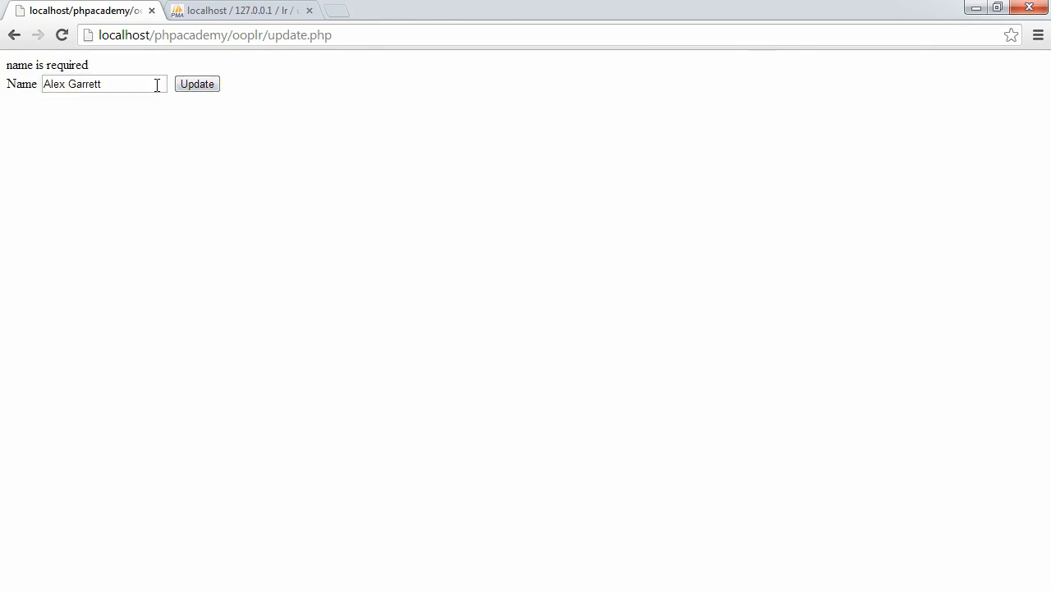
pyautogui.click(196, 83)
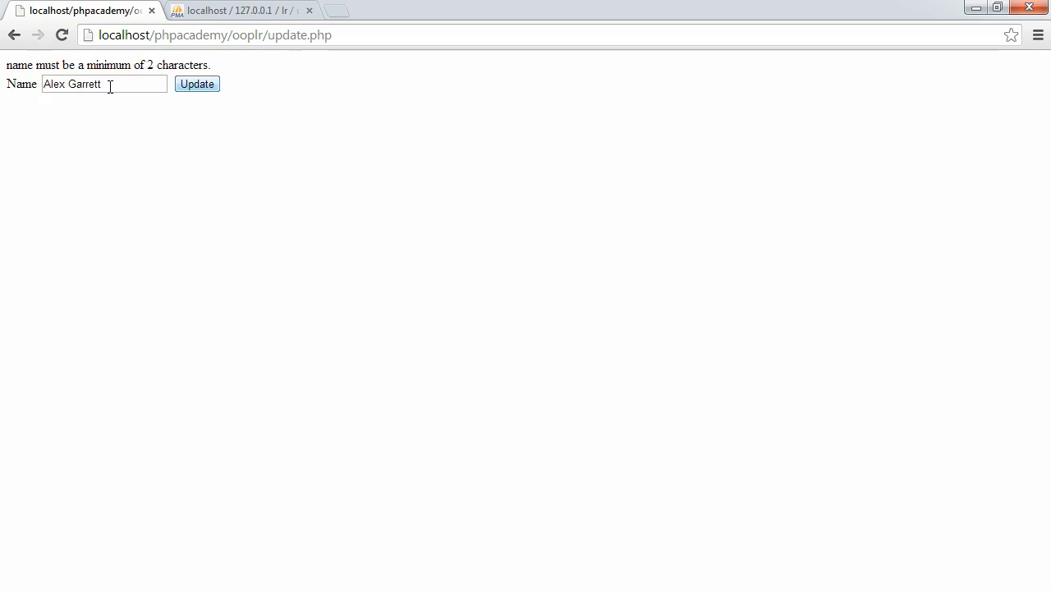
pyautogui.click(196, 84)
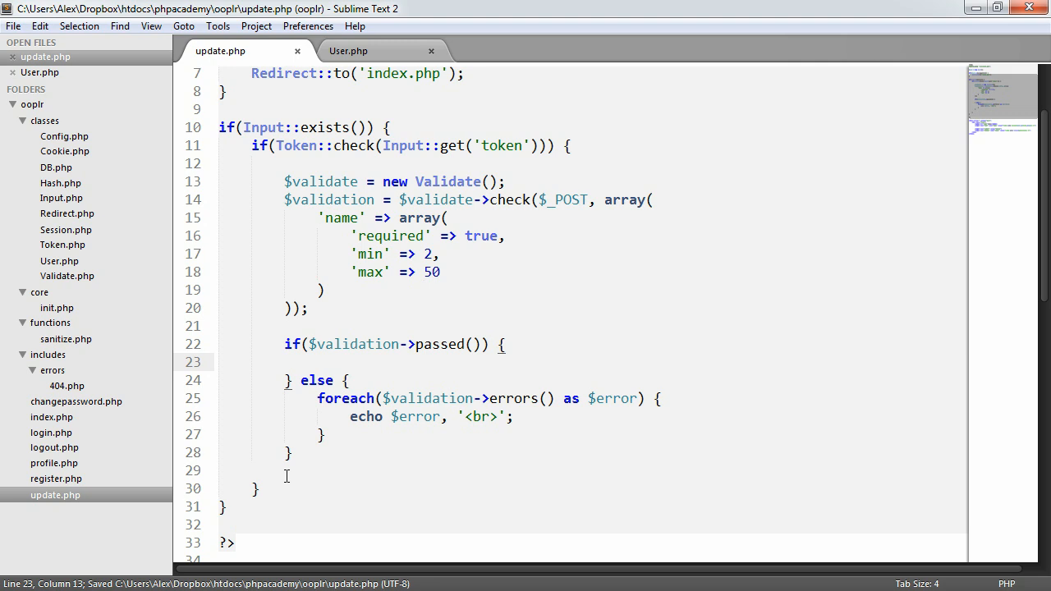
# - Write try { } catch(Exception $e) { die($e->getMessage()); } in the passed branch
pyautogui.press('enter')
pyautogui.write('try {')
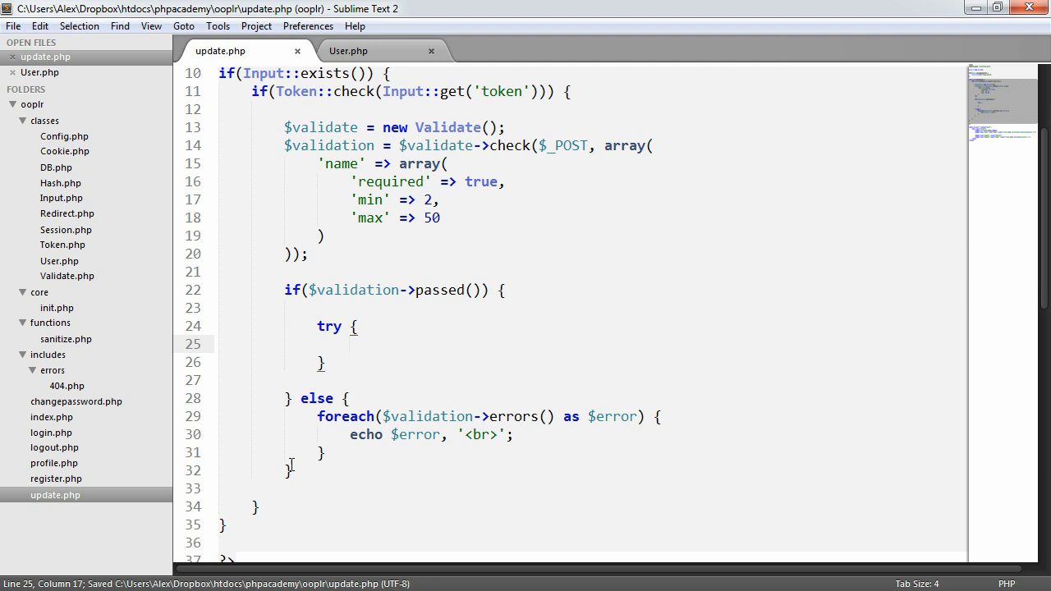
pyautogui.write('catch() {')
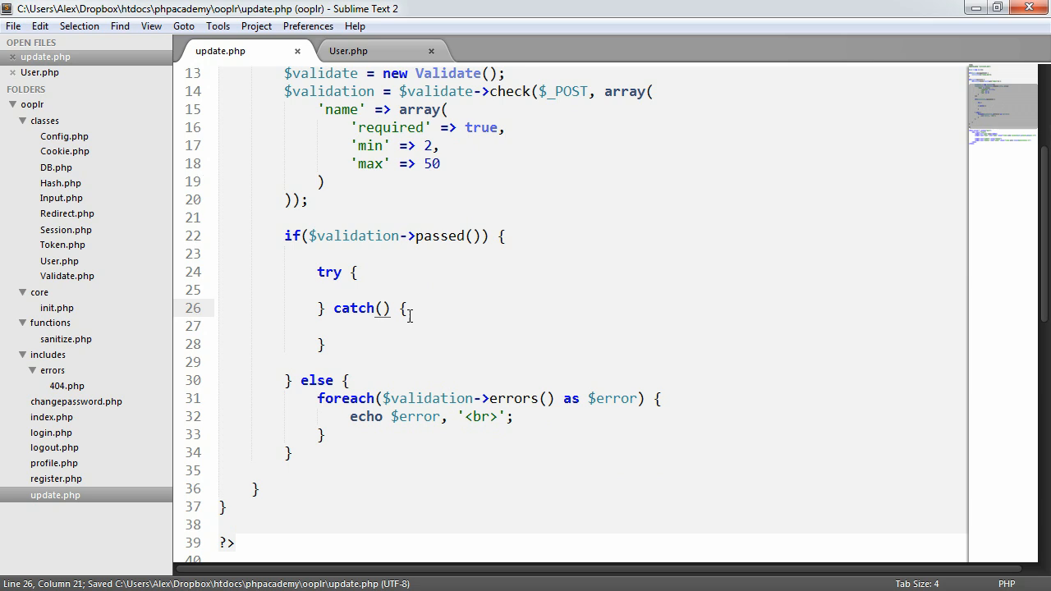
pyautogui.write('Exception')
pyautogui.click(593, 326)
pyautogui.write('die();')
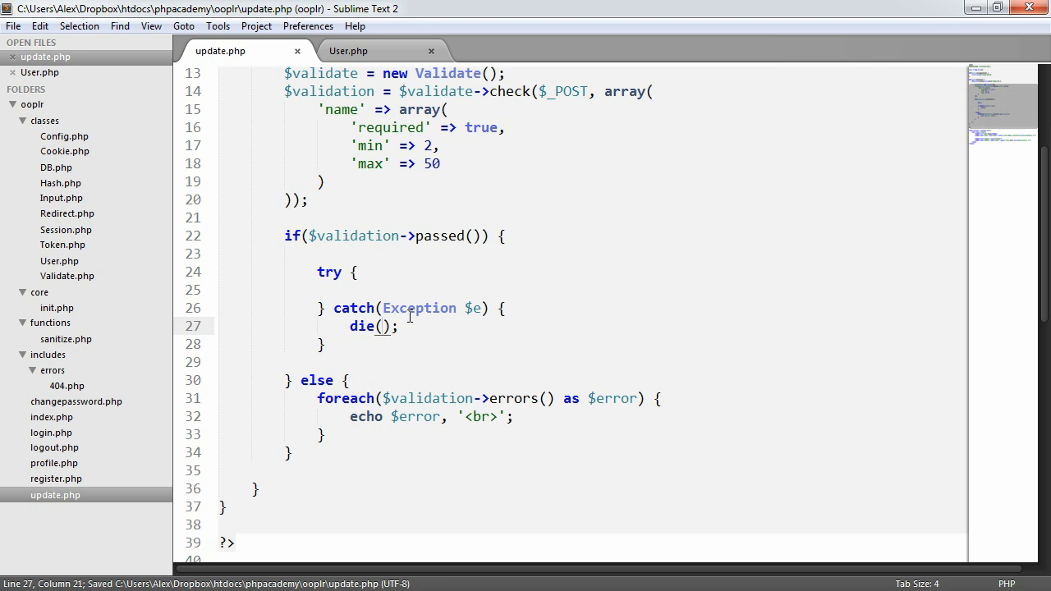
pyautogui.write('$e->getMessage(')
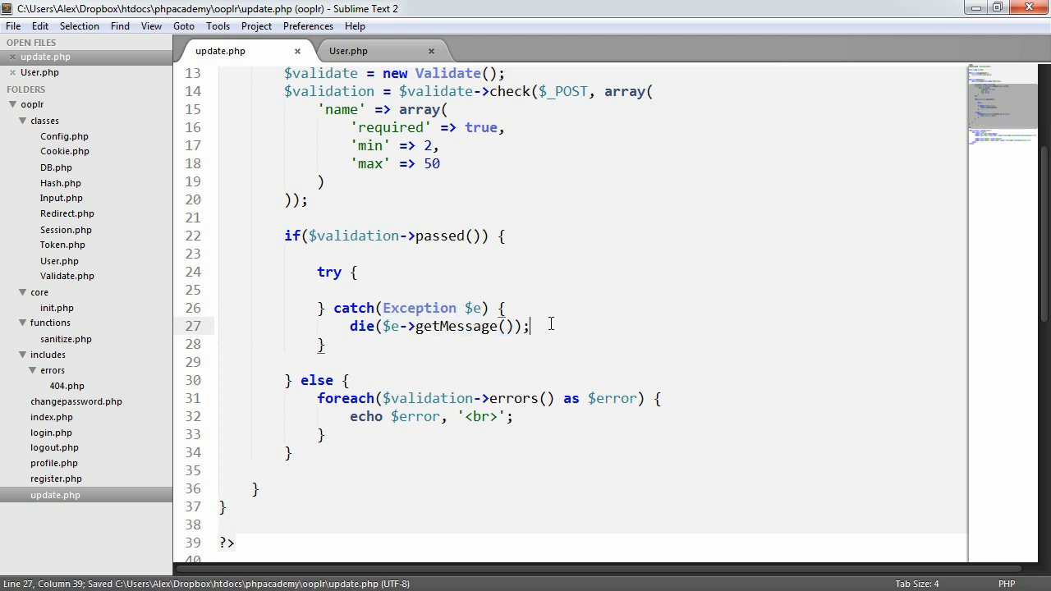
pyautogui.click(353, 290)
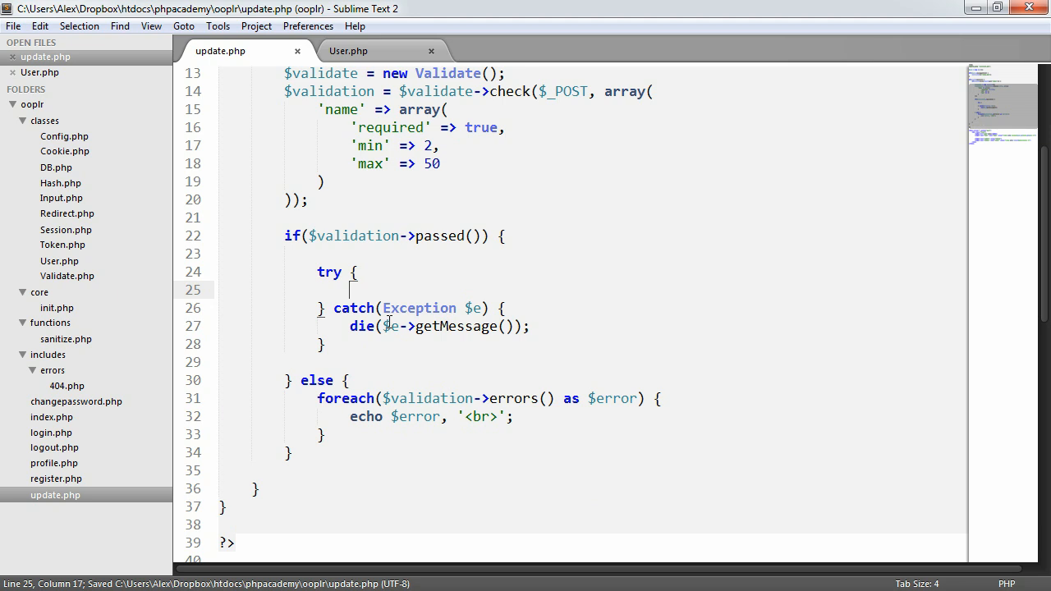
# - Call $user->update(array('name' => Input::get('name'))) inside the try block
pyautogui.write('$user->')
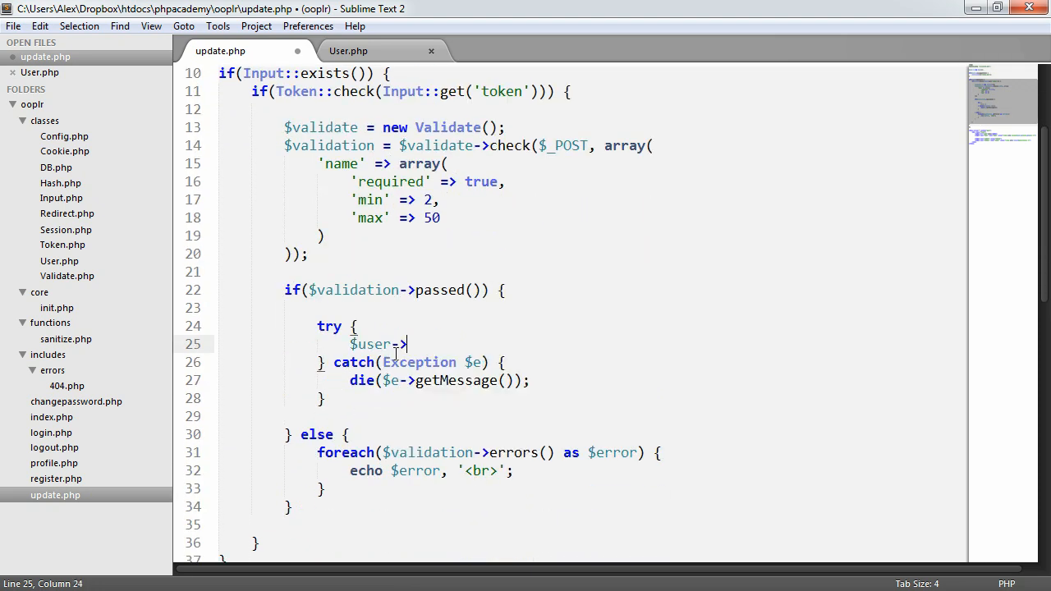
pyautogui.write('update();')
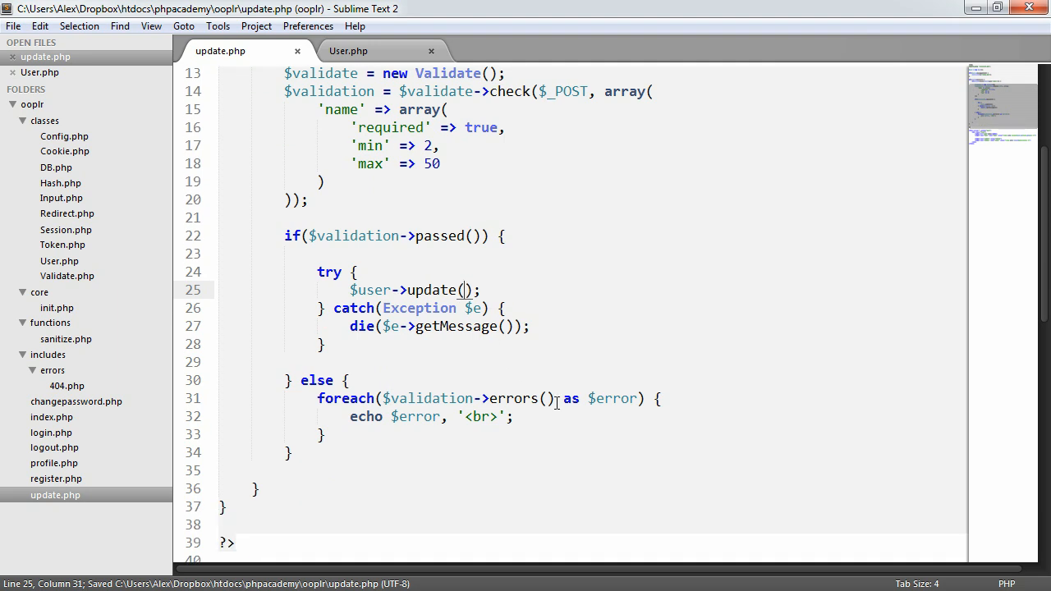
pyautogui.write('array(')
pyautogui.write("'")
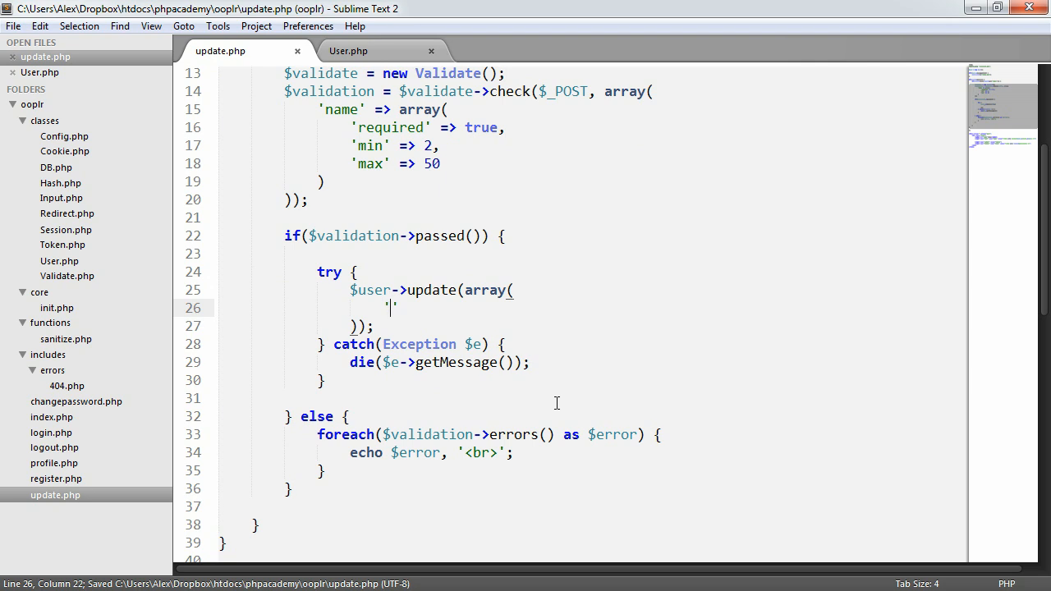
pyautogui.write("name' =")
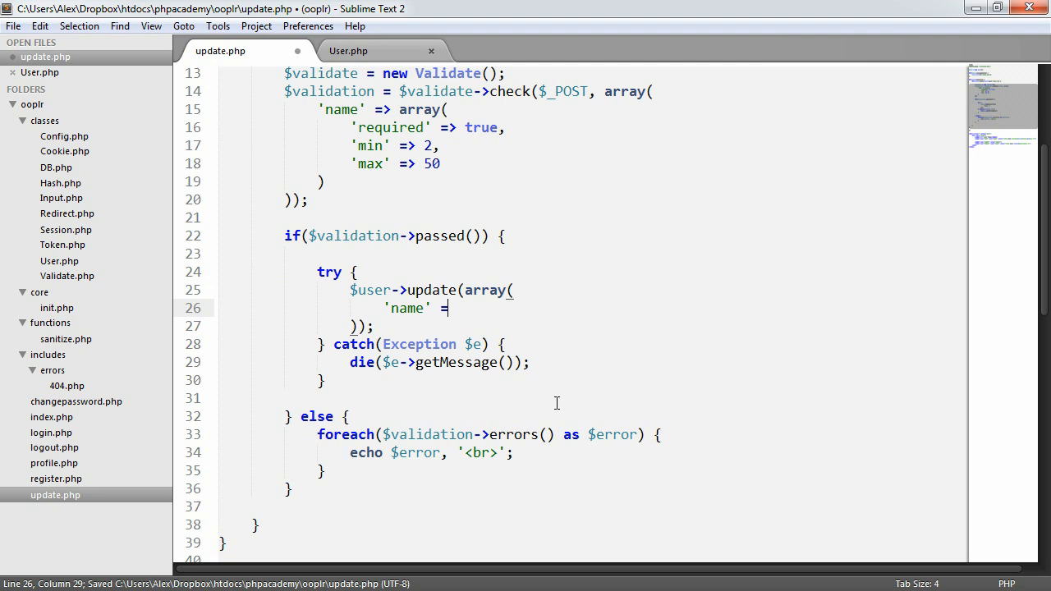
pyautogui.write('Input::ge')
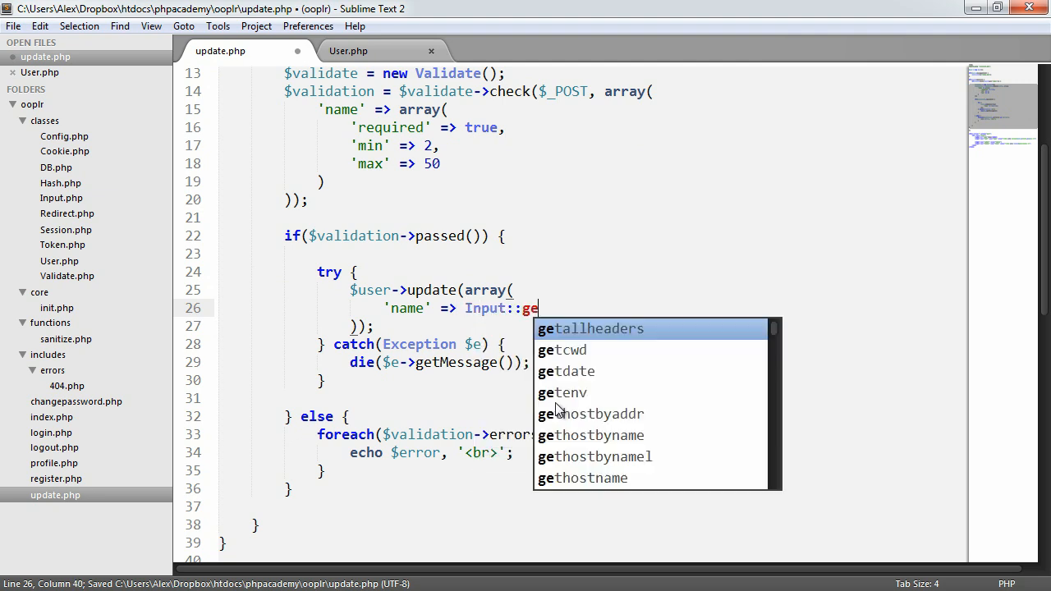
pyautogui.write("t('name'")
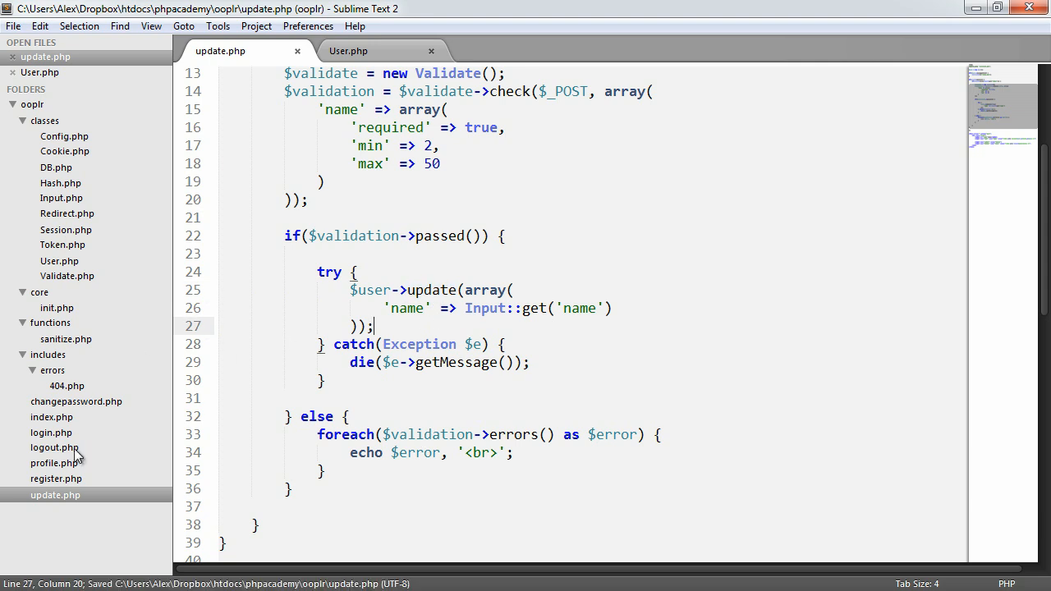
pyautogui.click(348, 50)
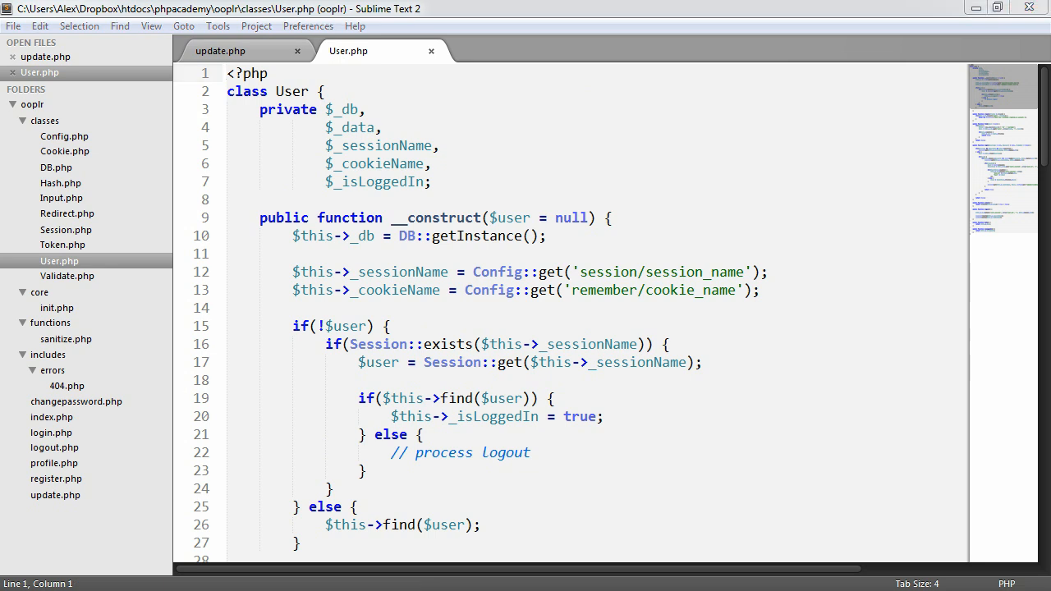
# - Add public function update($fields = array()) below the User constructor
pyautogui.scroll(-3)
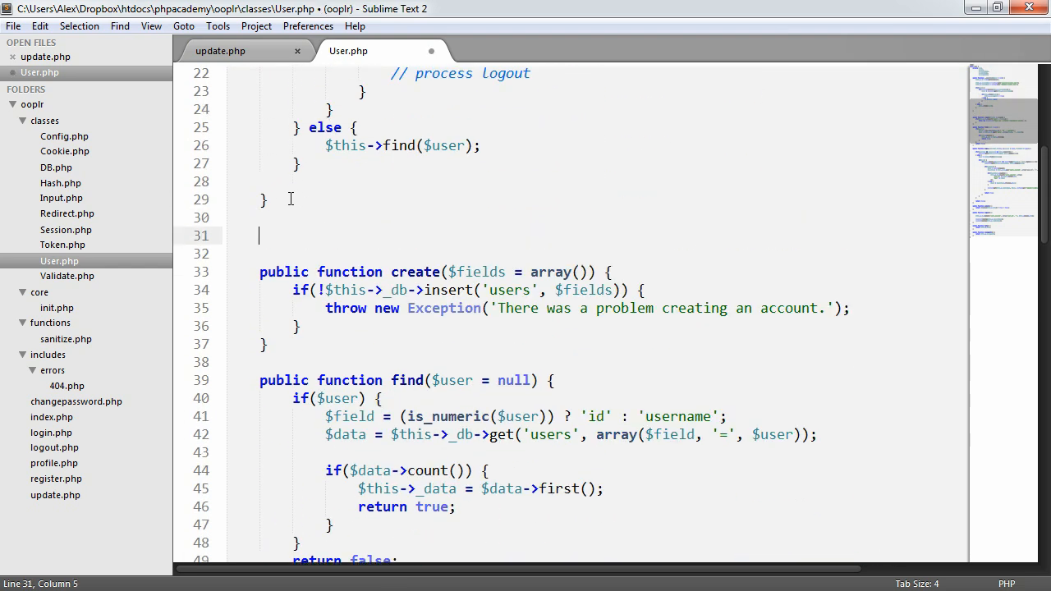
pyautogui.write('public')
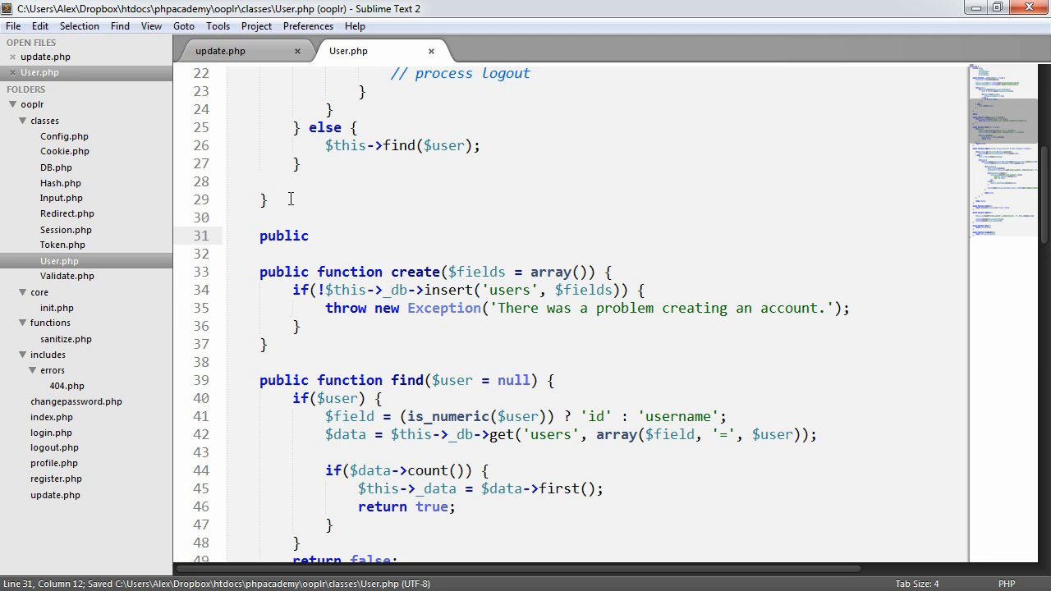
pyautogui.write('function update() {')
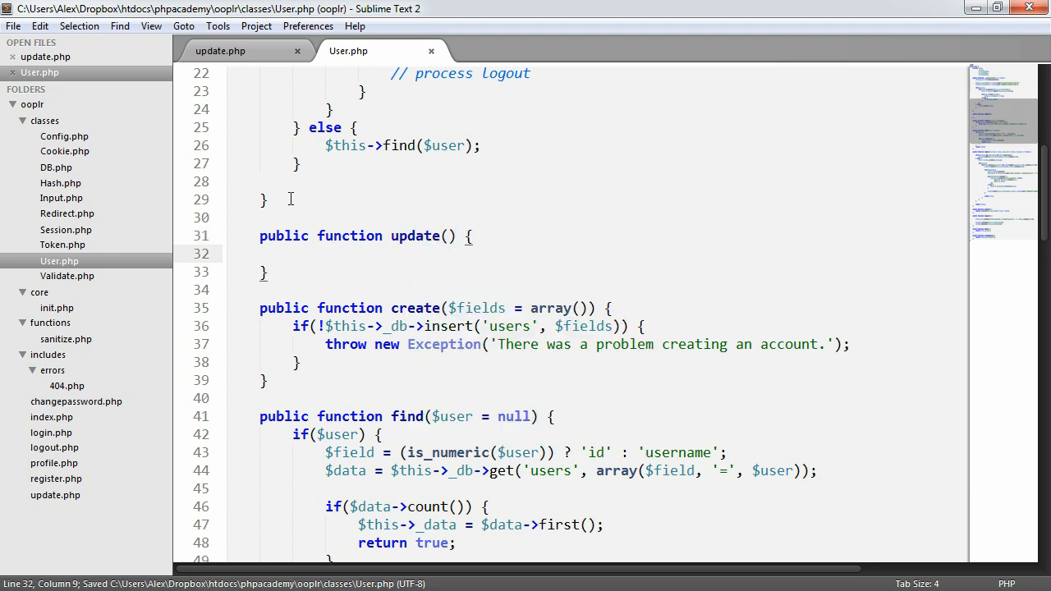
pyautogui.click(446, 236)
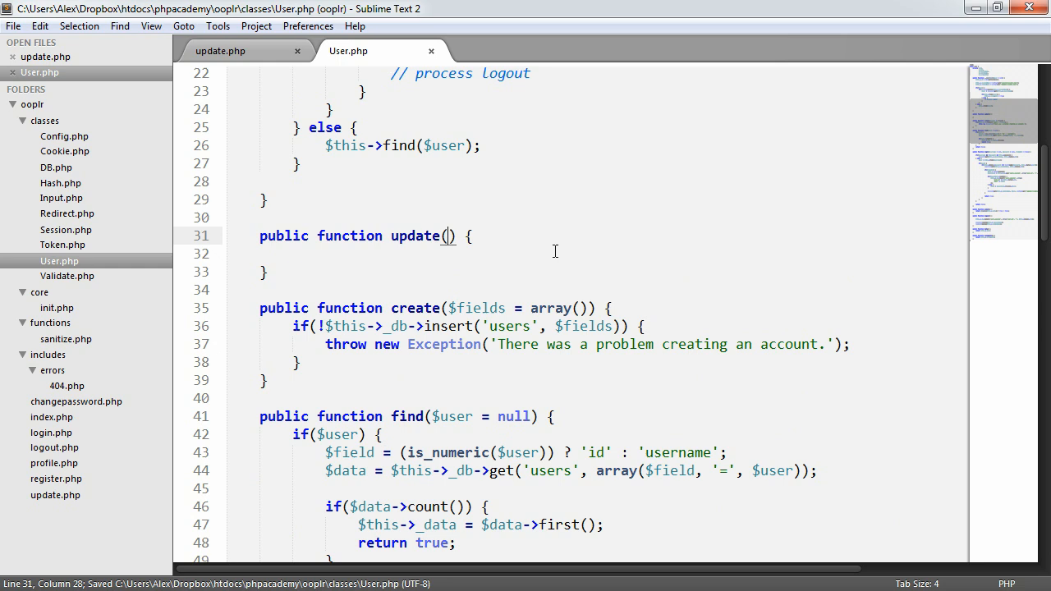
pyautogui.write('$fields =')
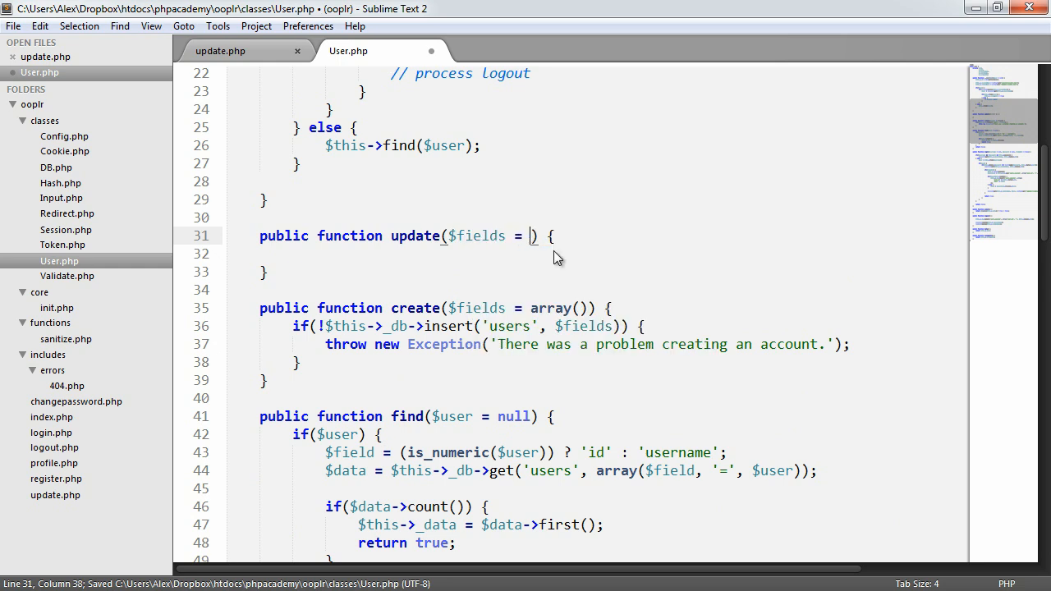
pyautogui.write('array()')
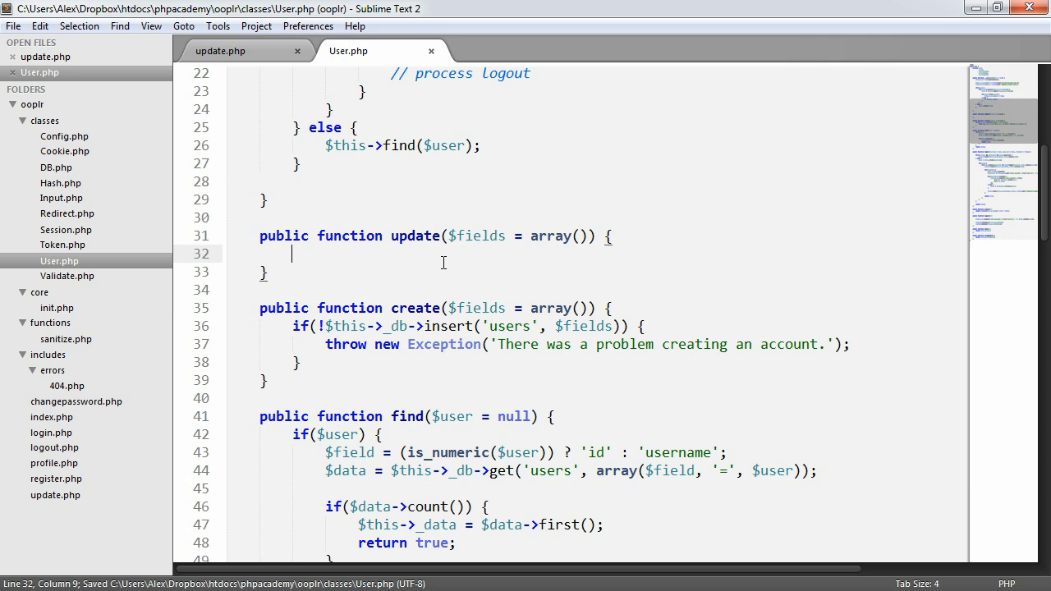
# - Throw 'There was a problem updating.' if $this->_db->update('users', $id, $fields) fails
pyautogui.write('if() {')
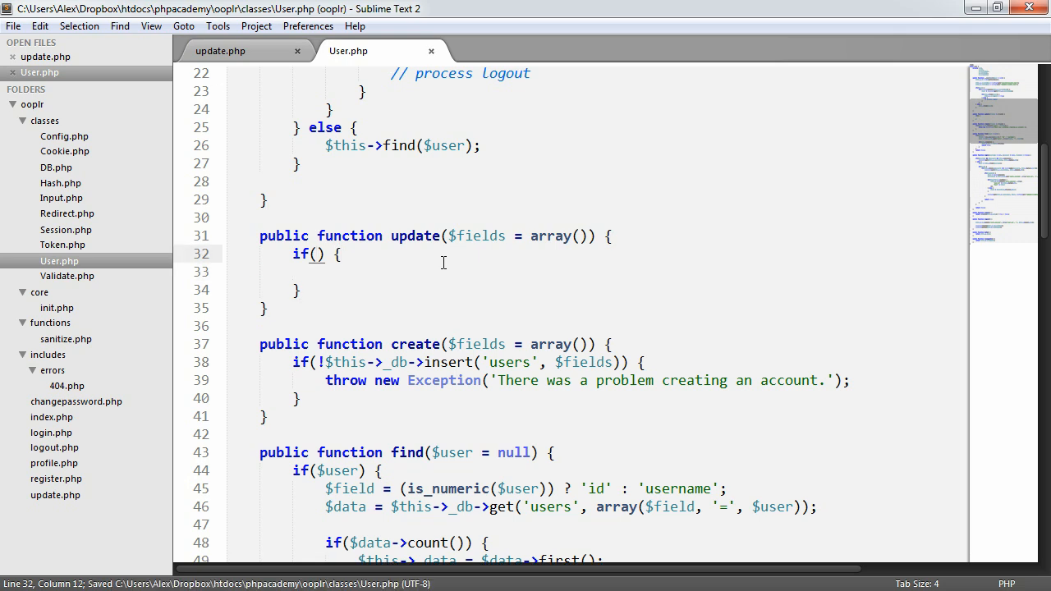
pyautogui.write('!$this->')
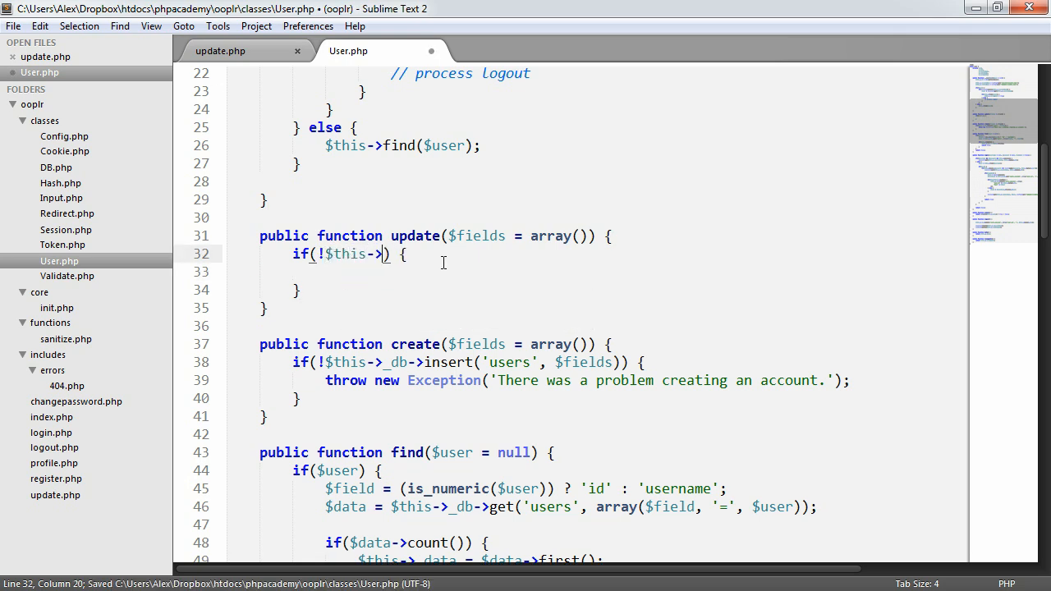
pyautogui.write('_db->')
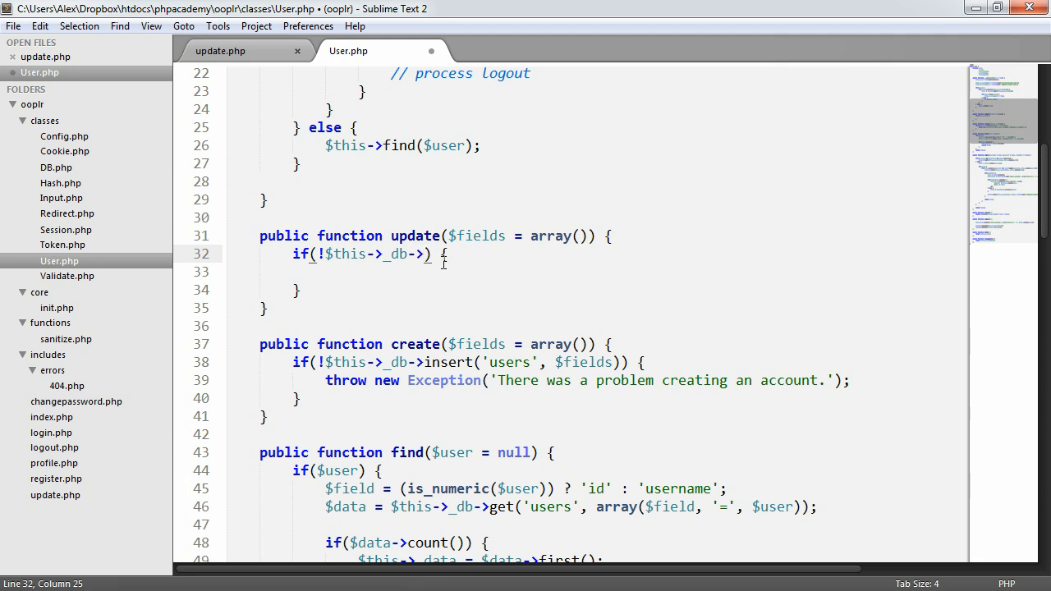
pyautogui.write("update('")
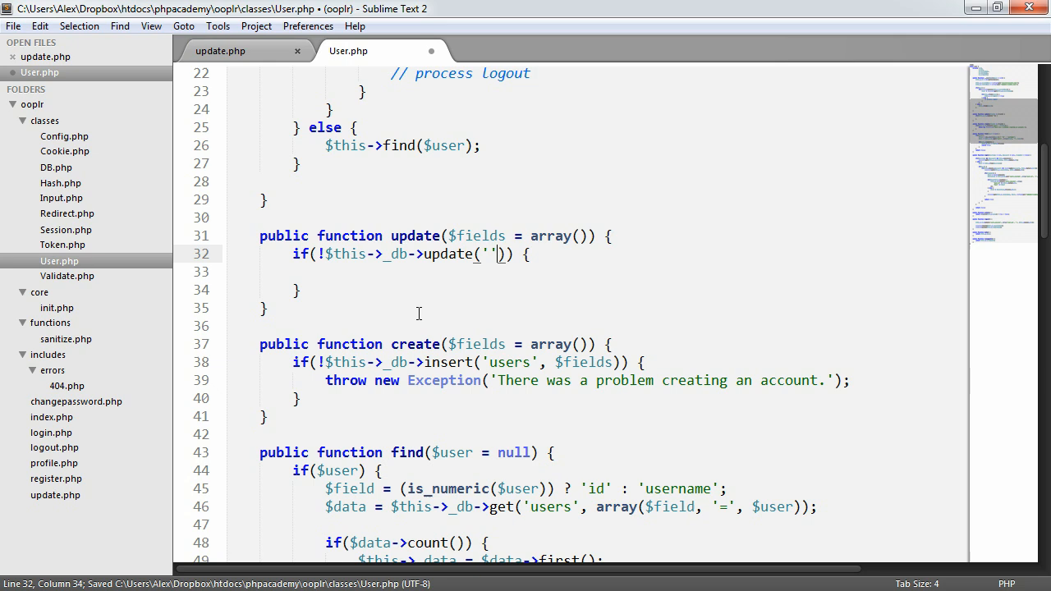
pyautogui.write('users')
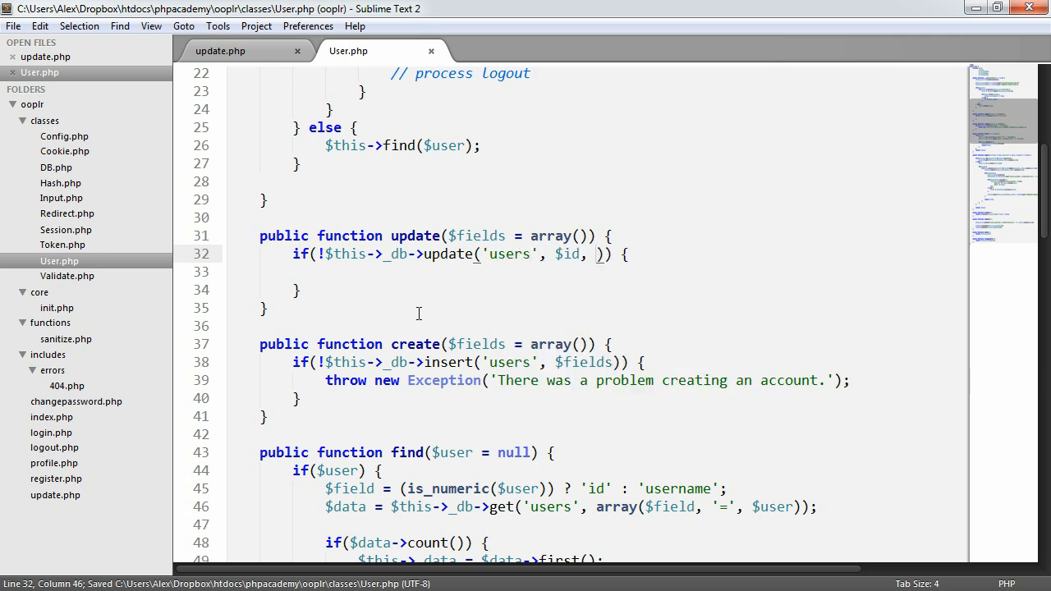
pyautogui.write('$fields')
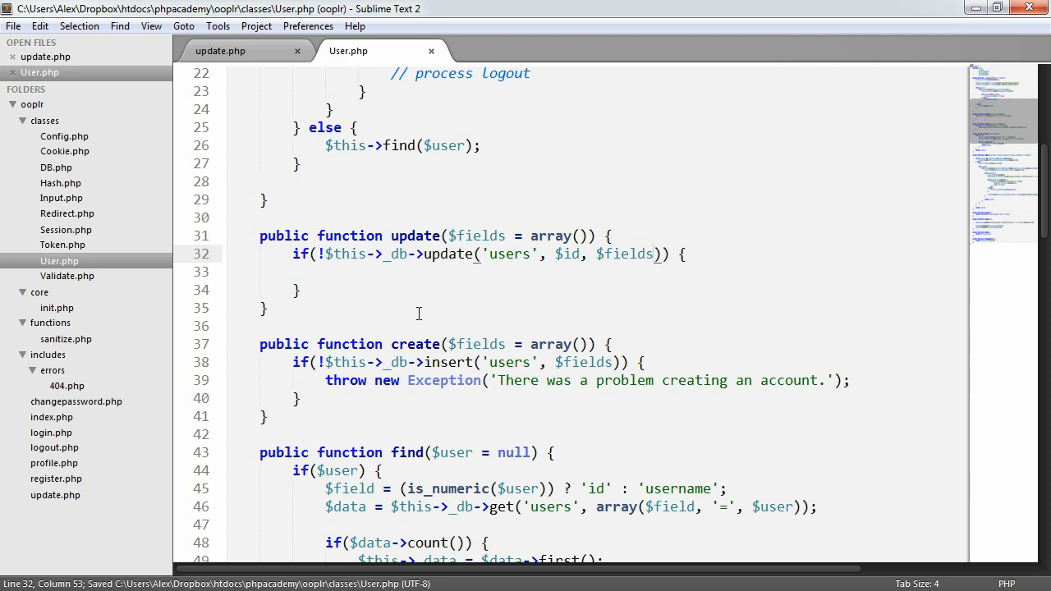
pyautogui.write('thrown')
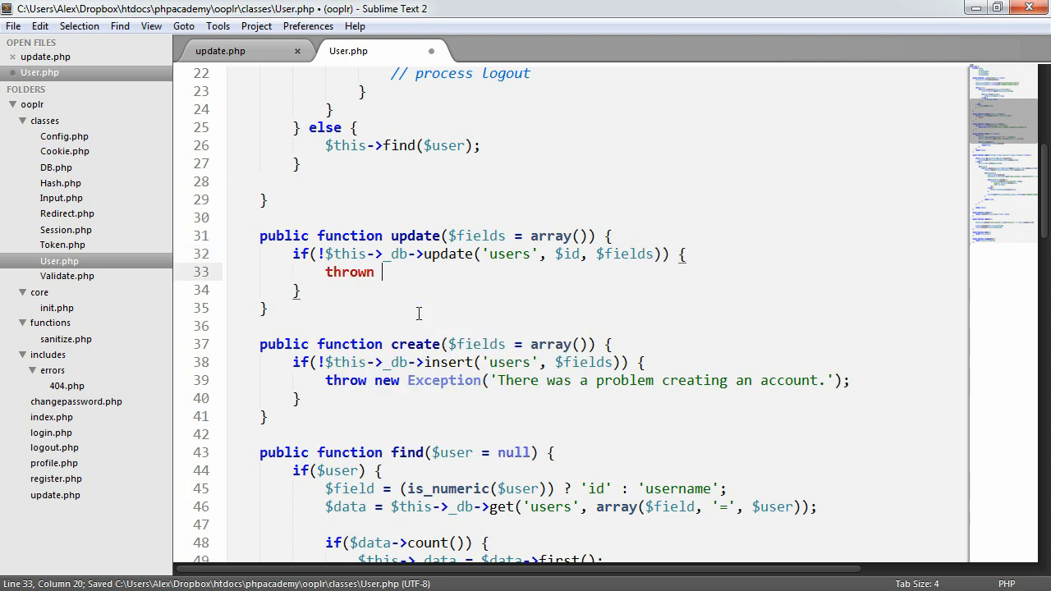
pyautogui.press('backspace')
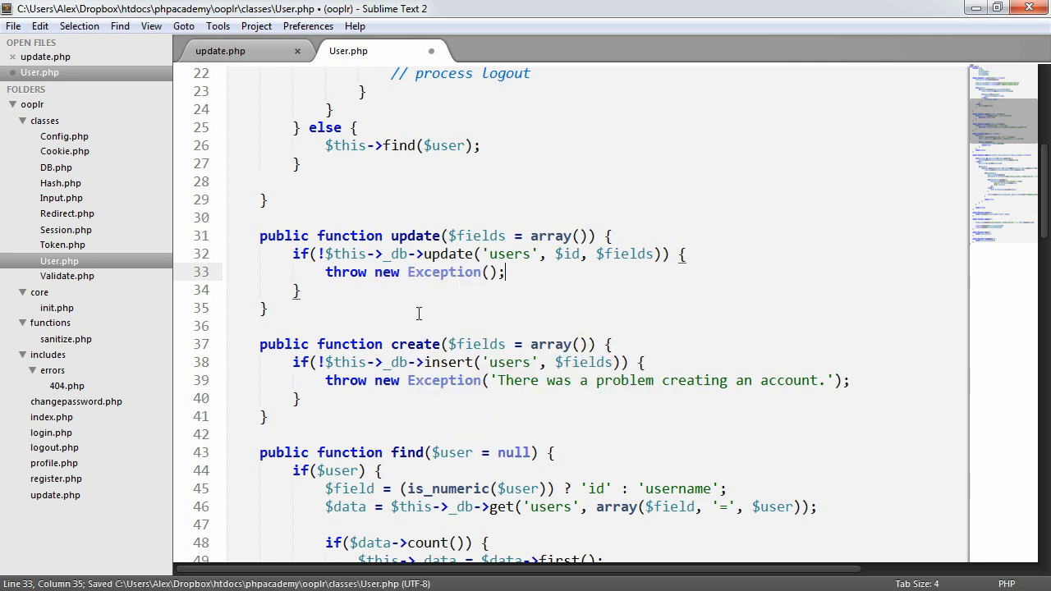
pyautogui.write("Ther'")
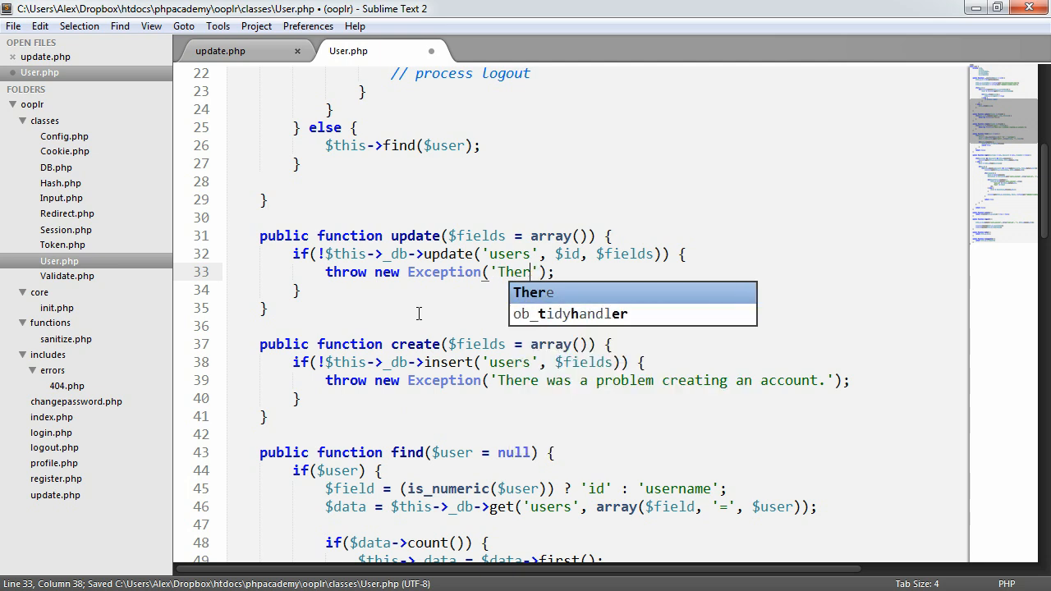
pyautogui.write('ew')
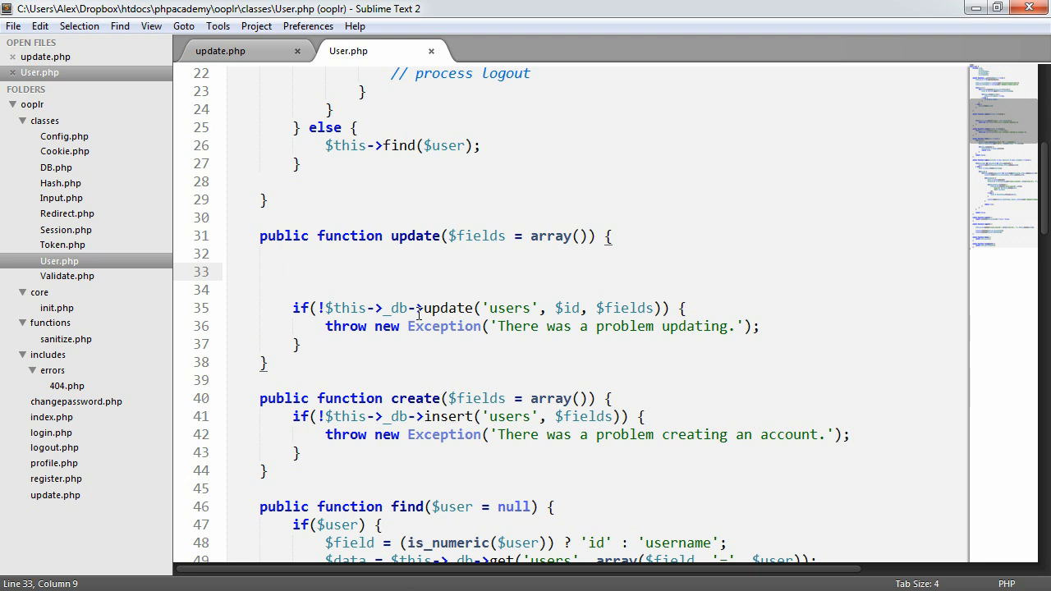
# - Save User.php, add '$id = null' after array() in update(), then move to the blank line above
pyautogui.press('ctrl+s')
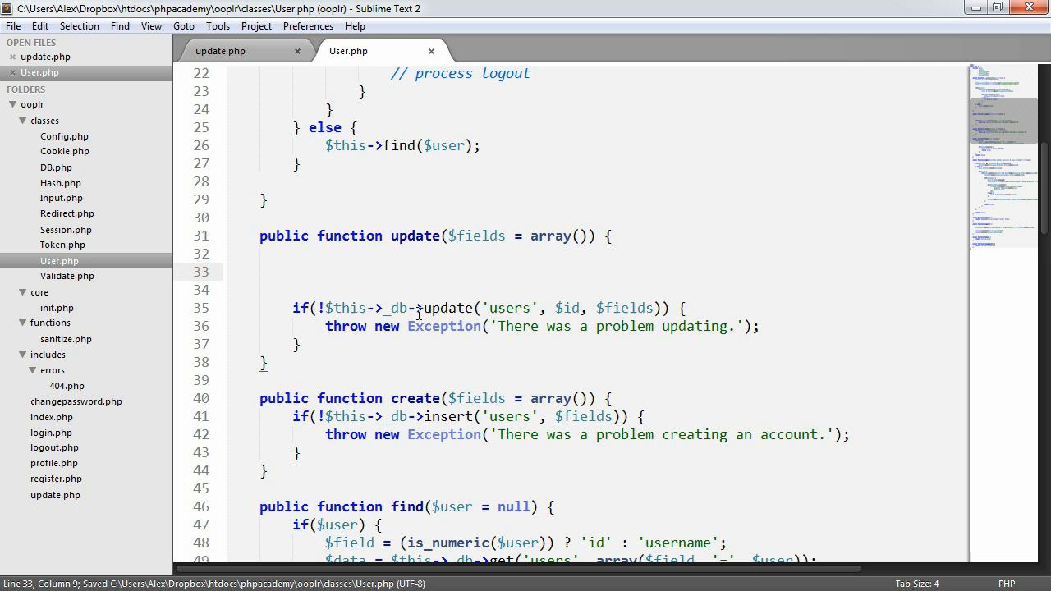
pyautogui.write(',')
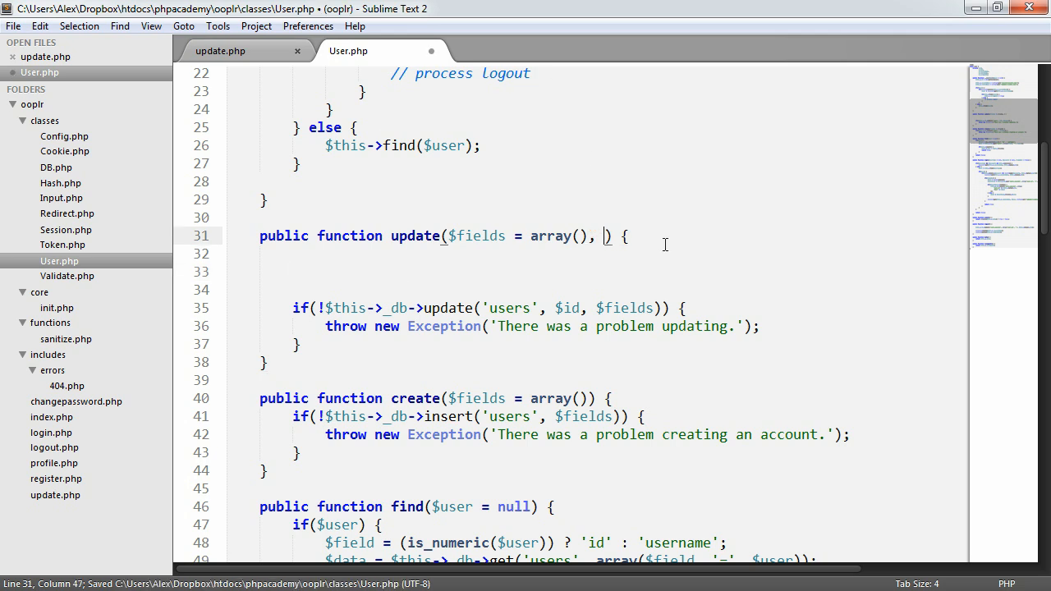
pyautogui.write('$id')
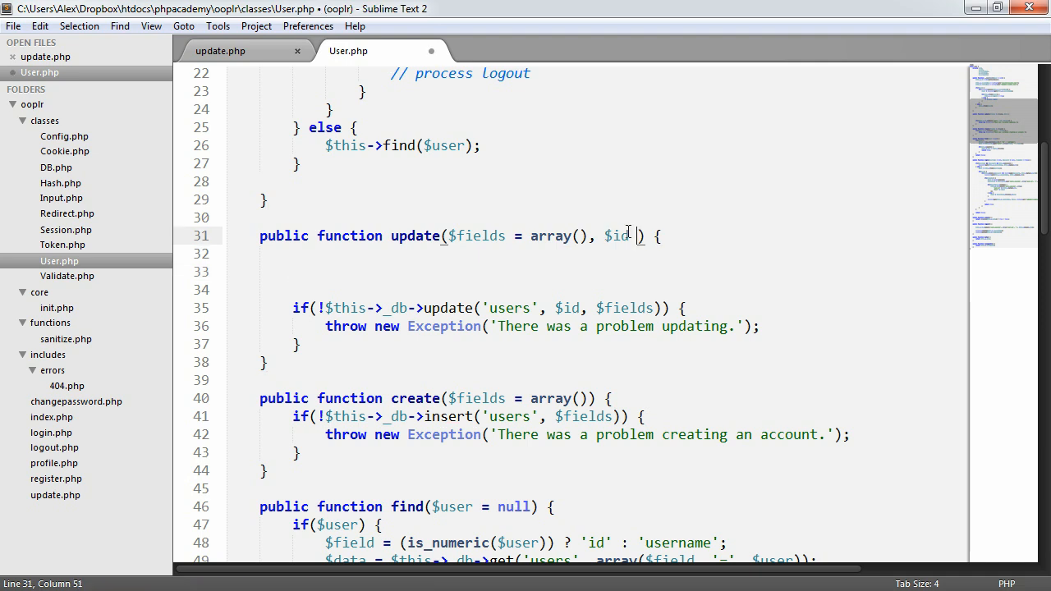
pyautogui.write('= null')
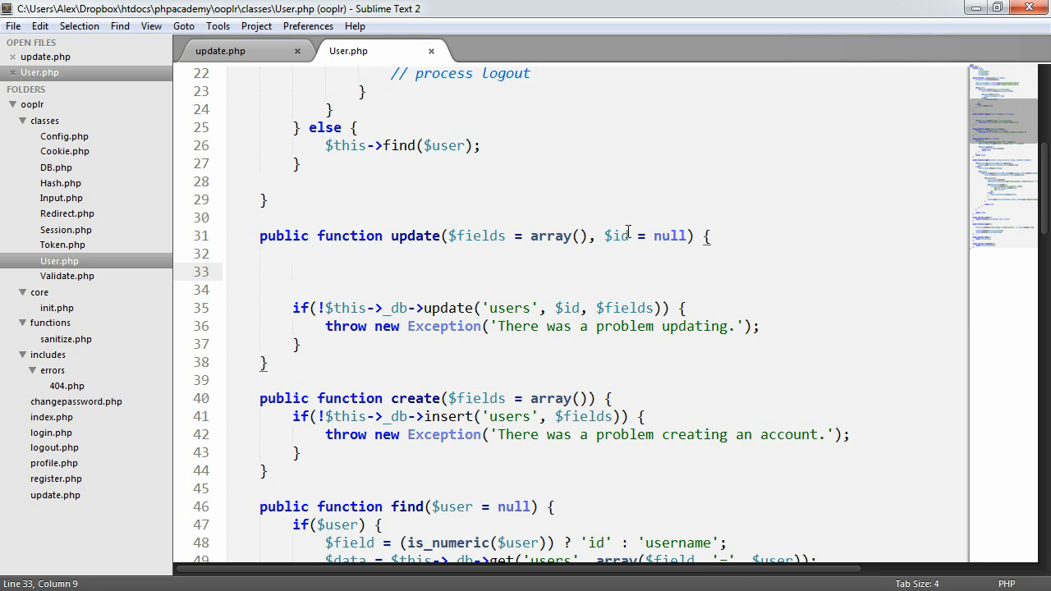
pyautogui.click(292, 271)
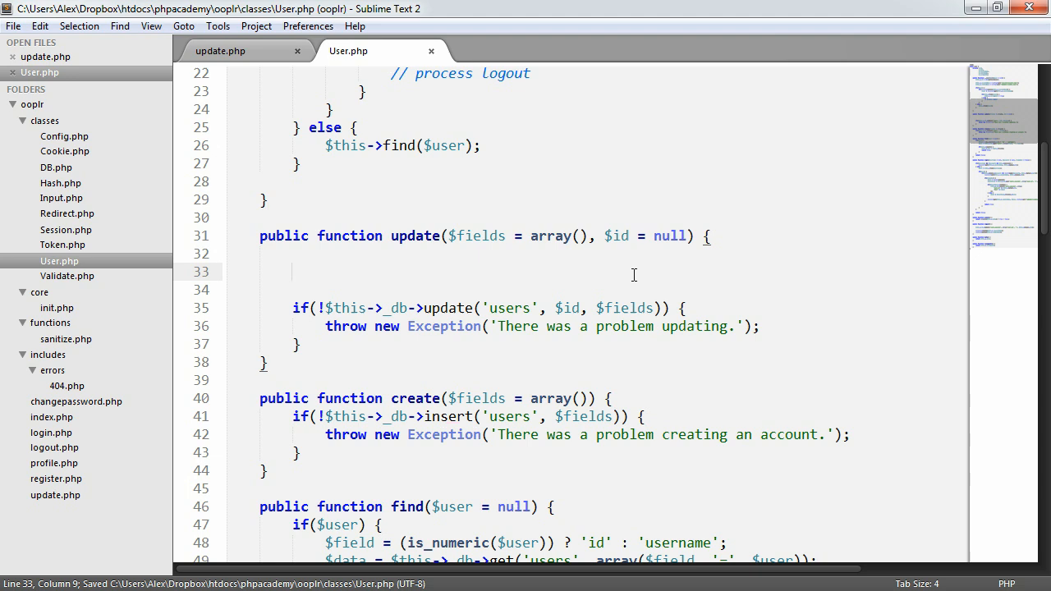
# - Write an if (!$id && $this->isLoggedIn()) block setting $id to $this->data()->id
pyautogui.write('if(')
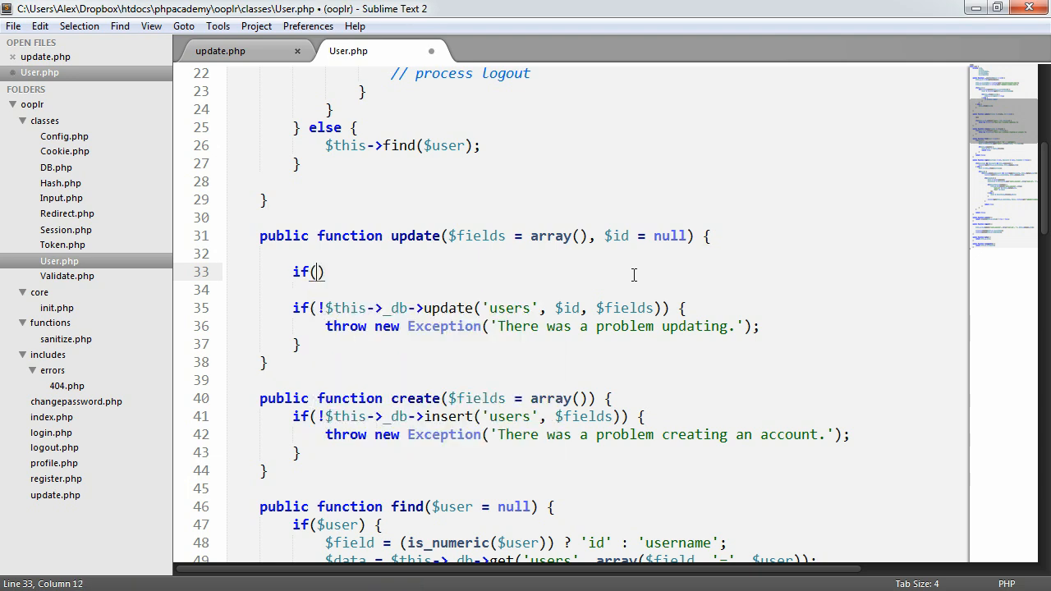
pyautogui.write('{')
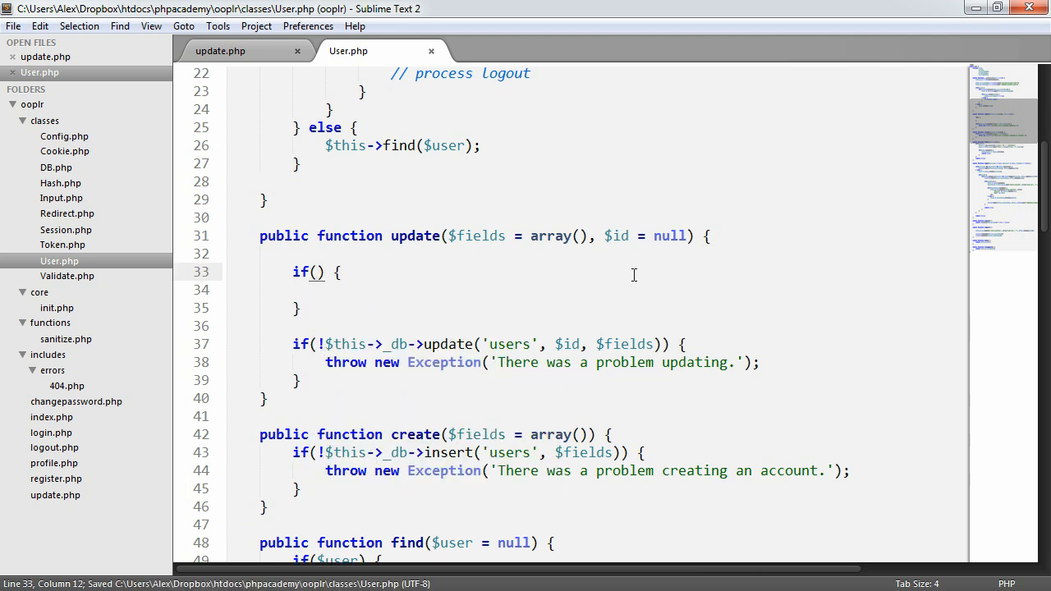
pyautogui.write('!$id')
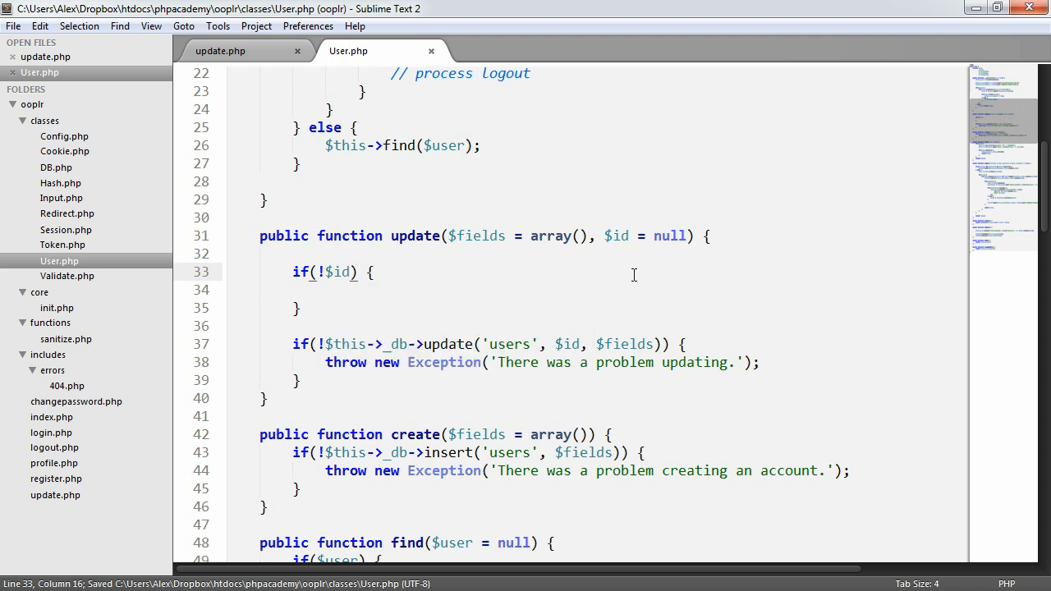
pyautogui.write('&& $this->isLoggedIn(')
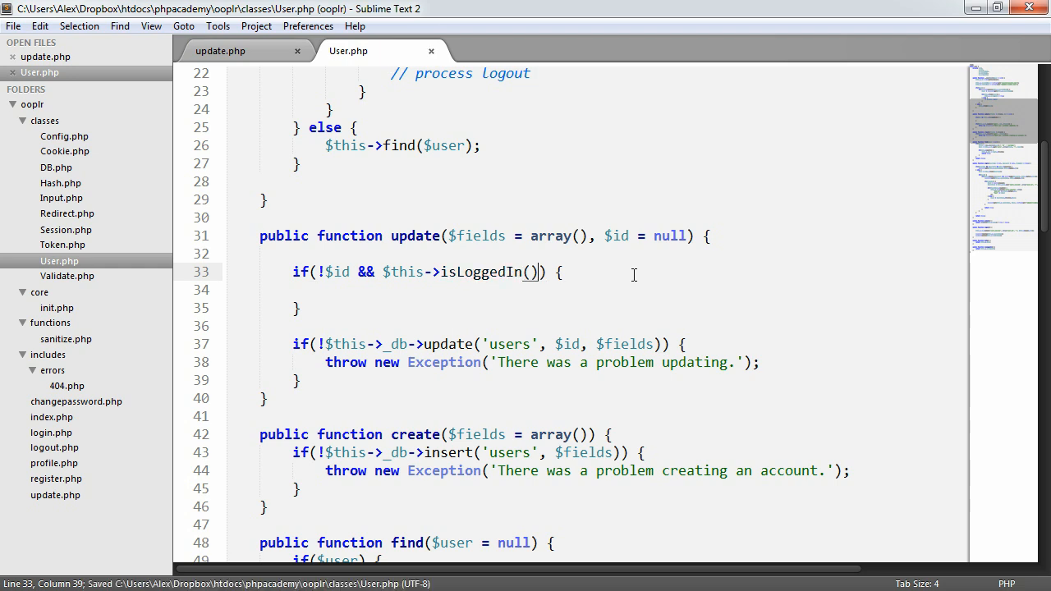
pyautogui.write('$id =')
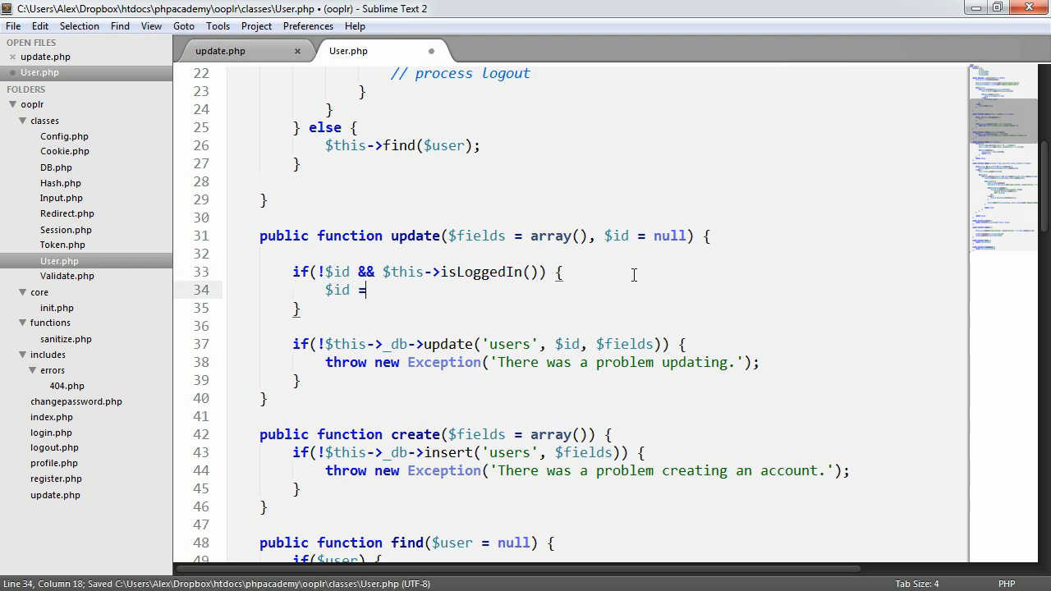
pyautogui.write('$this->date')
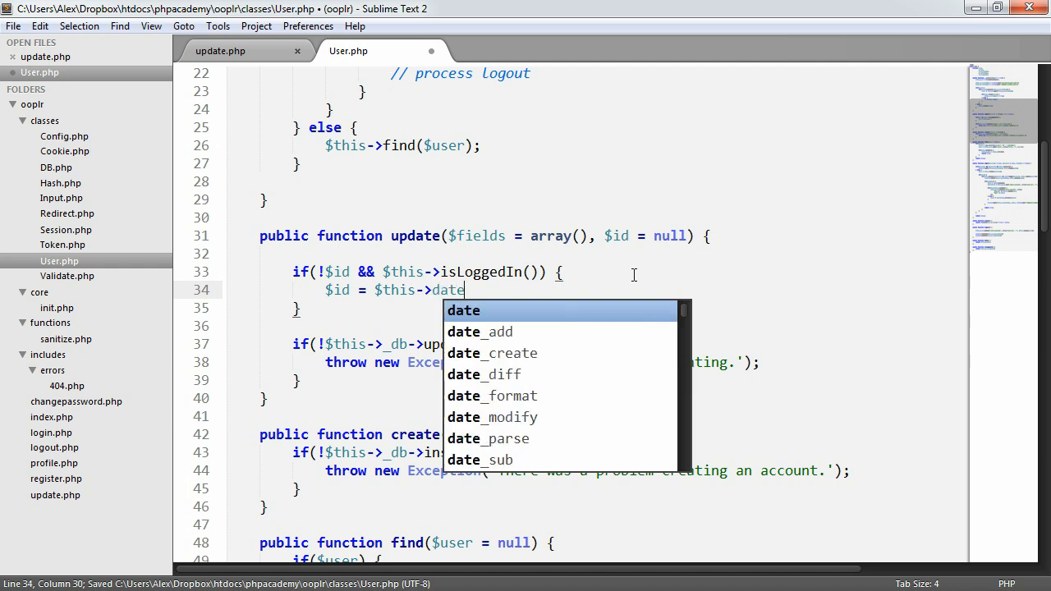
pyautogui.write('()->id;')
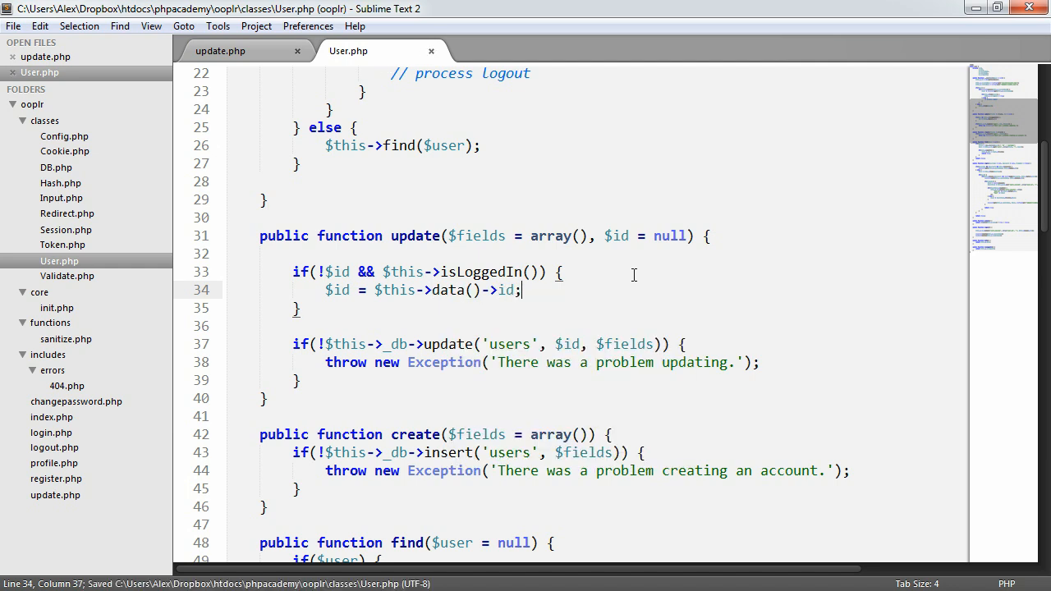
pyautogui.click(652, 237)
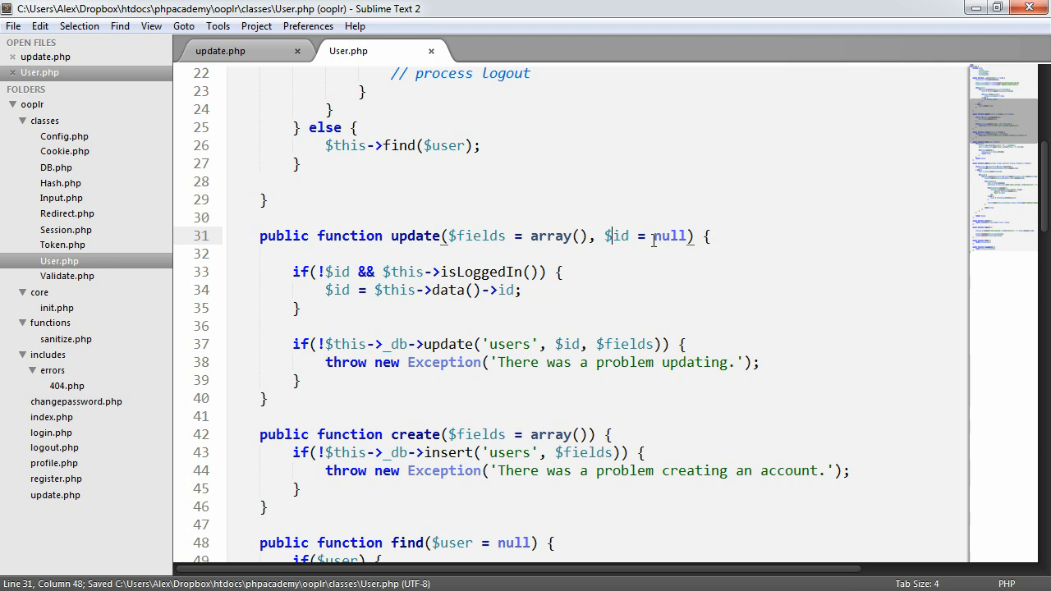
pyautogui.click(604, 290)
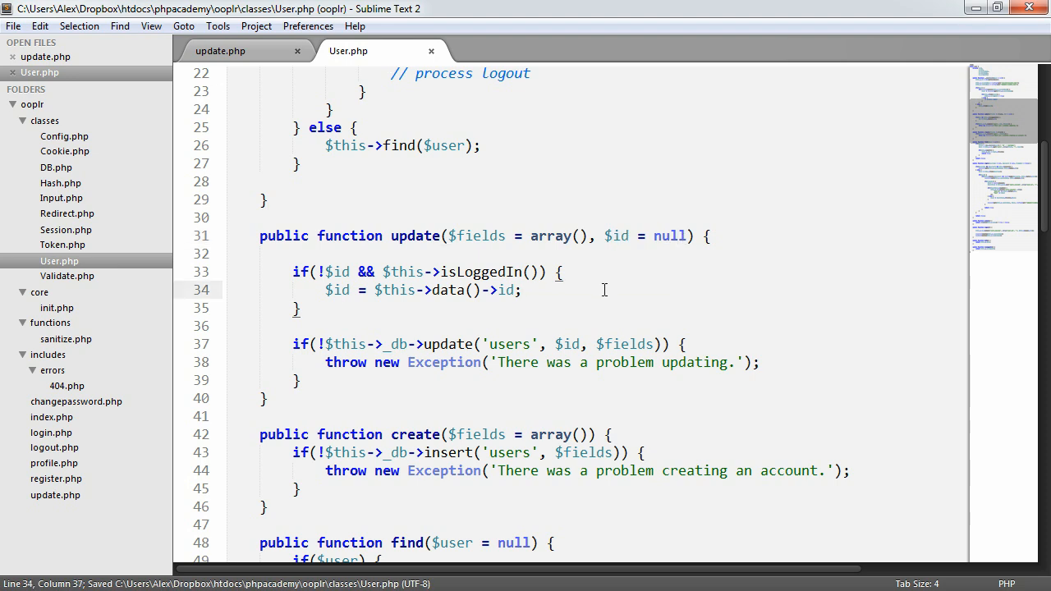
# - Select the id fallback block, switching between update.php and User.php before heading to the browser
pyautogui.click(220, 50)
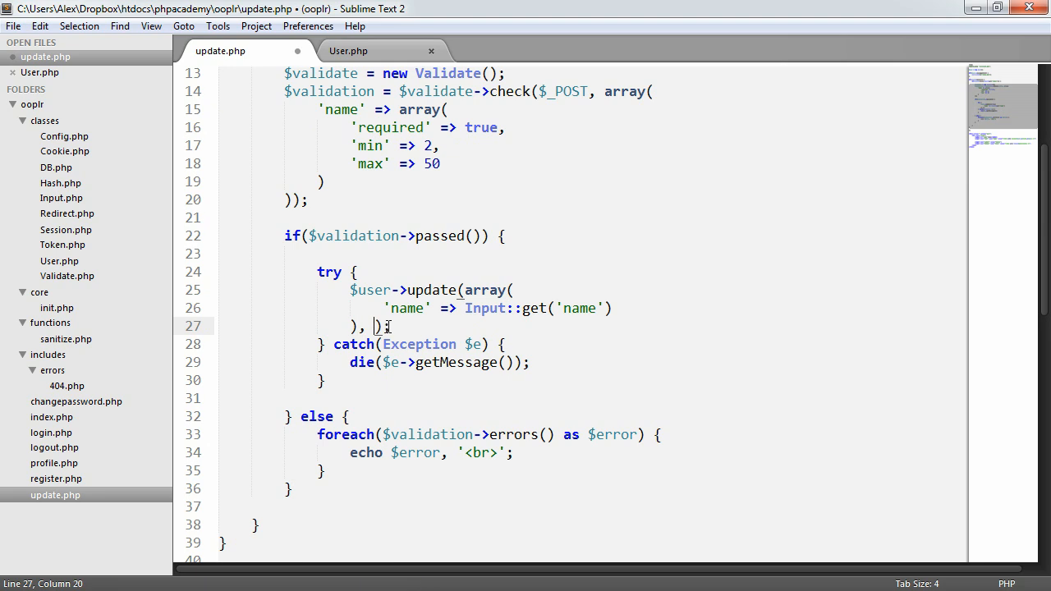
pyautogui.click(348, 50)
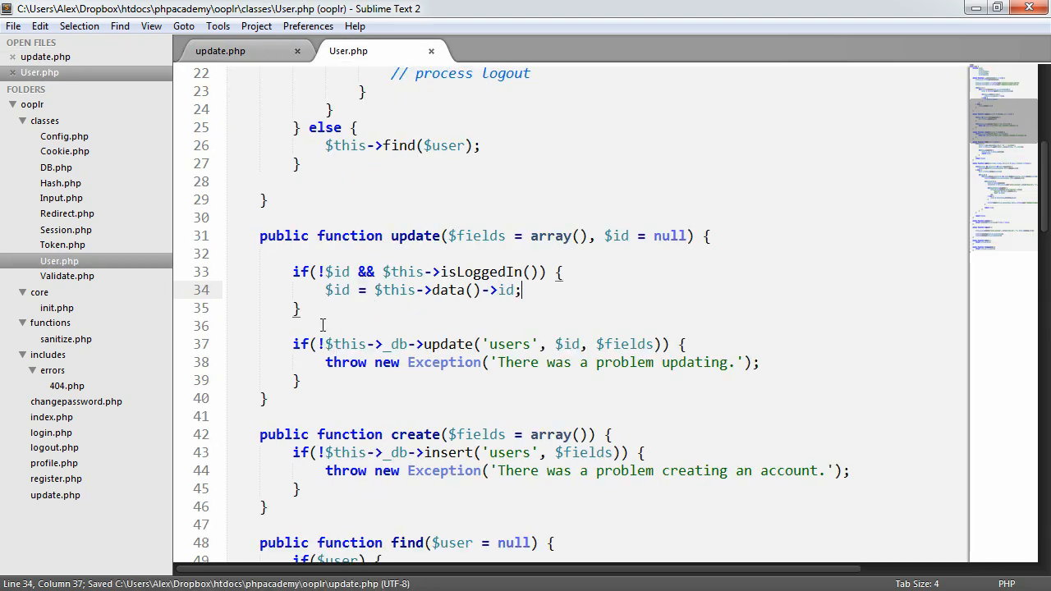
pyautogui.moveTo(293, 272); pyautogui.dragTo(300, 308)
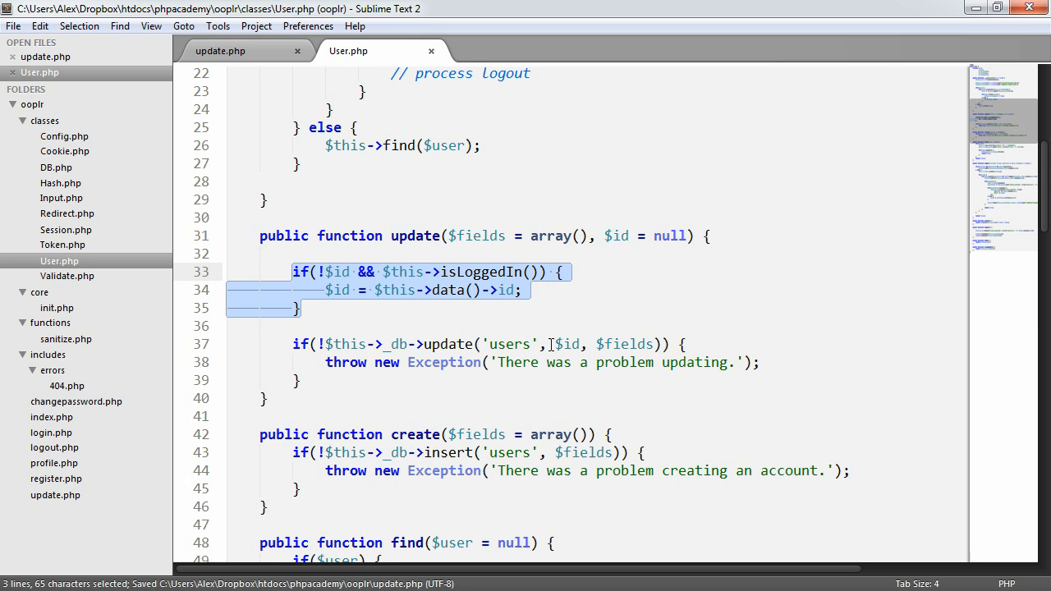
pyautogui.click(220, 50)
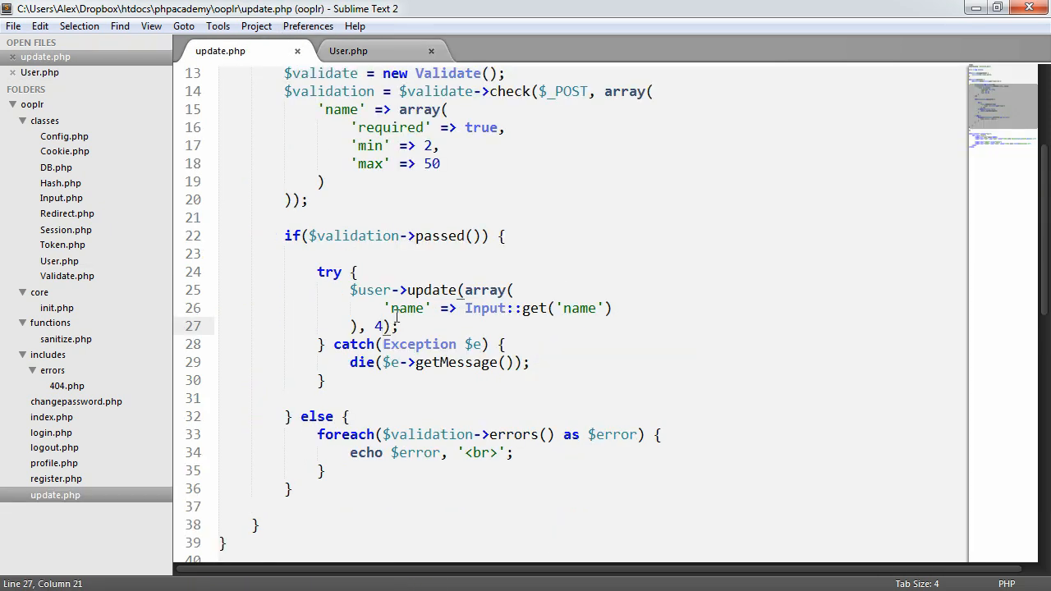
pyautogui.click(348, 50)
pyautogui.write('Alex')
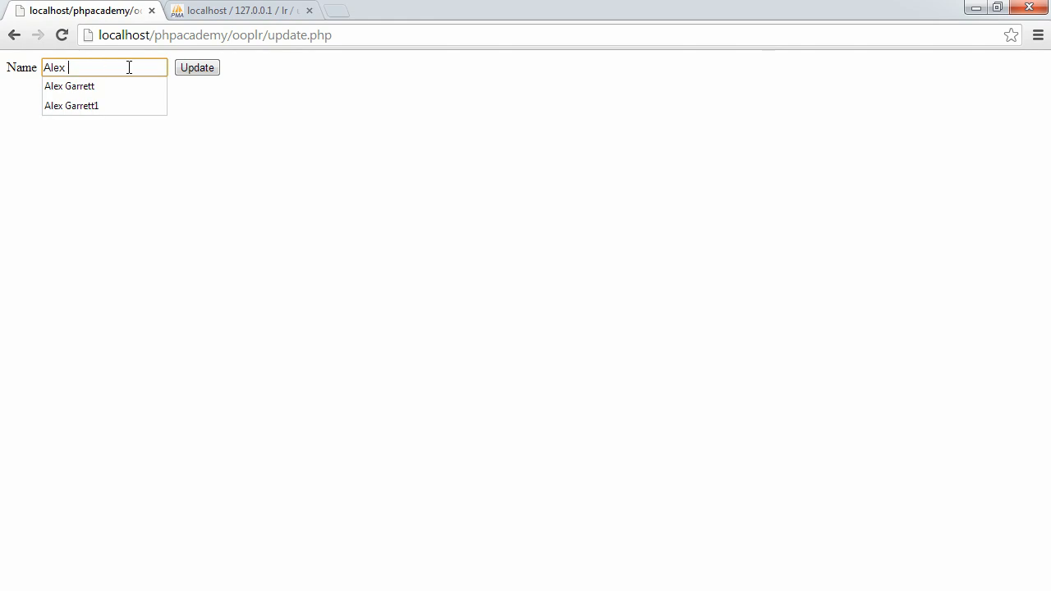
# - Enter the name Alex in the Name field and submit the update form
pyautogui.click(70, 86)
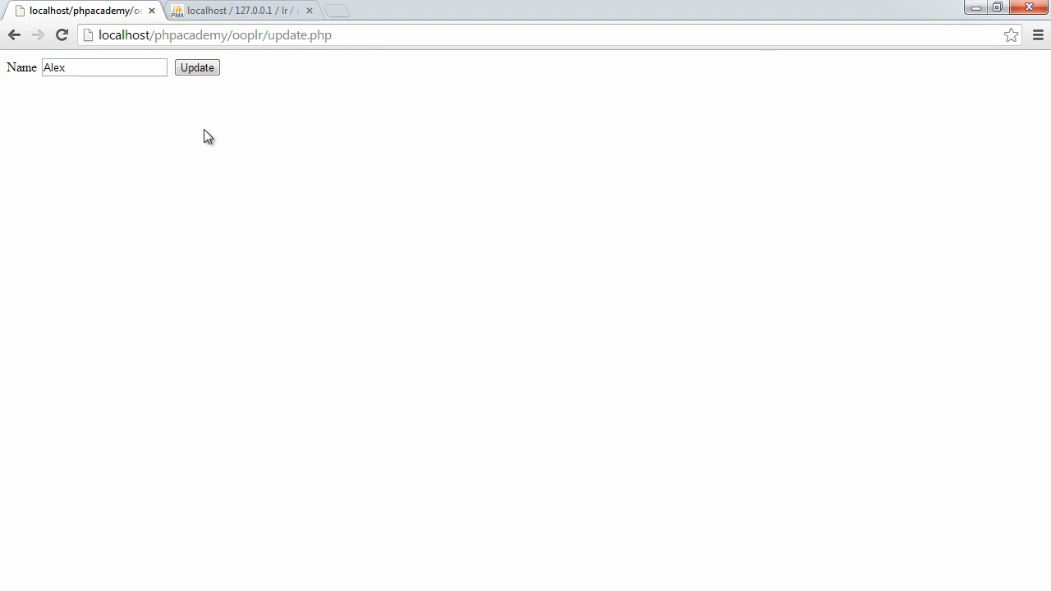
pyautogui.click(239, 10)
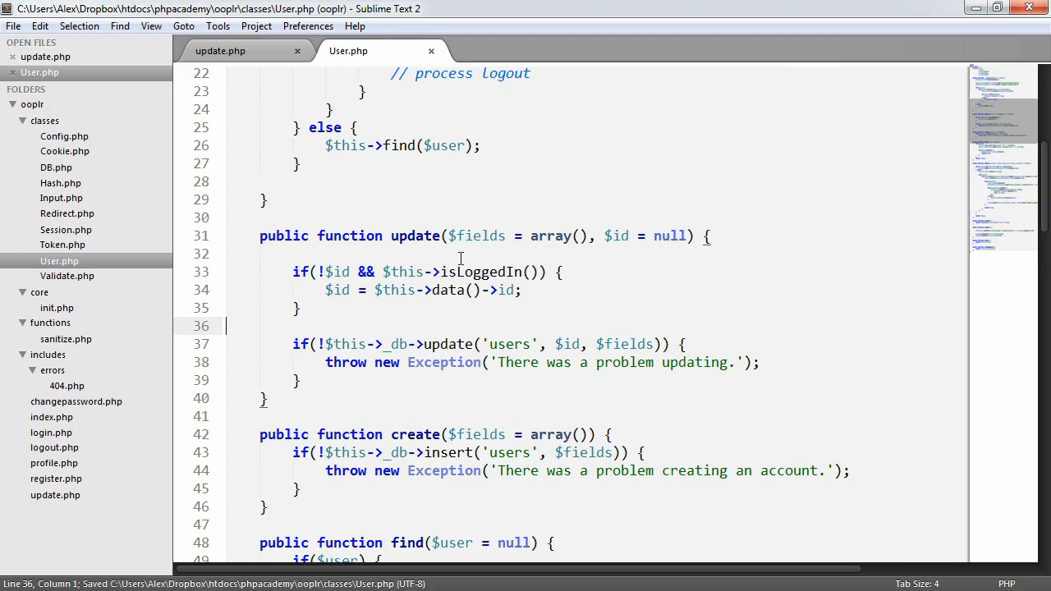
# - In update.php, add Session::flash('home', 'Your details have been updated.') after the update call
pyautogui.click(220, 51)
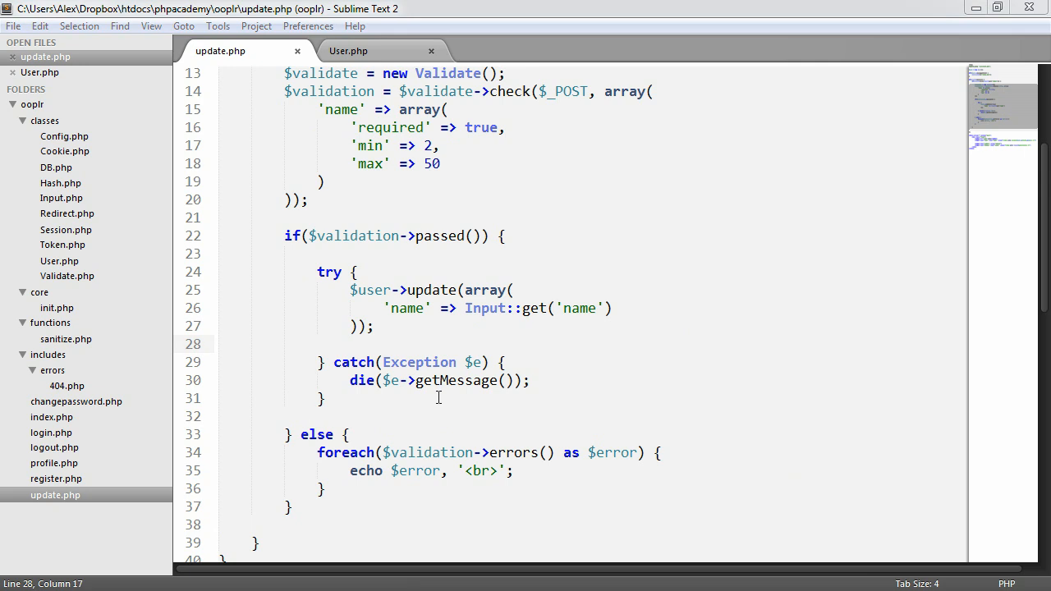
pyautogui.press('enter')
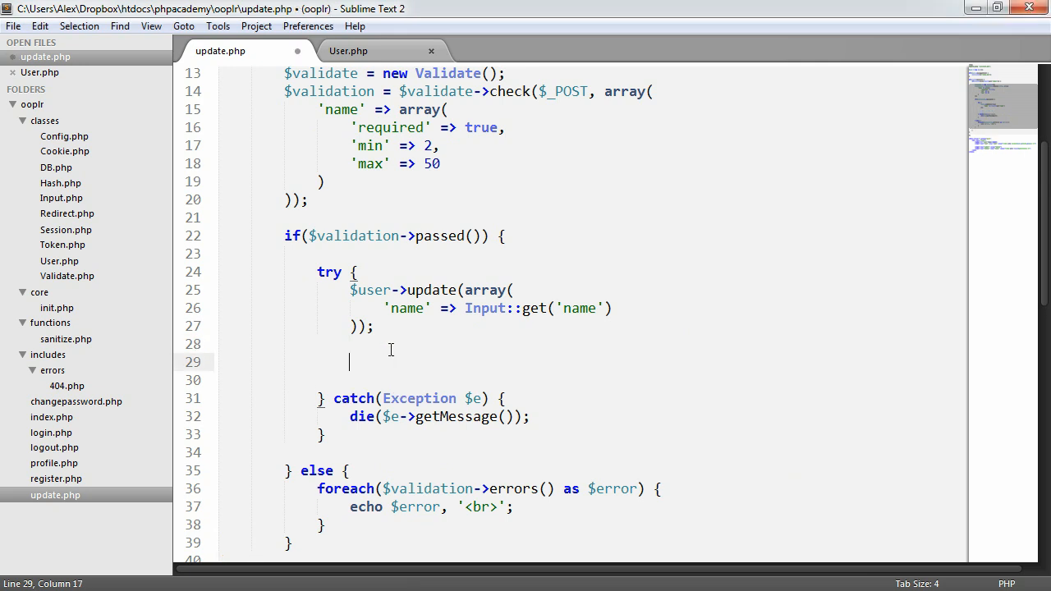
pyautogui.write('Session::flash')
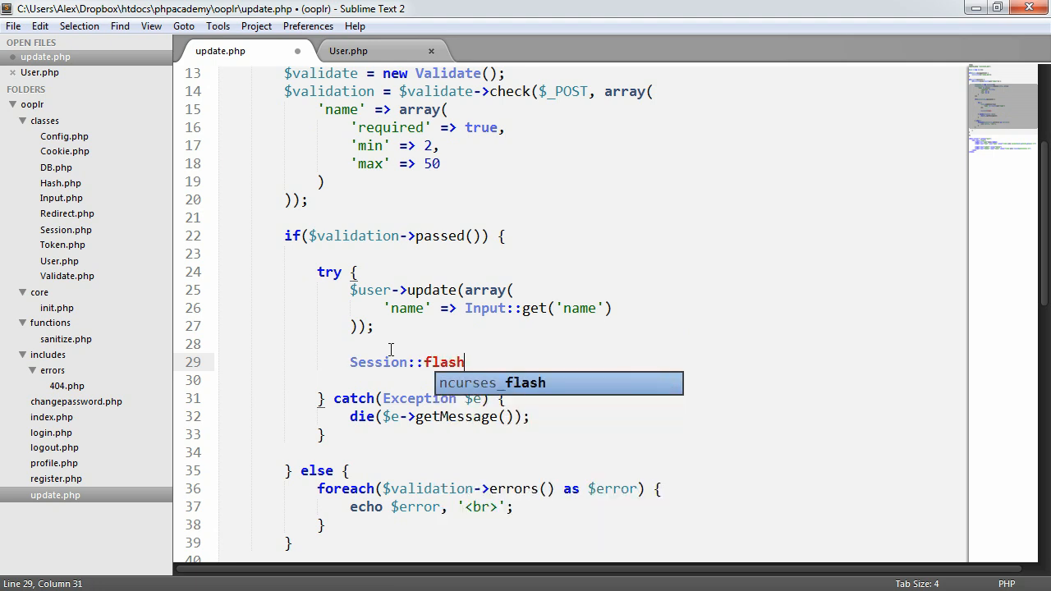
pyautogui.write("('home');")
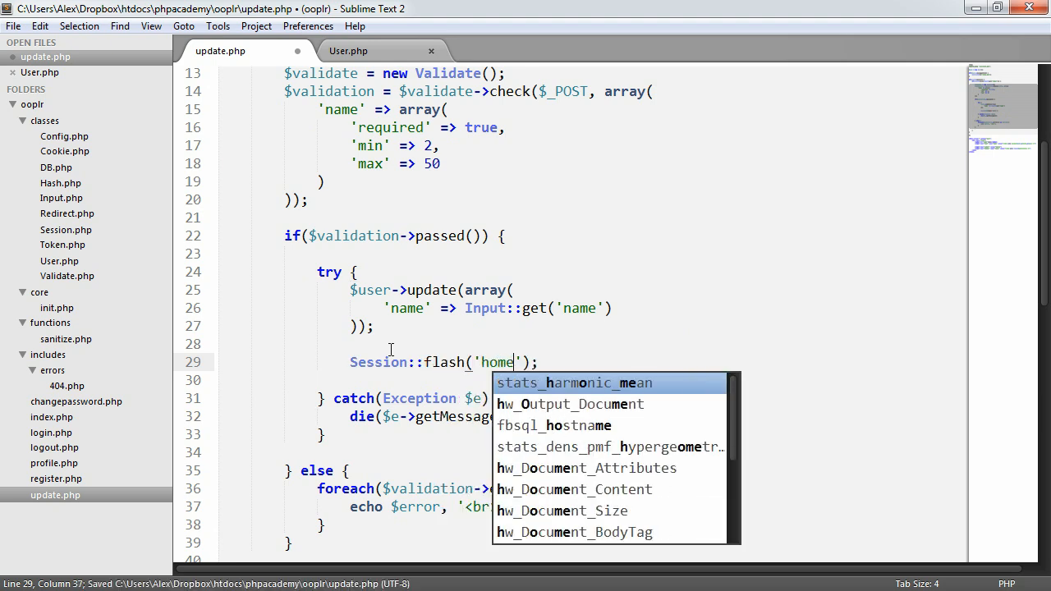
pyautogui.write(", ''")
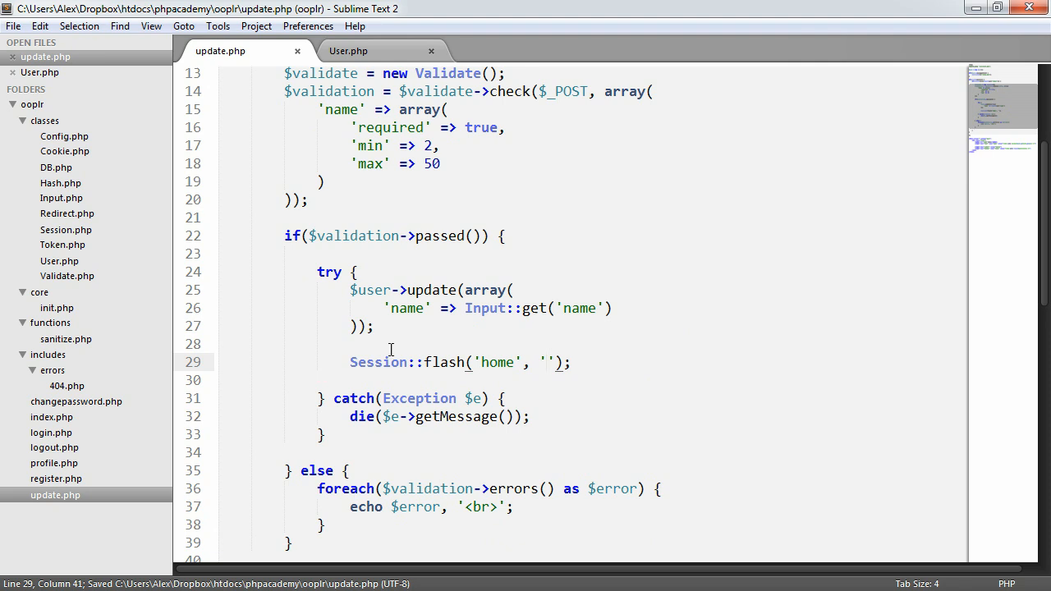
pyautogui.write('Your details h')
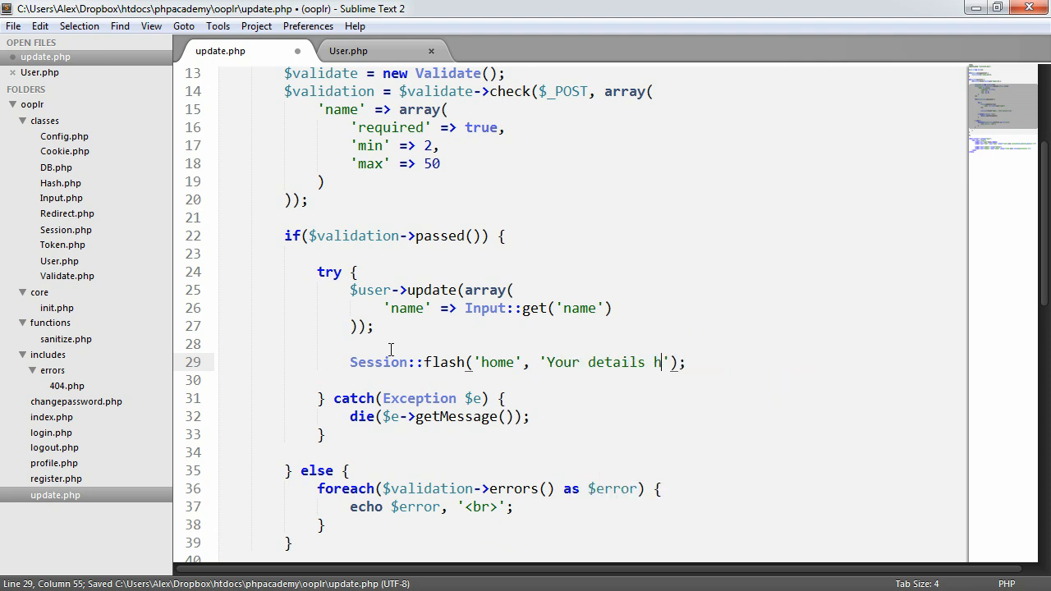
pyautogui.write('ave been updated.')
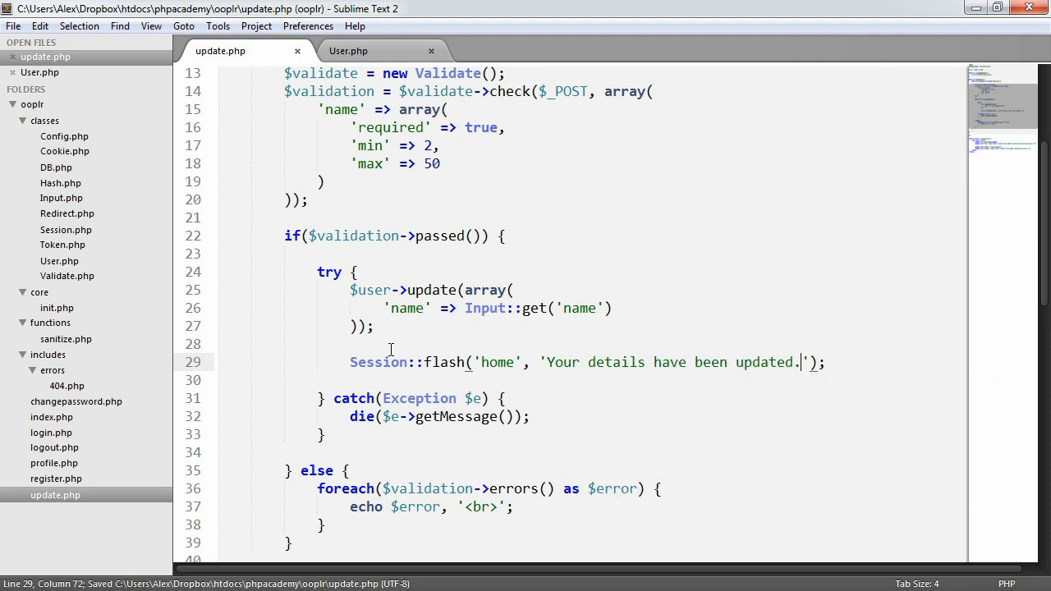
# - Add Redirect::to('index.php') after the flash message
pyautogui.write('Redirect')
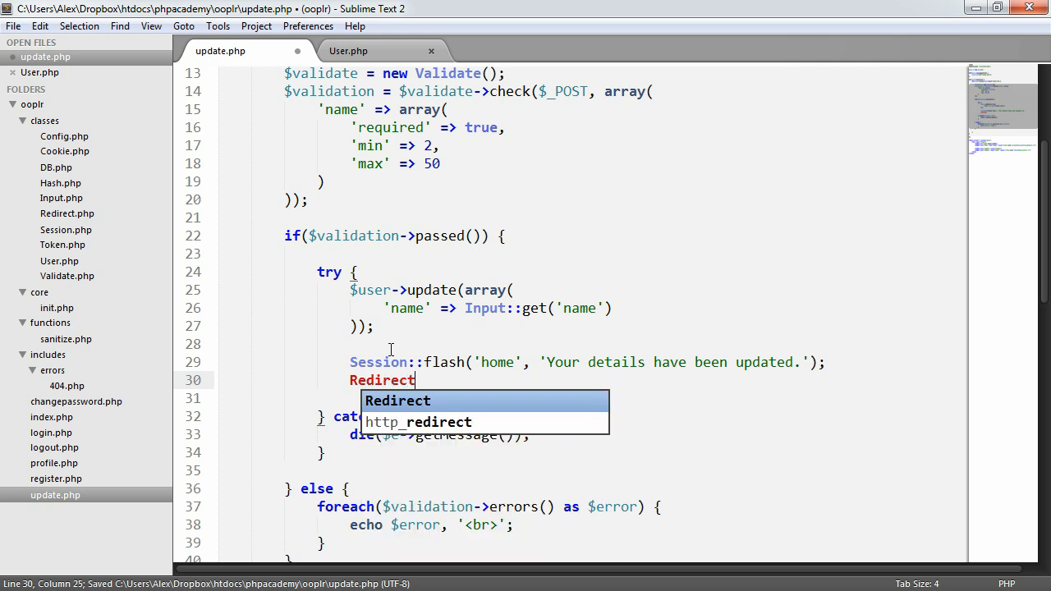
pyautogui.write("::to('');")
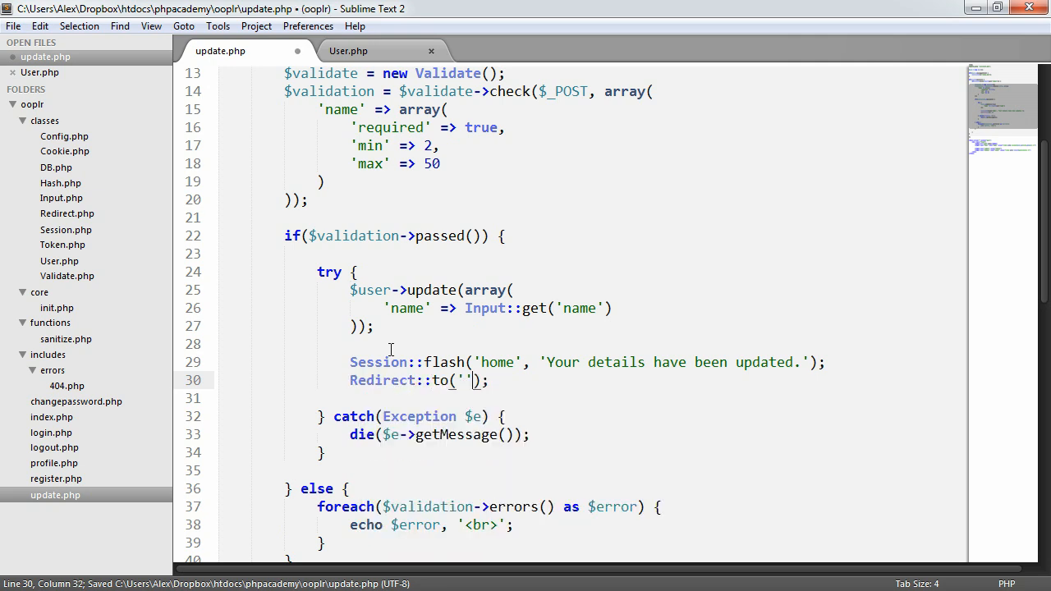
pyautogui.write('index.php')
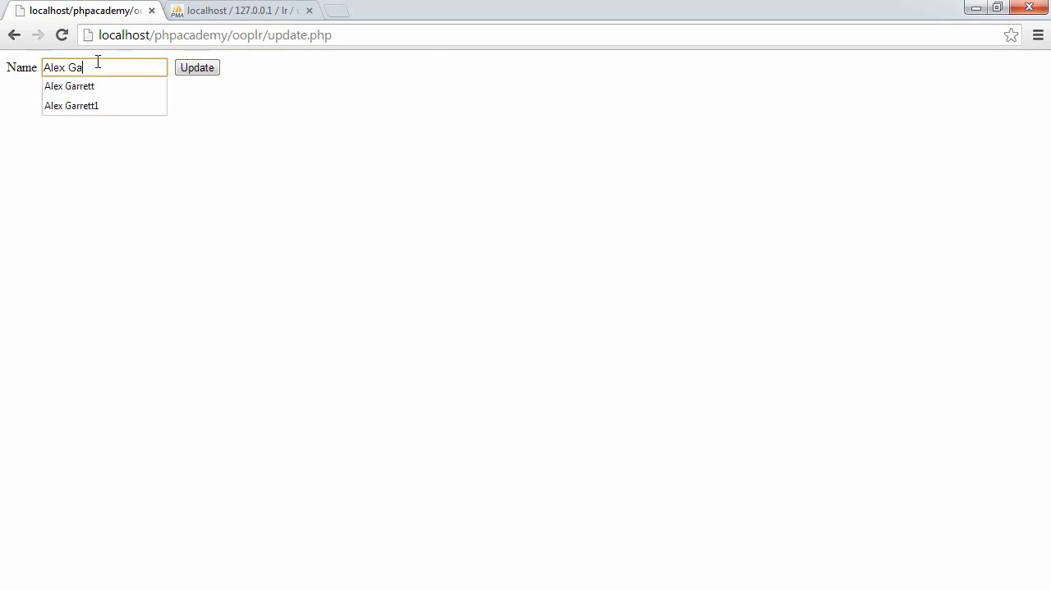
# - Submit the new name and land on the index.php greeting, then open the update page
pyautogui.click(196, 67)
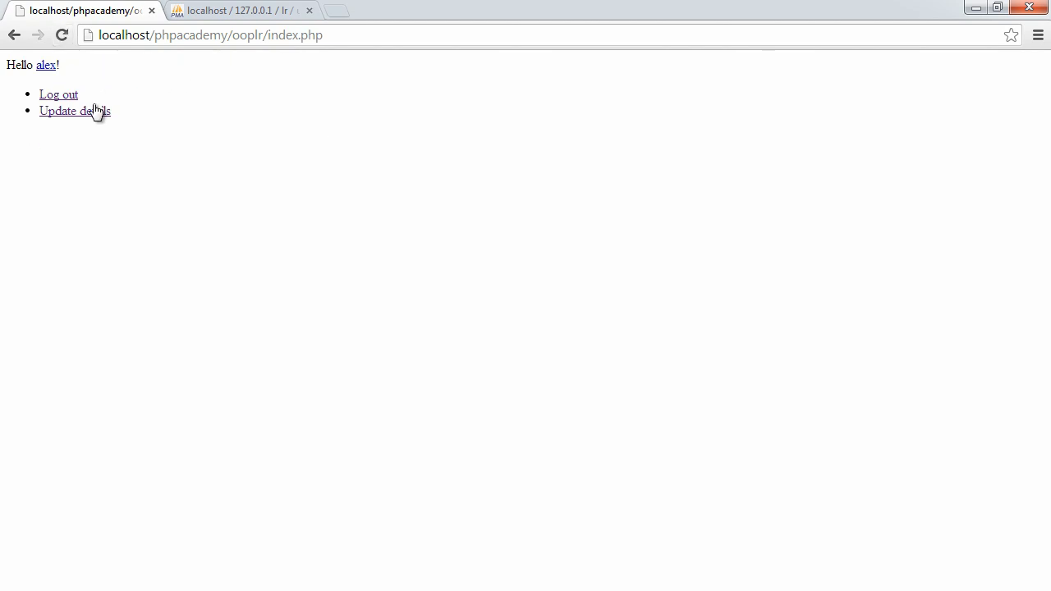
pyautogui.click(238, 10)
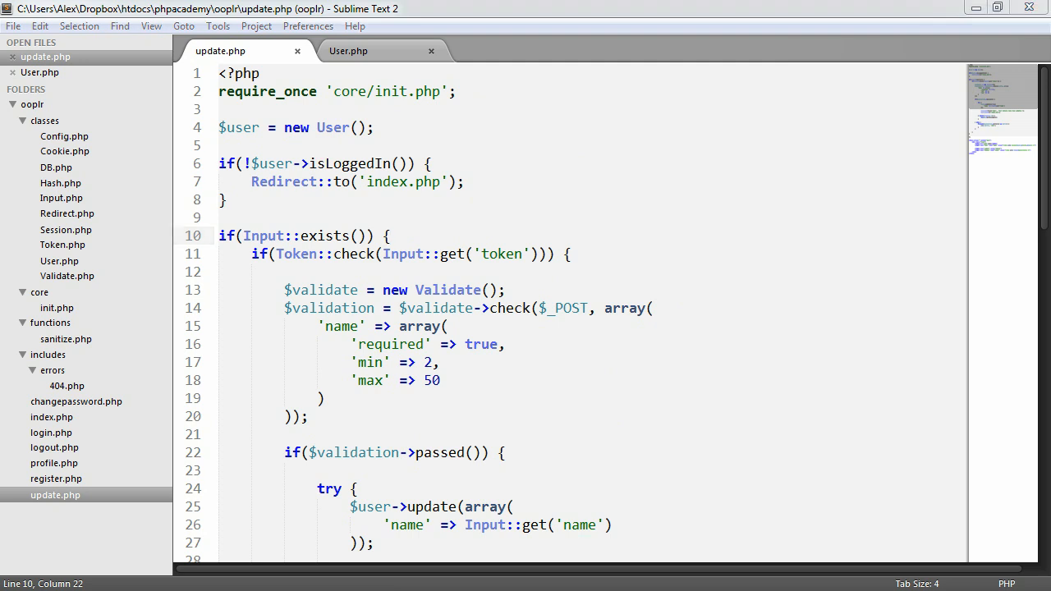
pyautogui.click(447, 326)
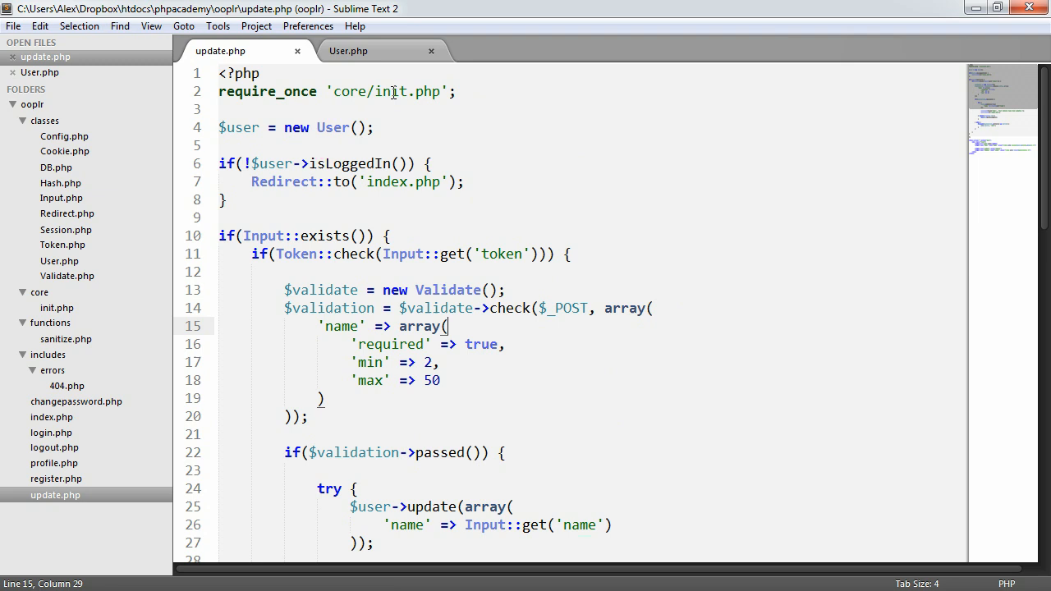
pyautogui.moveTo(444, 334)
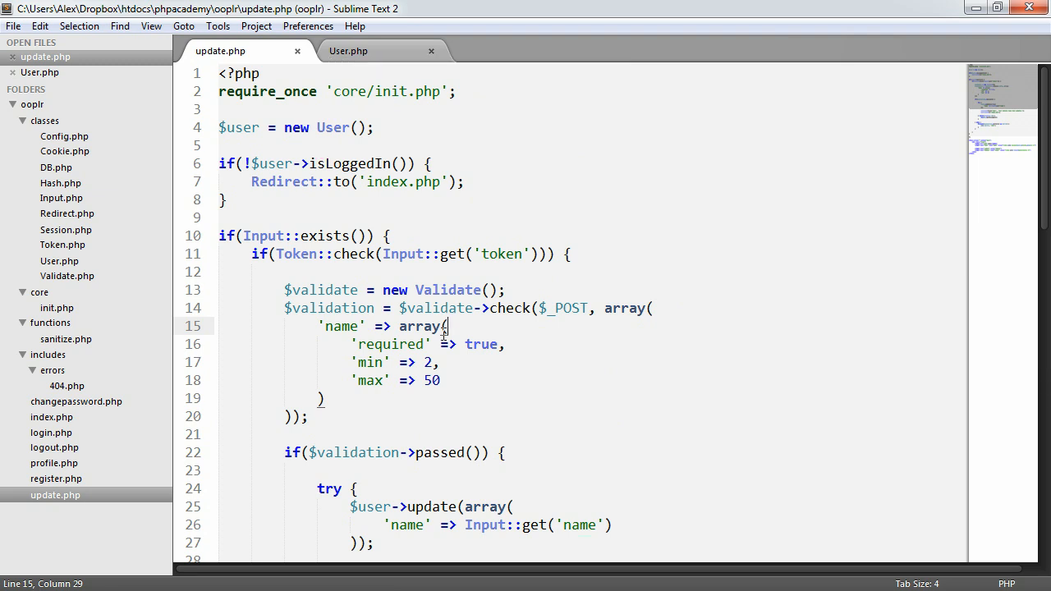